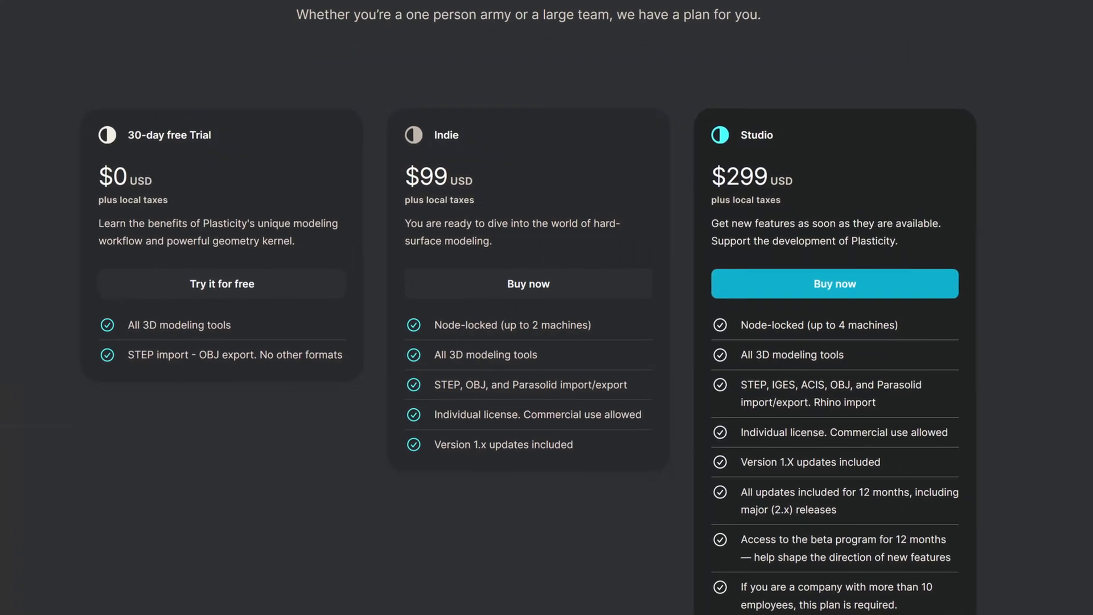
# Scroll through the Plasticity pricing tiers, then the Blender download page
pyautogui.scroll(-3)
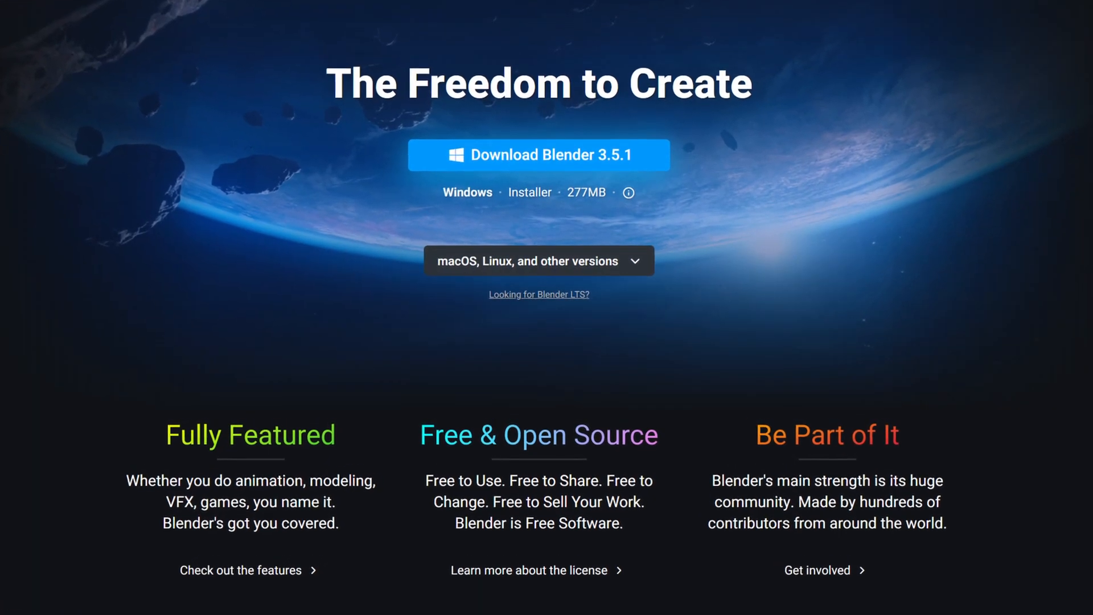
pyautogui.scroll(-3)
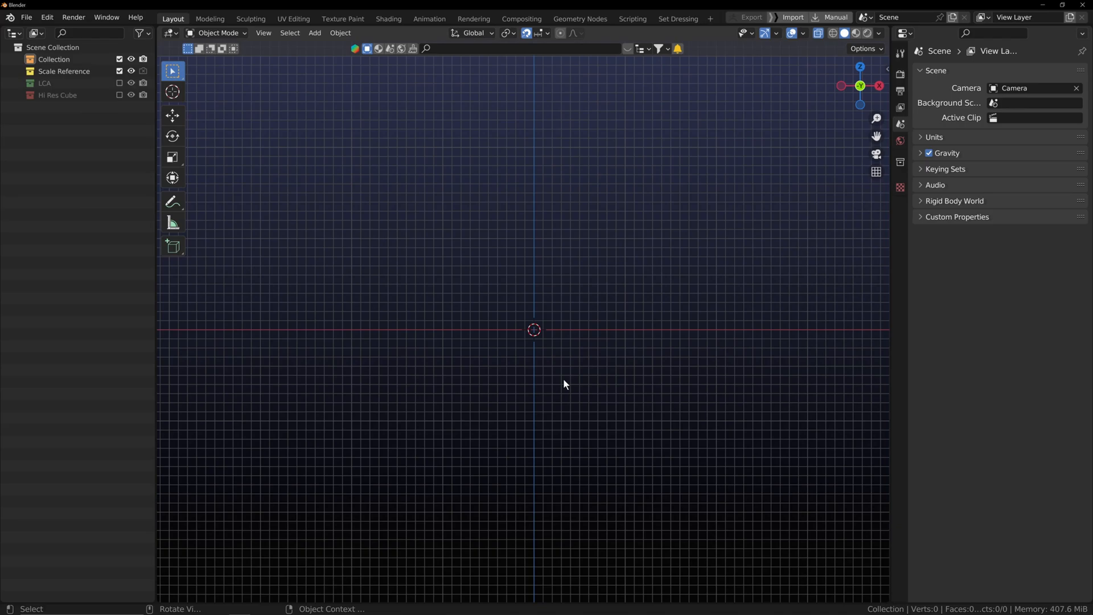
# Add a default cube and merge all its vertices at center in Edit Mode
pyautogui.moveTo(565, 384); pyautogui.dragTo(607, 332)
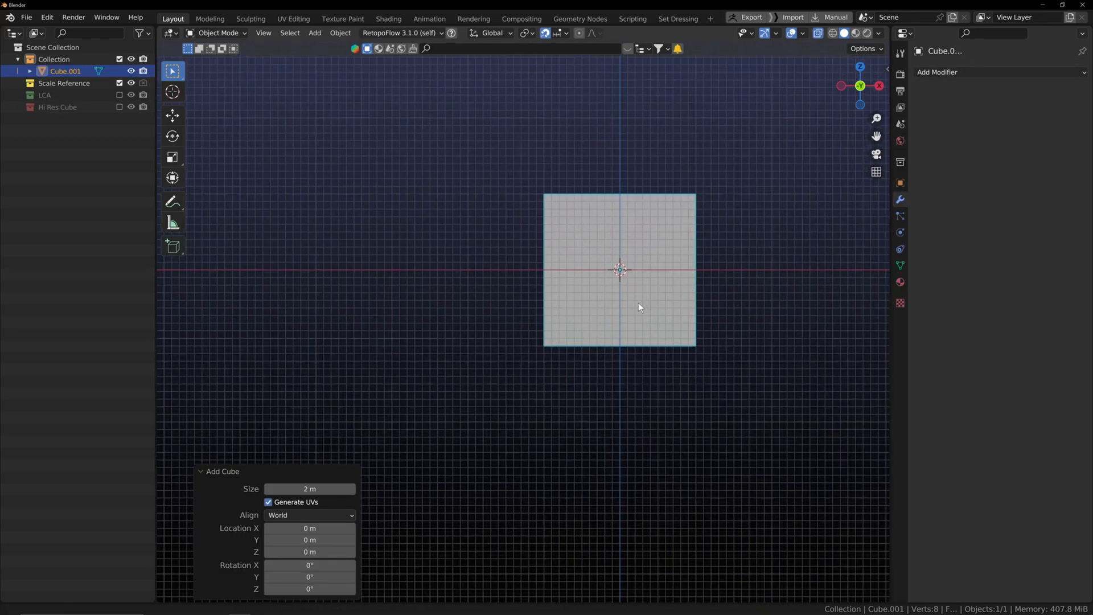
pyautogui.press('Tab')
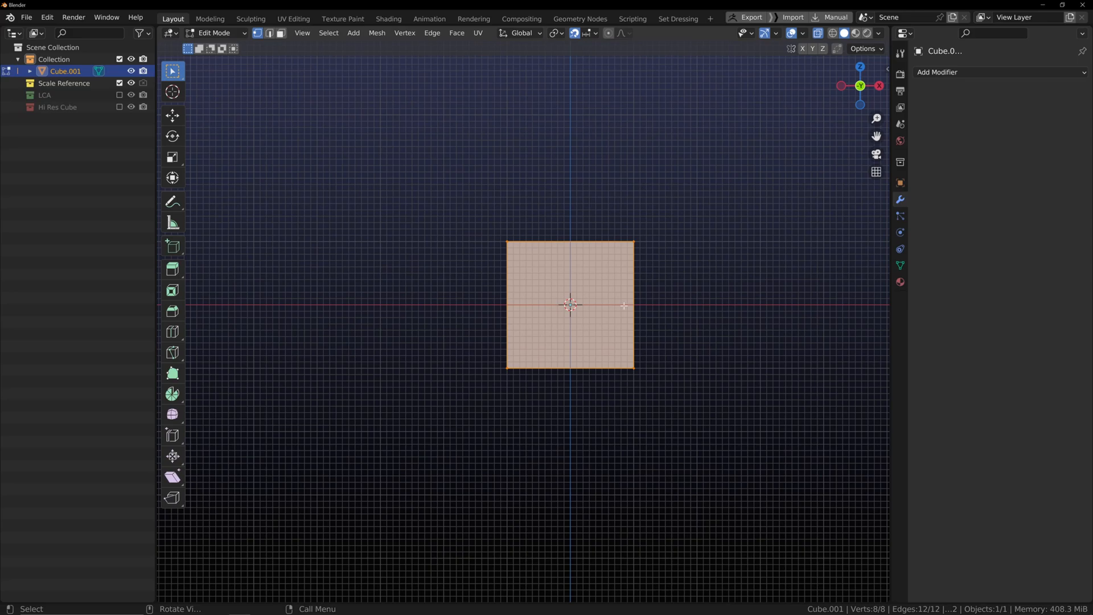
pyautogui.press('m')
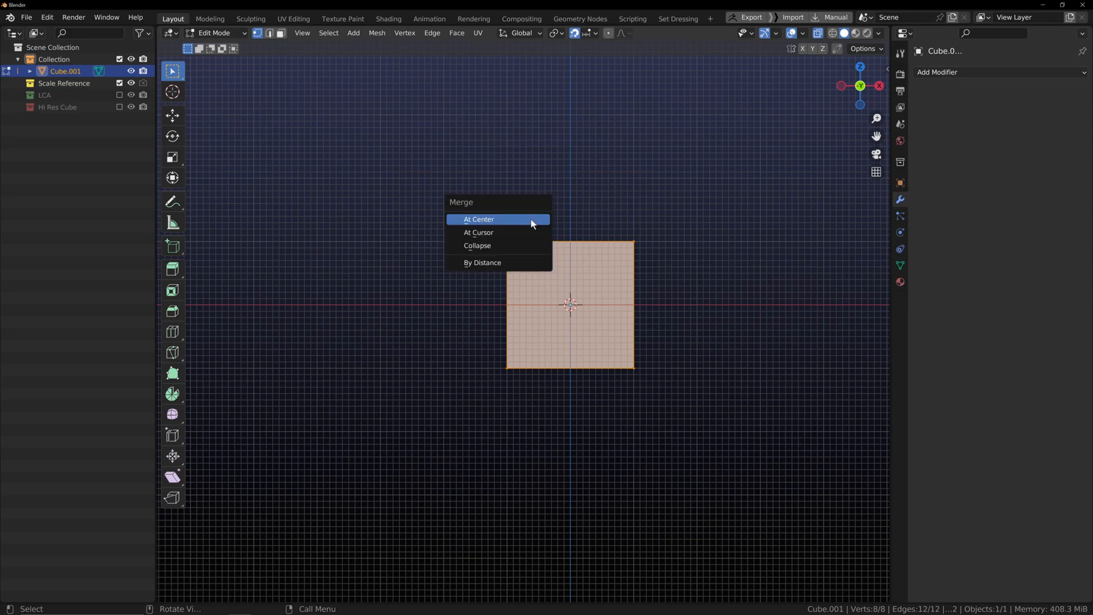
pyautogui.moveTo(497, 262)
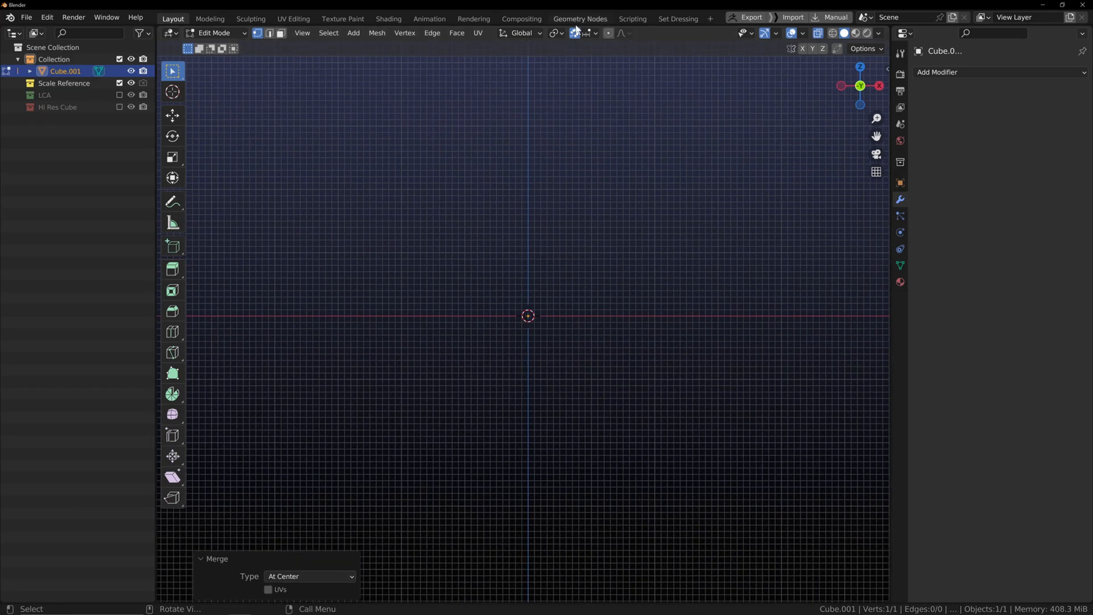
pyautogui.moveTo(558, 229)
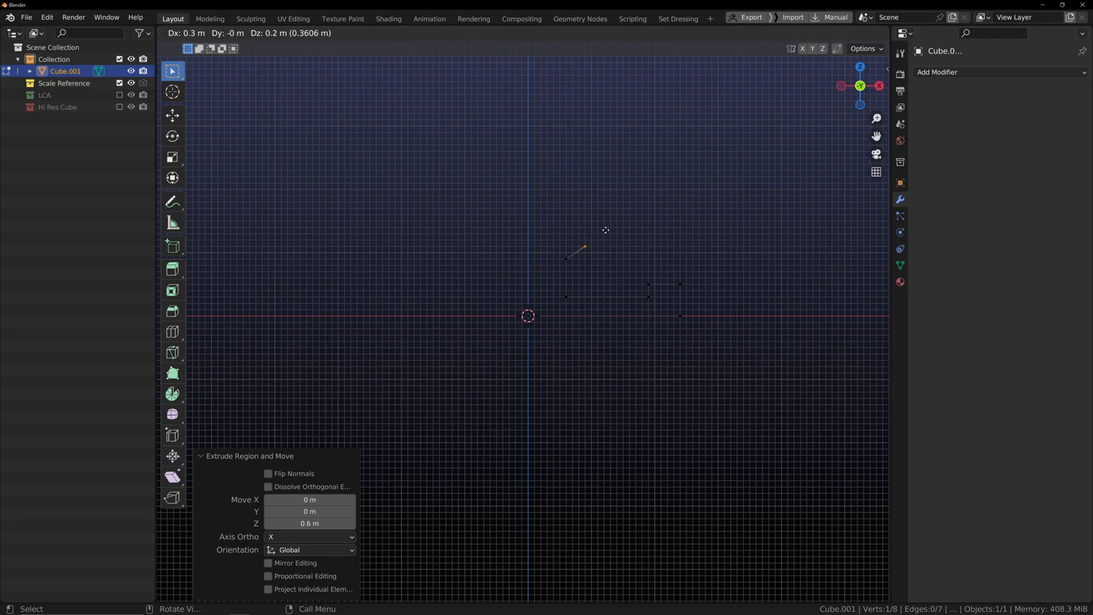
# Extrude the merged vertex into a new point along the fountain profile
pyautogui.moveTo(606, 230); pyautogui.dragTo(653, 193)
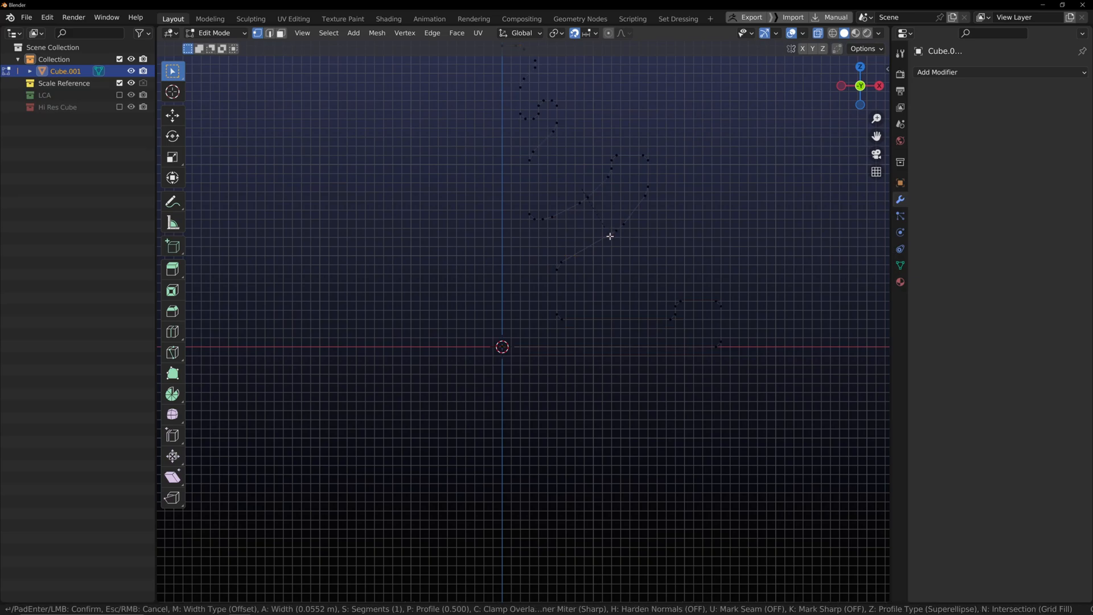
pyautogui.moveTo(608, 237)
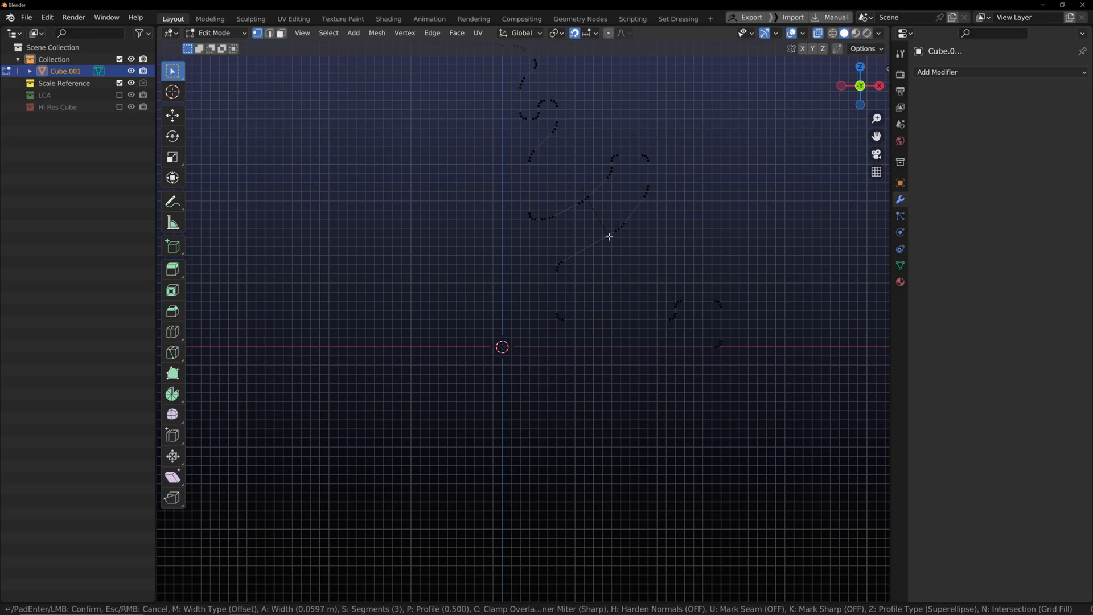
# Bevel the profile's corner vertices into rounded bends, then return to front view
pyautogui.click(609, 236)
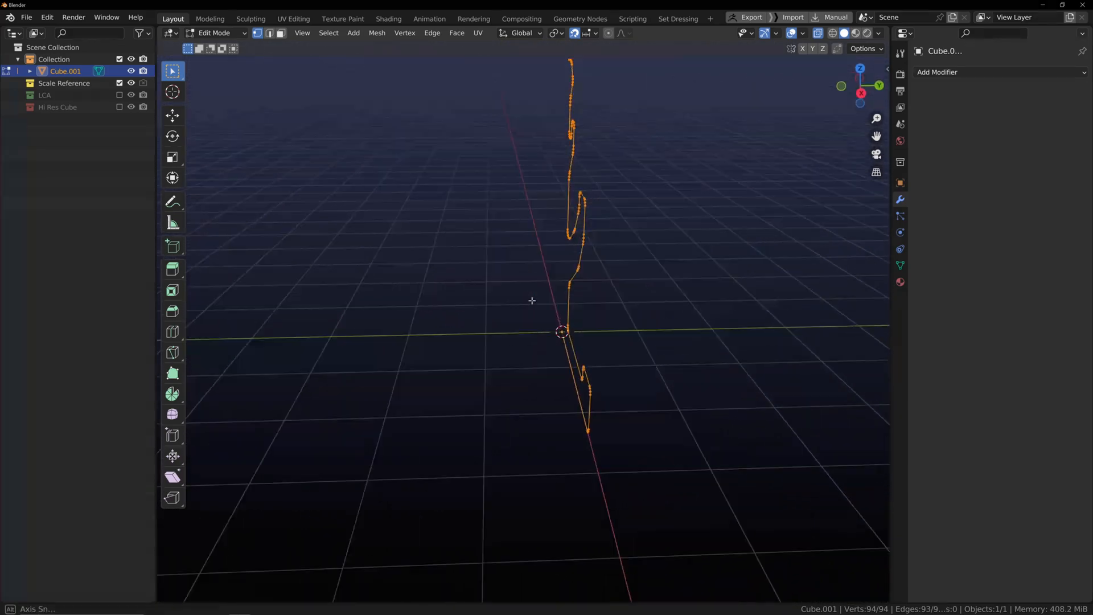
pyautogui.moveTo(532, 300); pyautogui.dragTo(641, 286)
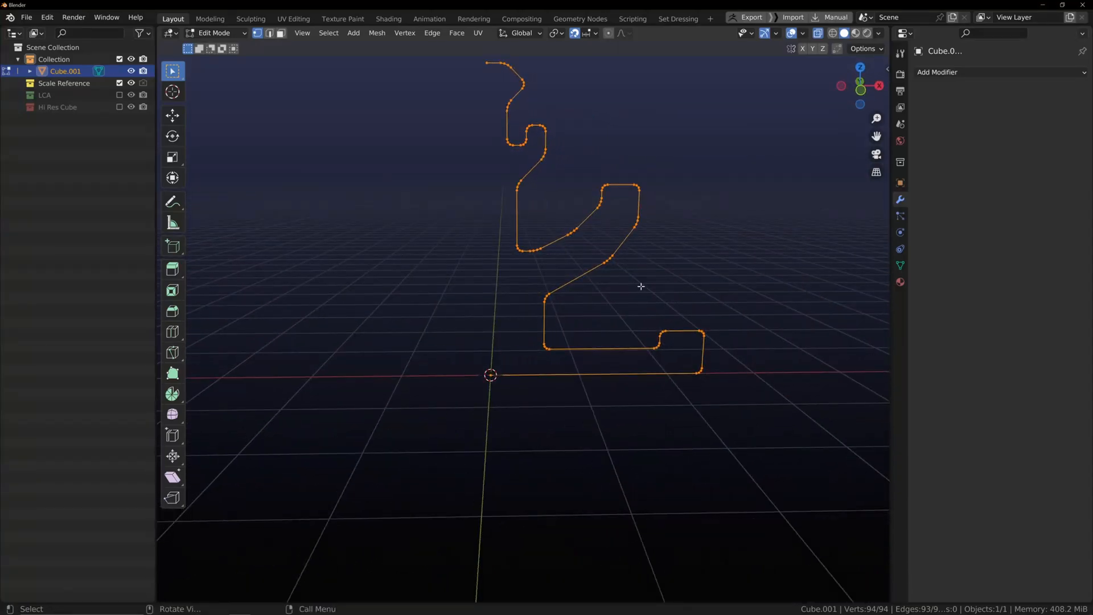
pyautogui.click(937, 72)
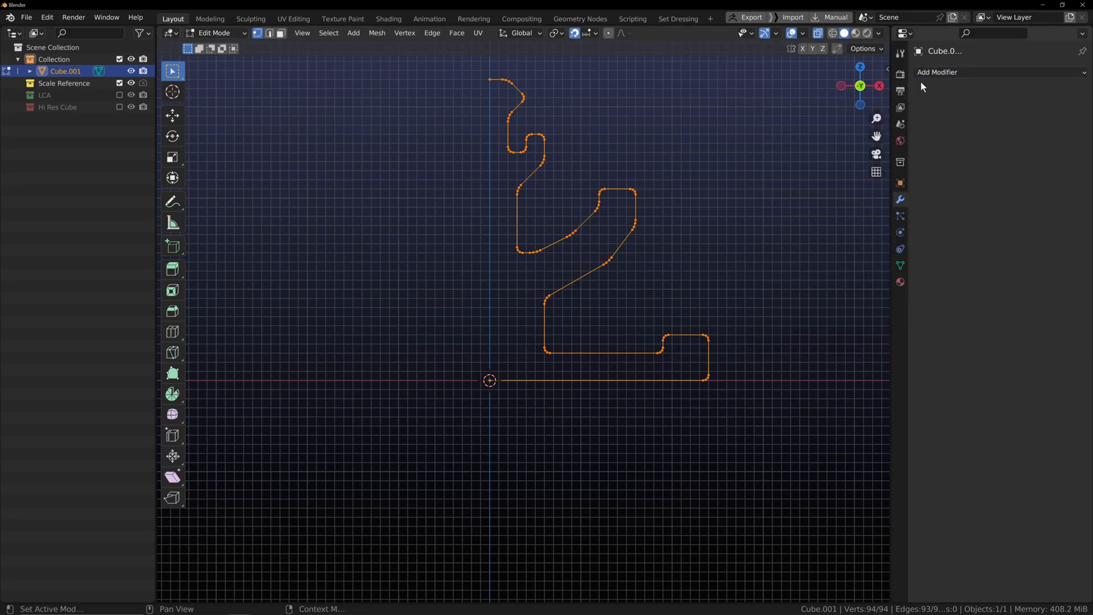
# Revolve the profile with a Screw modifier, view it from below and change viewport colour
pyautogui.click(937, 72)
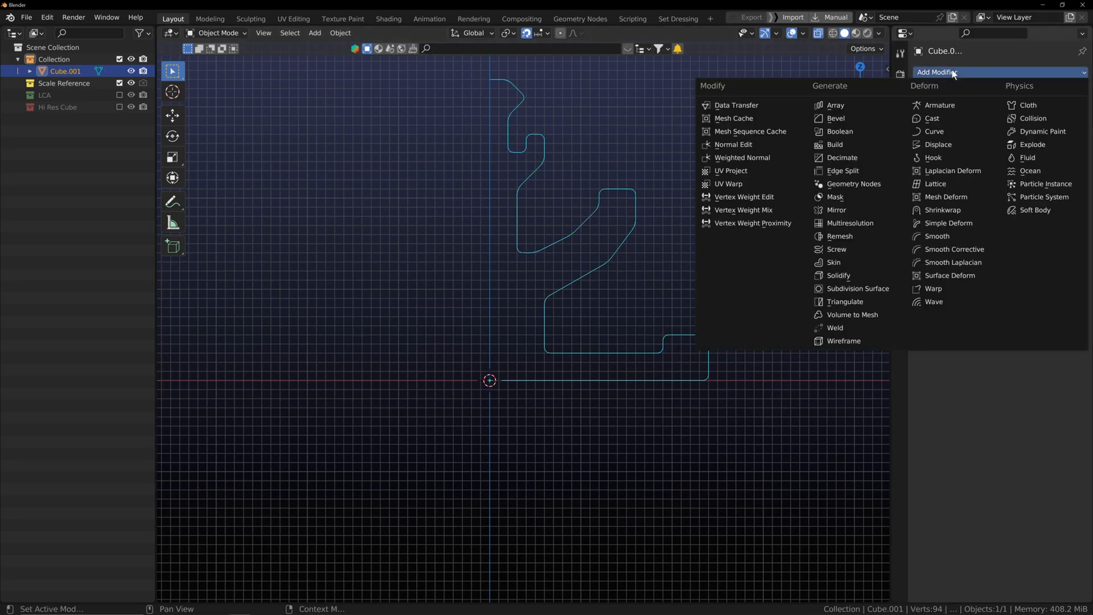
pyautogui.click(836, 249)
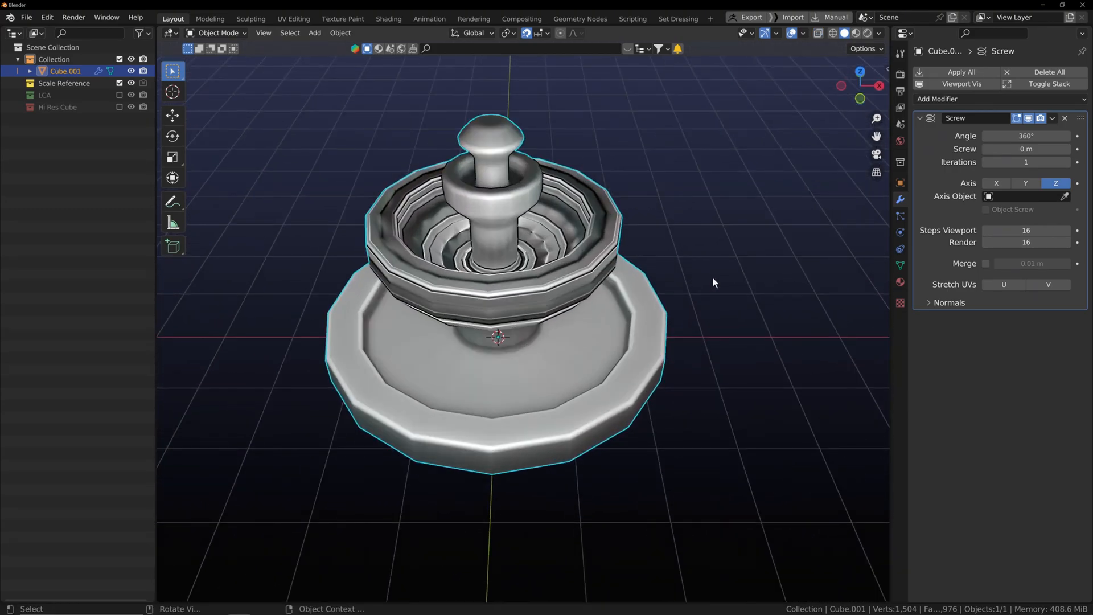
pyautogui.moveTo(714, 282); pyautogui.dragTo(630, 240)
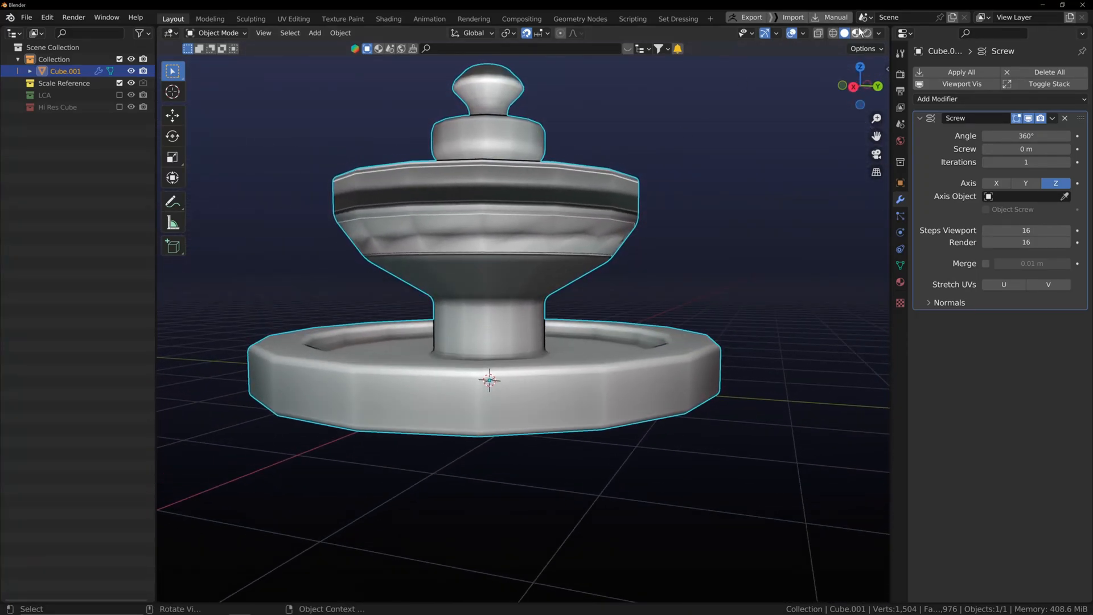
pyautogui.click(878, 33)
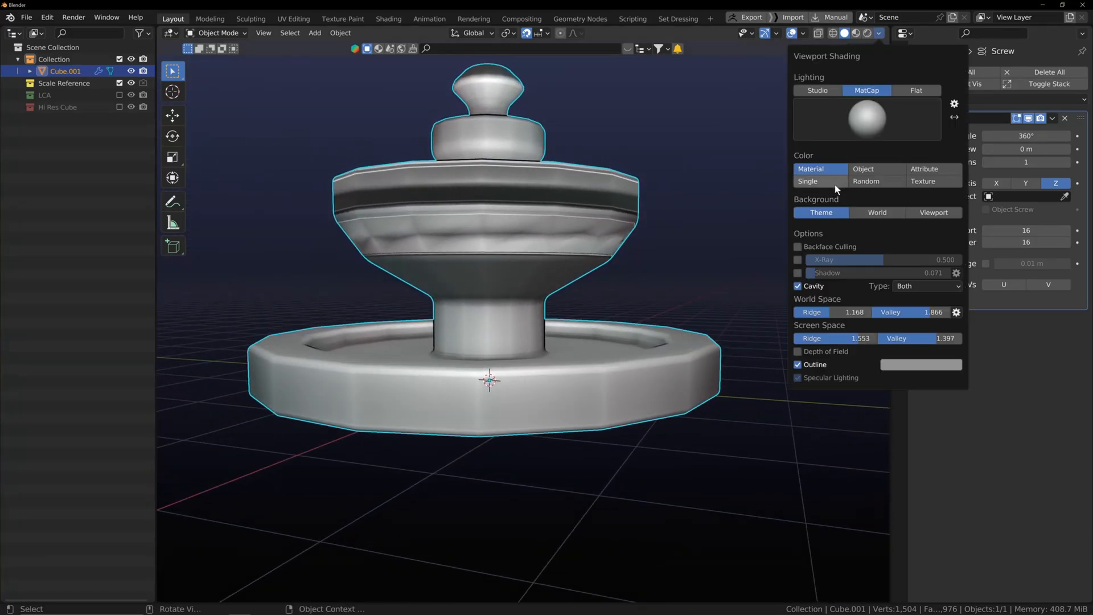
pyautogui.click(631, 275)
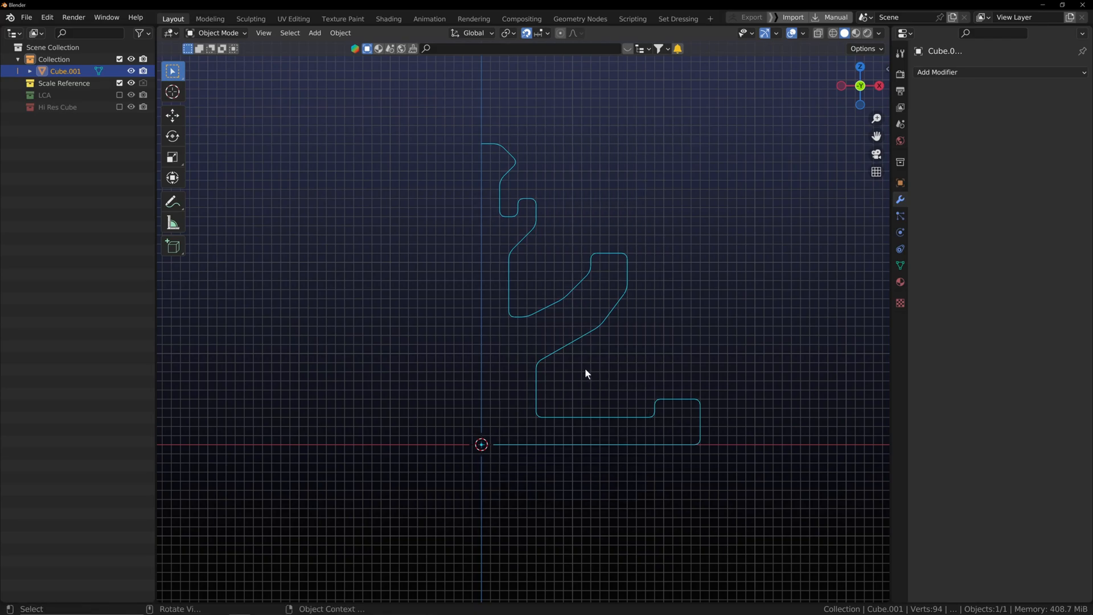
# Convert the flat profile mesh to a curve object through Quick Favorites
pyautogui.press('q')
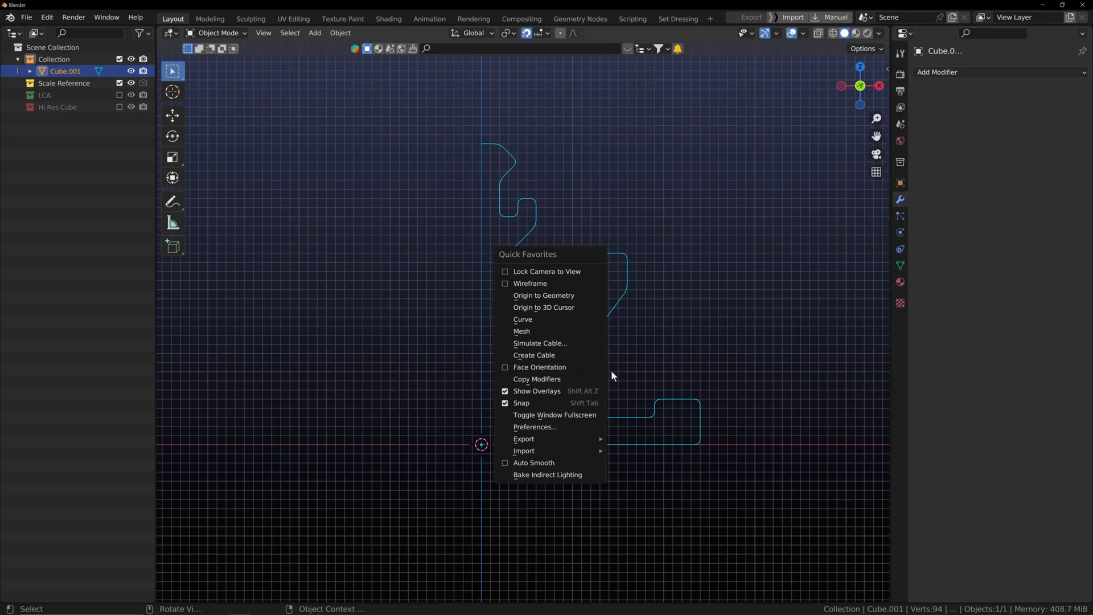
pyautogui.moveTo(549, 342)
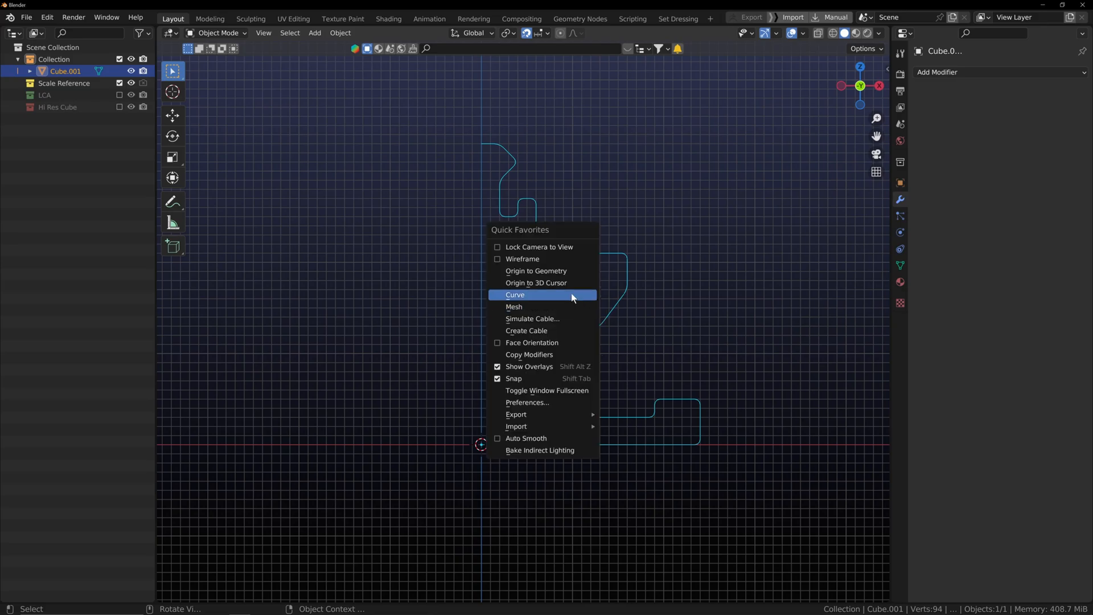
pyautogui.moveTo(555, 283)
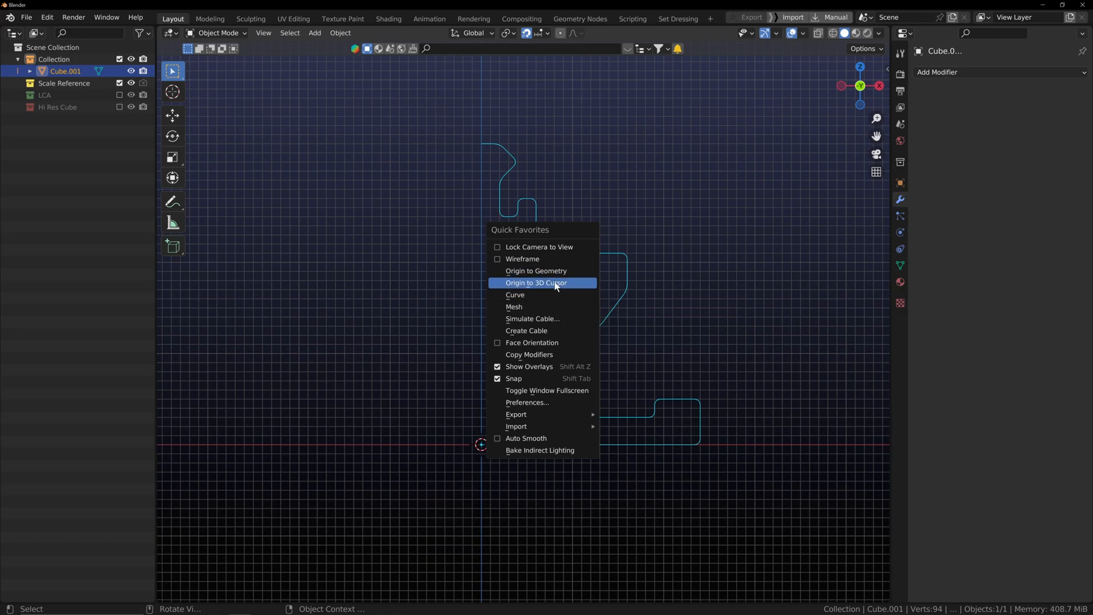
pyautogui.click(515, 295)
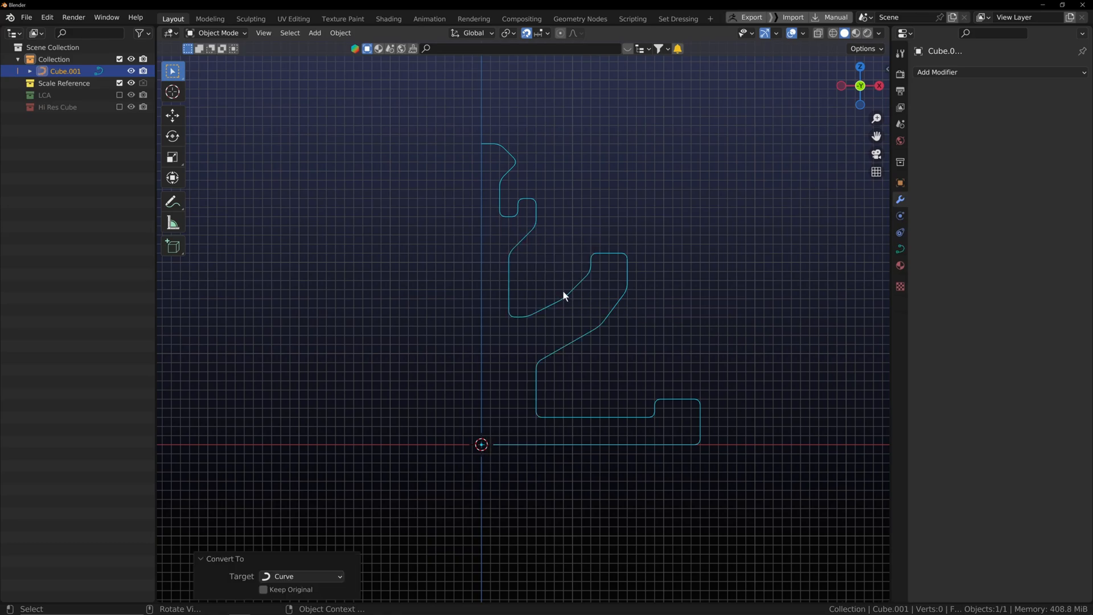
pyautogui.press('Tab')
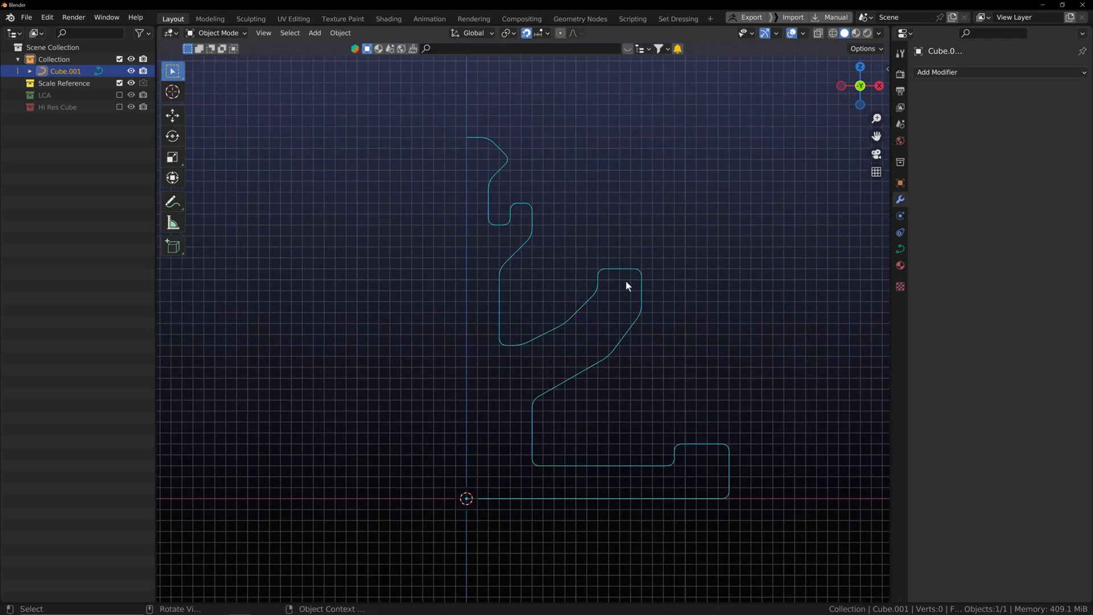
# Add a Generate > Screw modifier to the converted profile curve
pyautogui.click(968, 72)
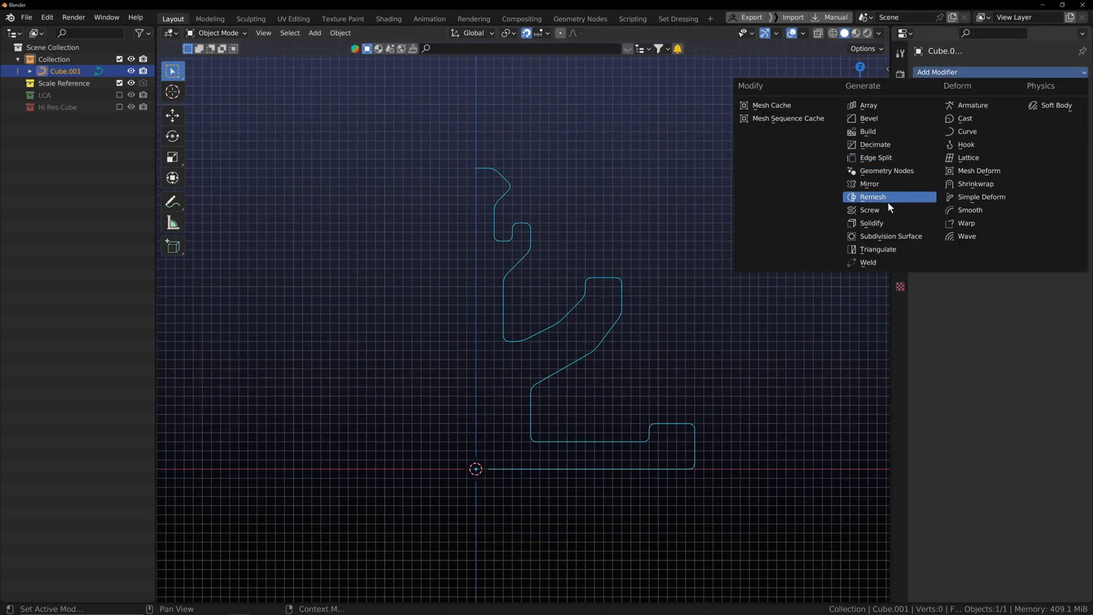
pyautogui.moveTo(868, 210)
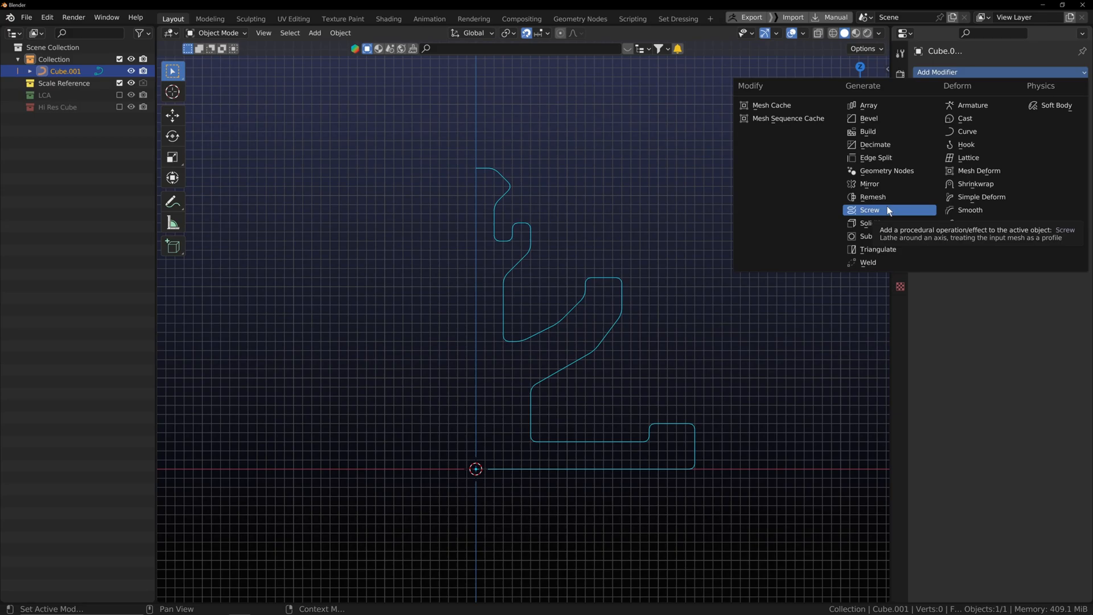
pyautogui.click(870, 210)
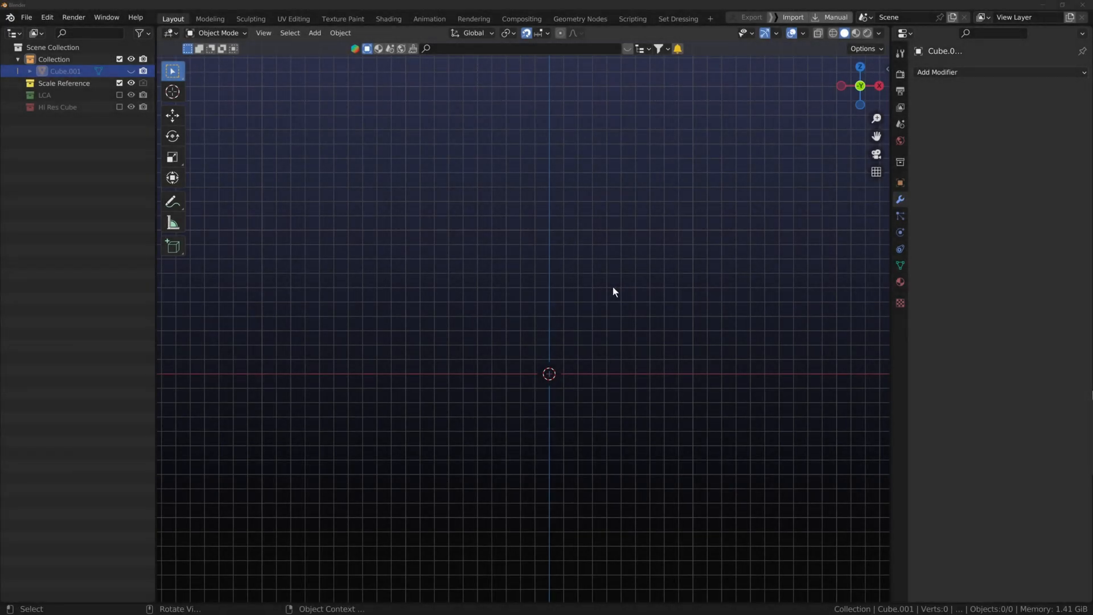
pyautogui.moveTo(634, 295)
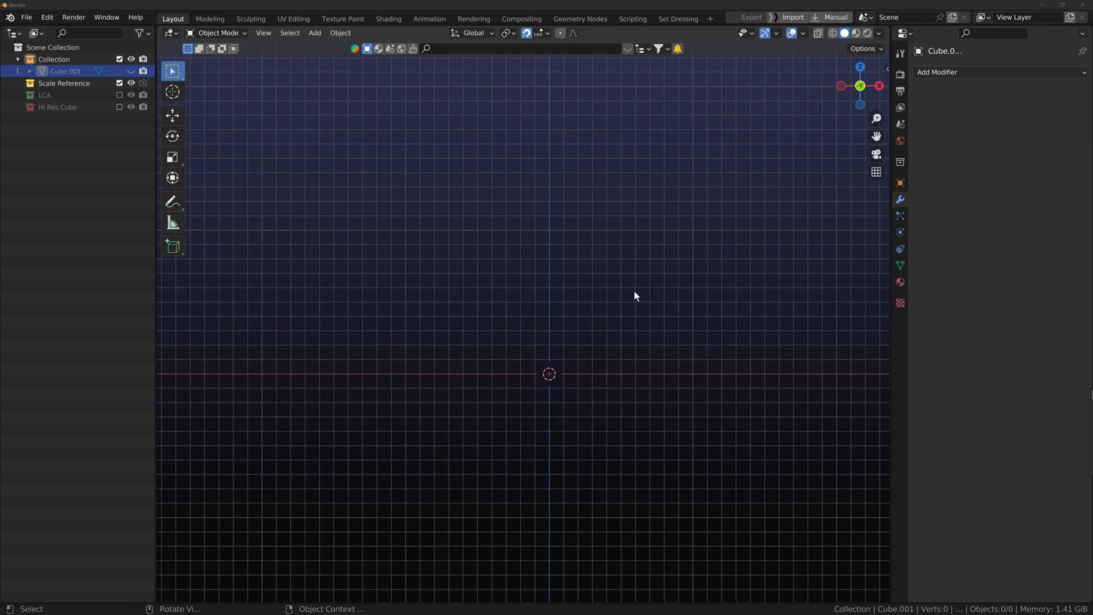
pyautogui.moveTo(585, 300)
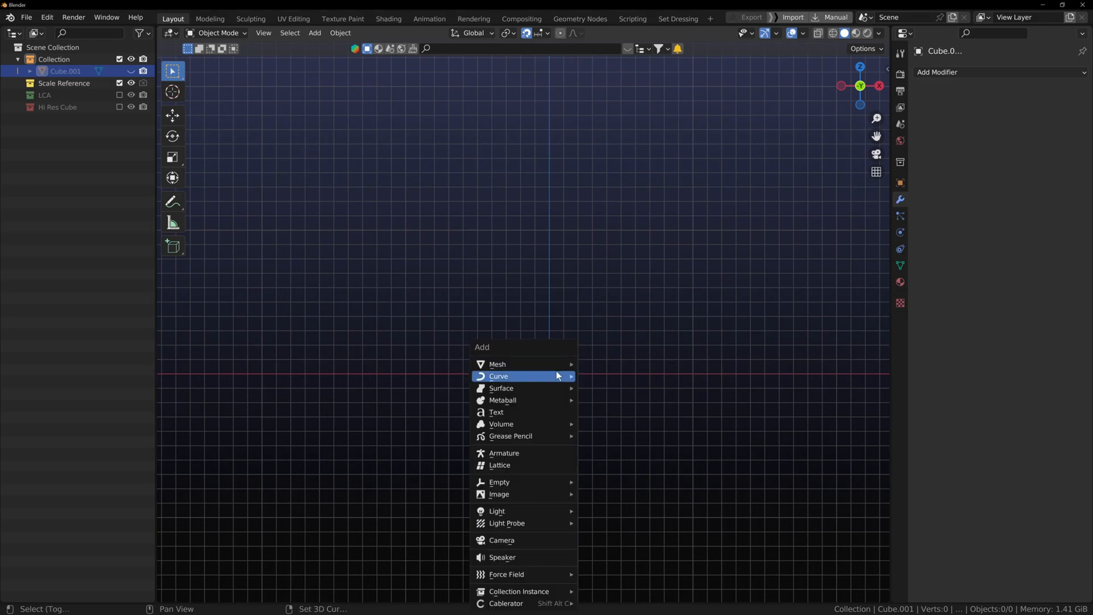
pyautogui.moveTo(497, 364)
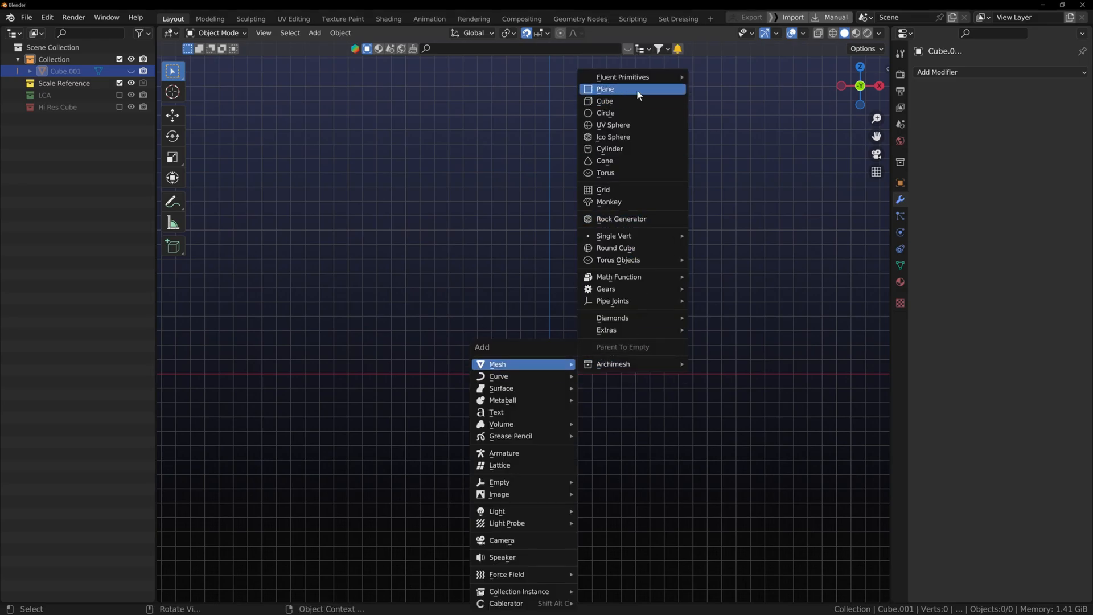
pyautogui.moveTo(620, 102)
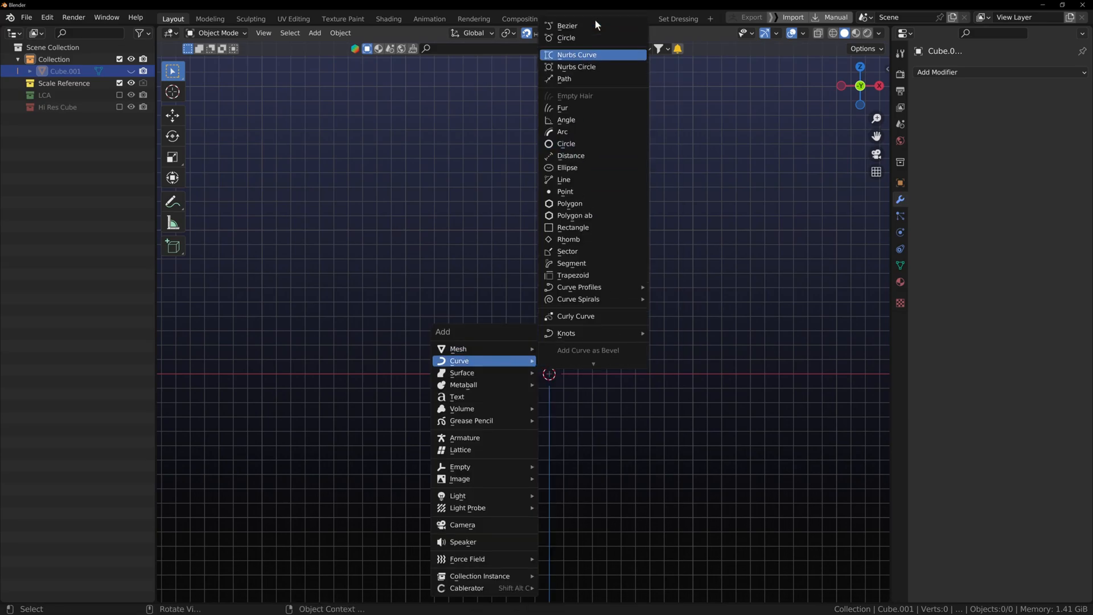
# Add a new Bezier curve object to the scene
pyautogui.click(567, 25)
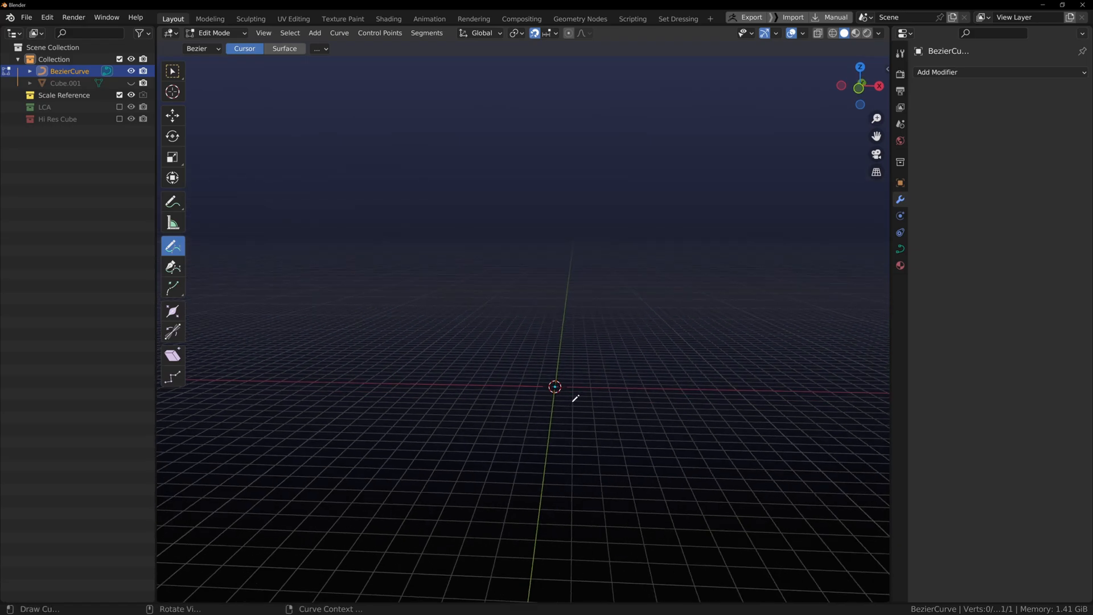
# Add a Screw modifier to the Bezier curve and draw its vase-like profile
pyautogui.click(967, 71)
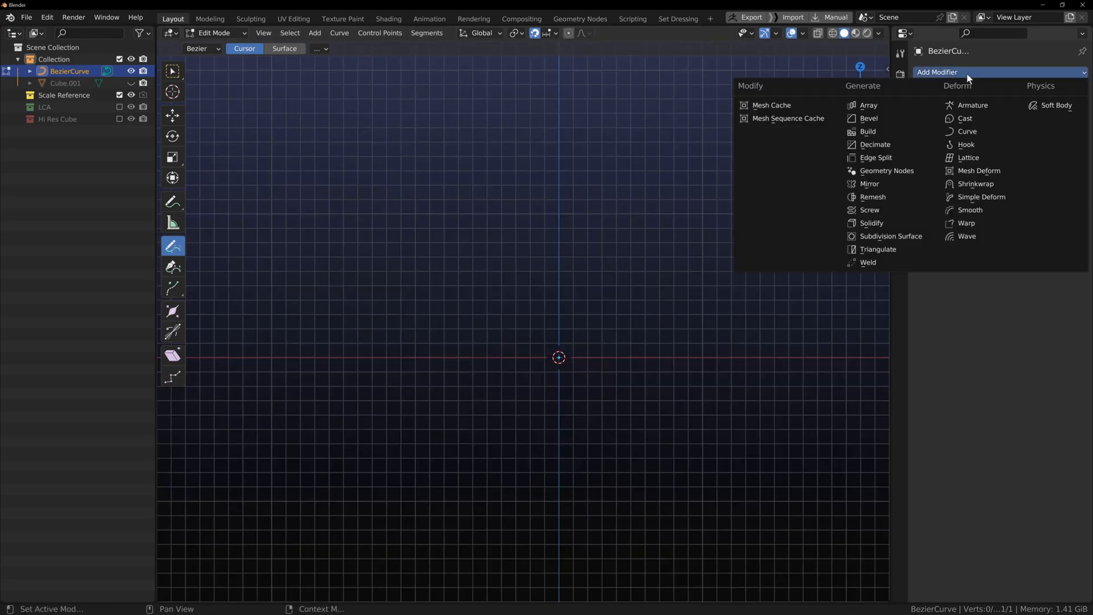
pyautogui.moveTo(869, 210)
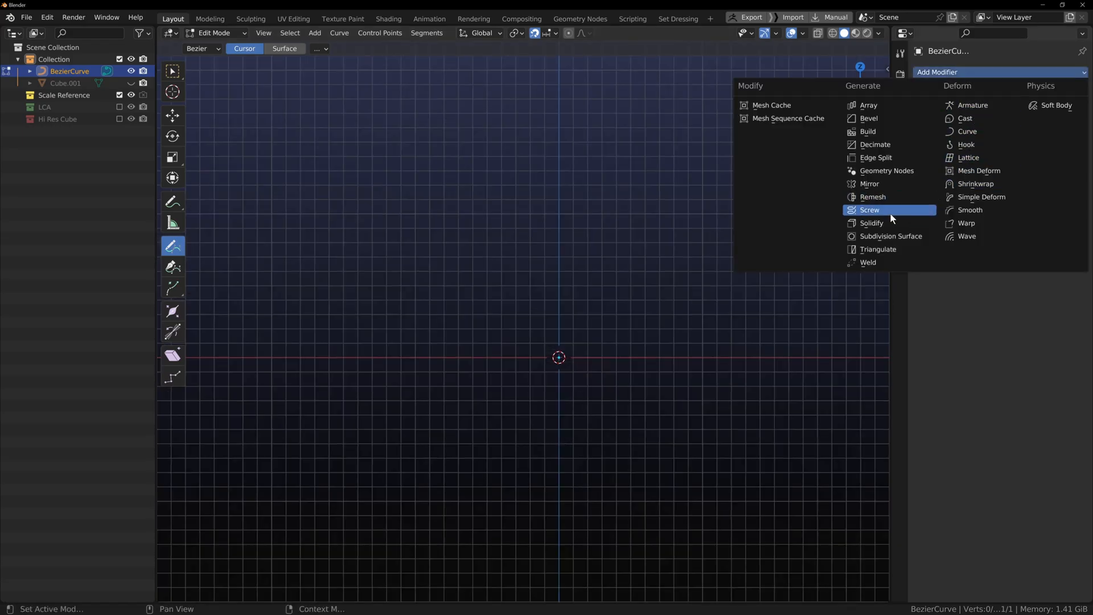
pyautogui.click(869, 210)
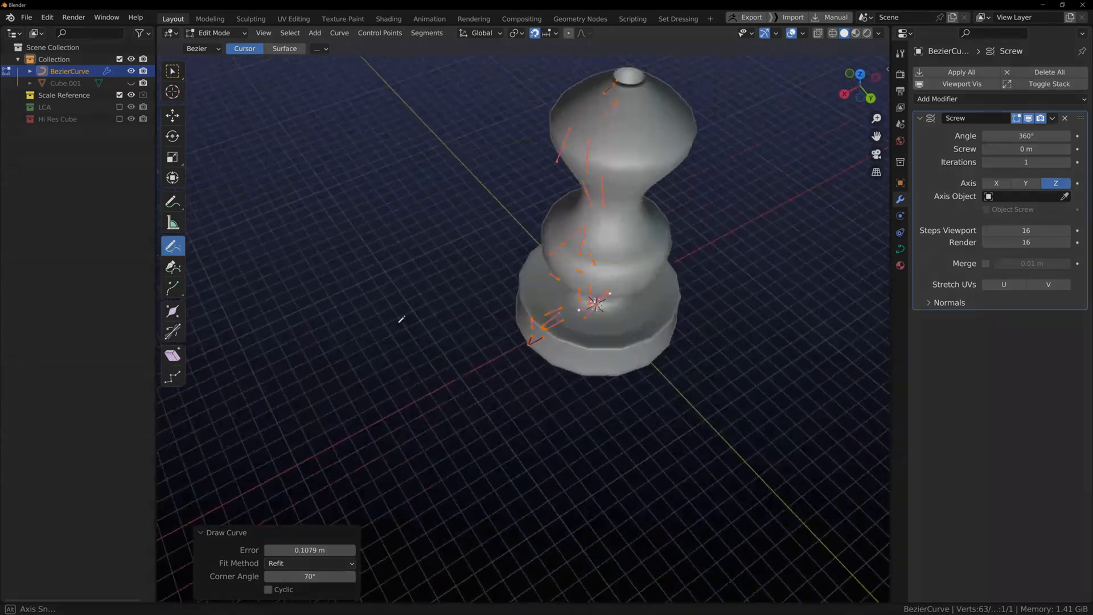
pyautogui.press('Tab')
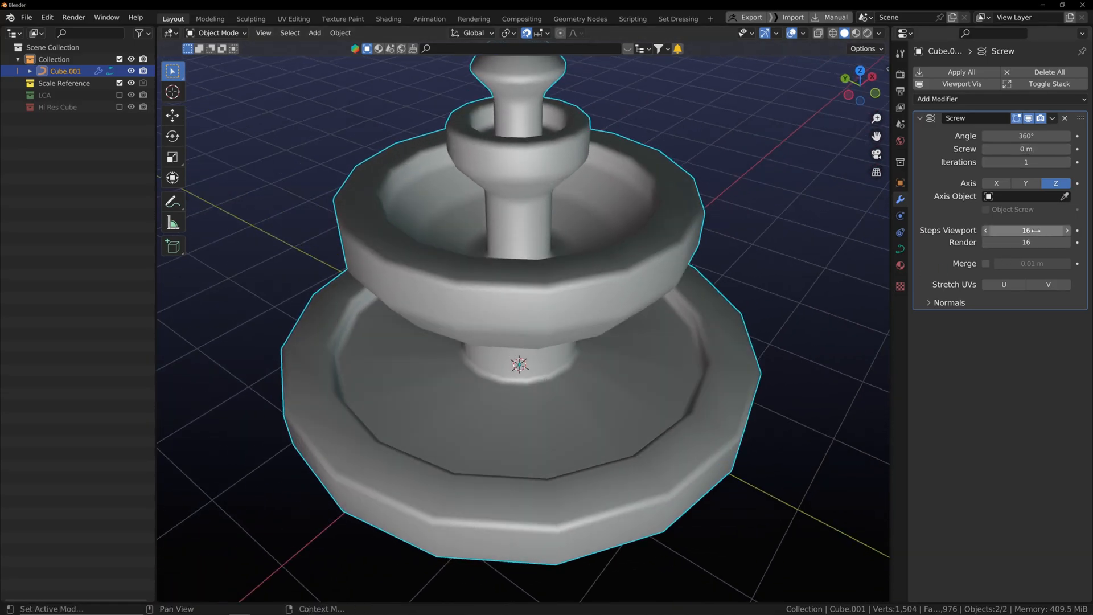
# Raise Screw Steps Viewport from 16 to 150, checking in wireframe before returning to solid
pyautogui.moveTo(1011, 230); pyautogui.dragTo(1059, 230)
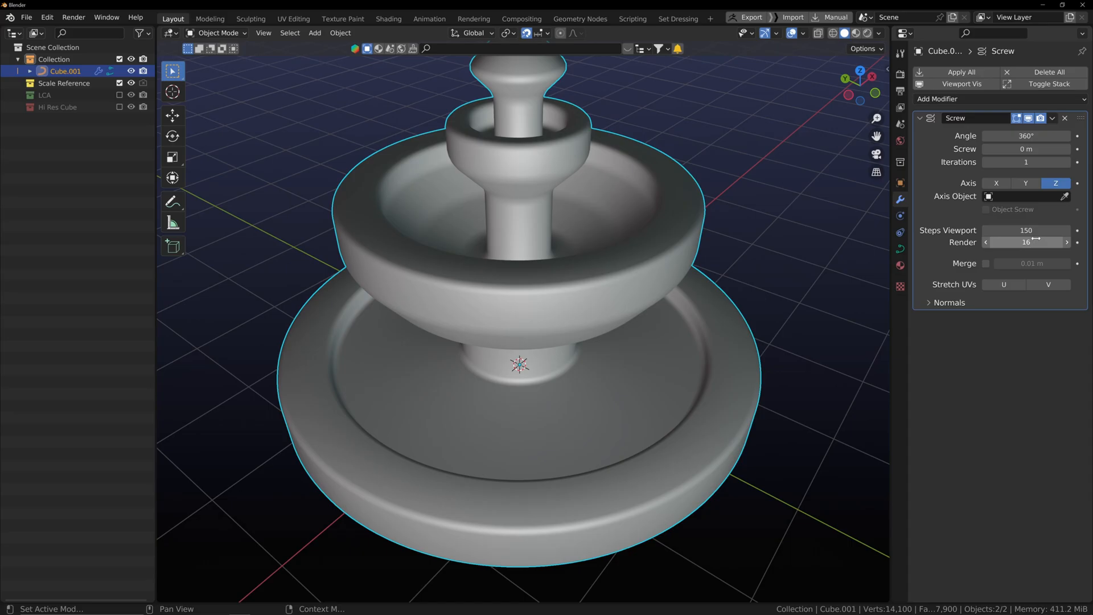
pyautogui.press('z')
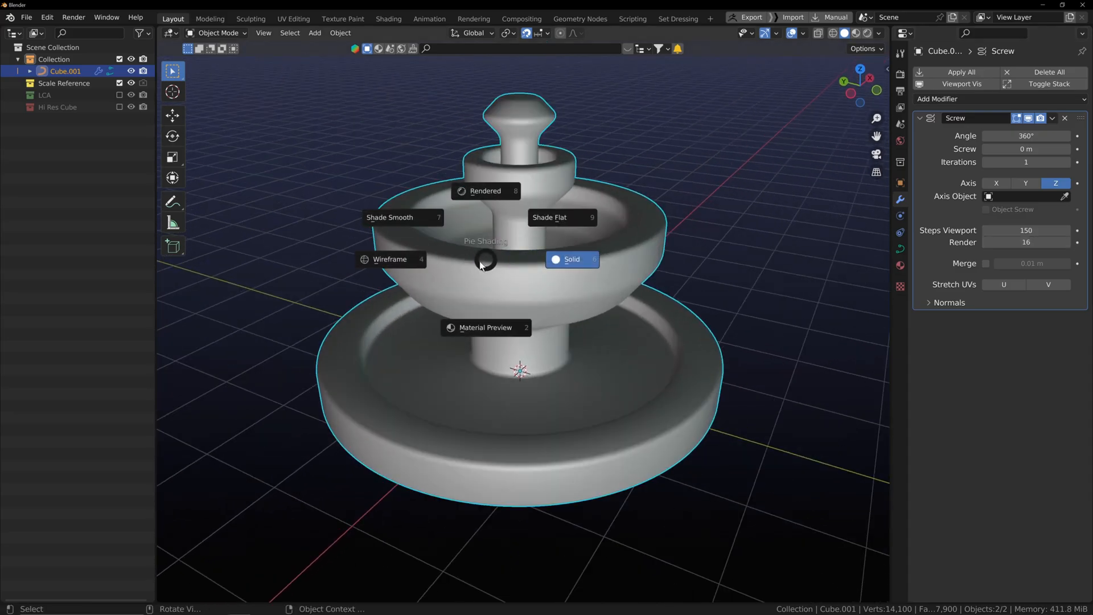
pyautogui.click(389, 259)
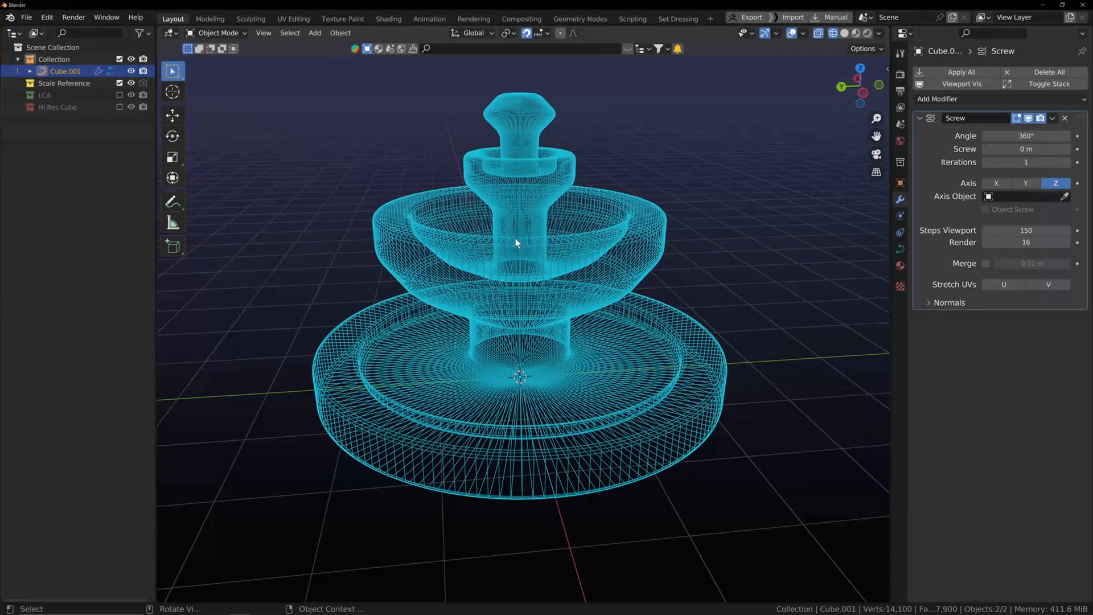
pyautogui.click(829, 33)
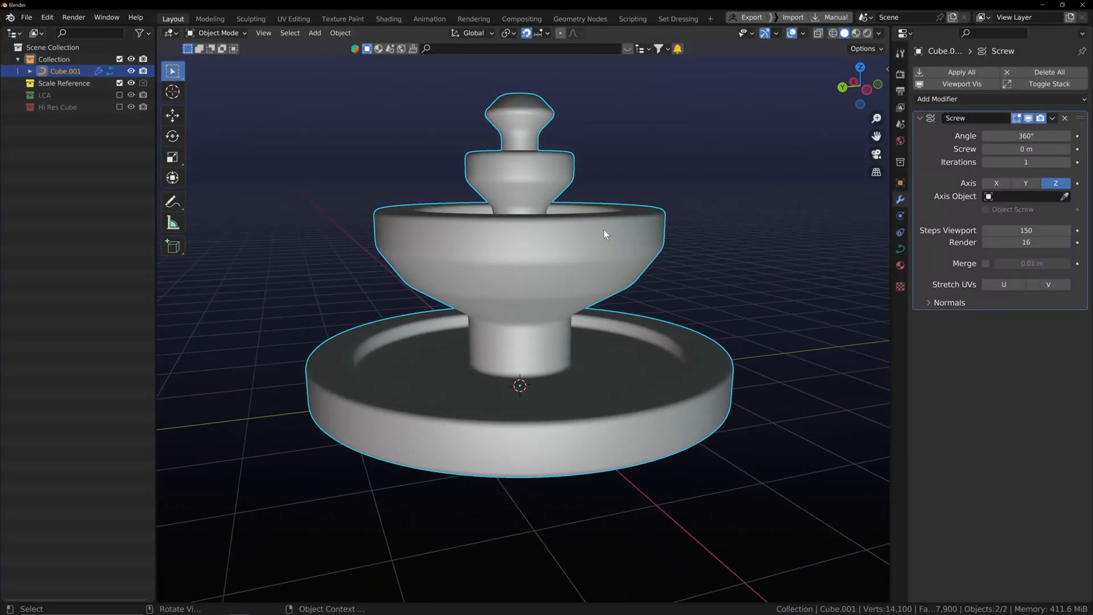
# Convert the fountain to a mesh via Quick Favorites and zoom in on its edge loops in Edit Mode
pyautogui.press('q')
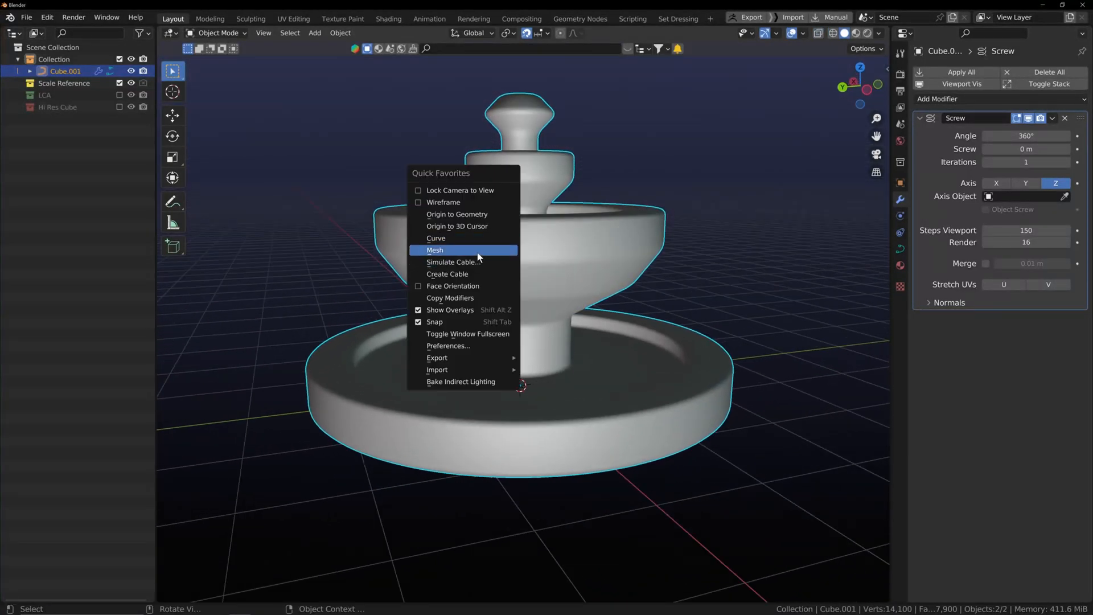
pyautogui.click(434, 249)
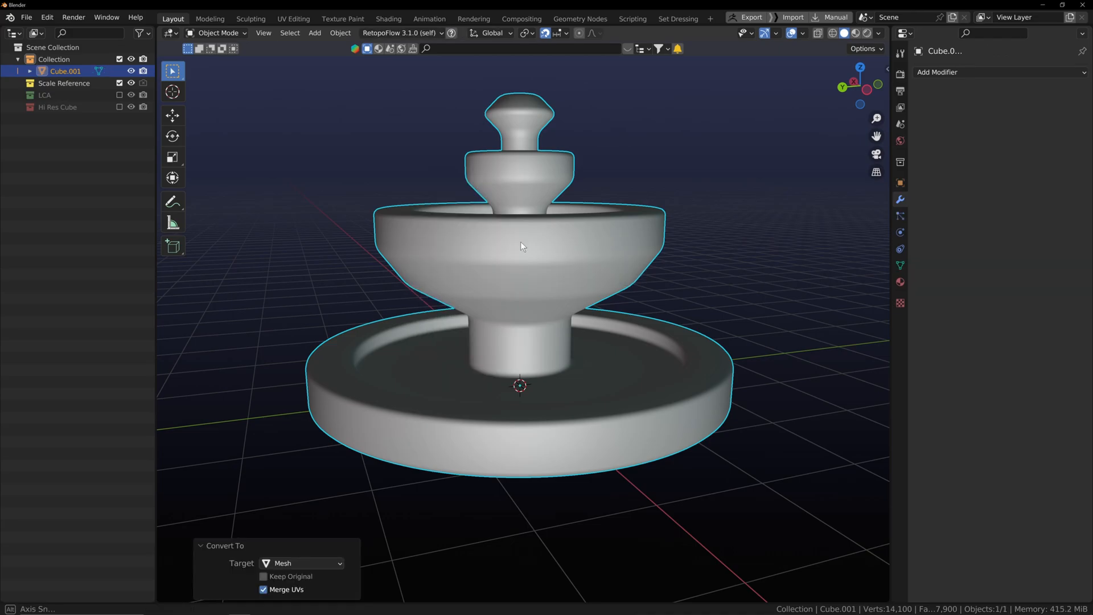
pyautogui.press('Tab')
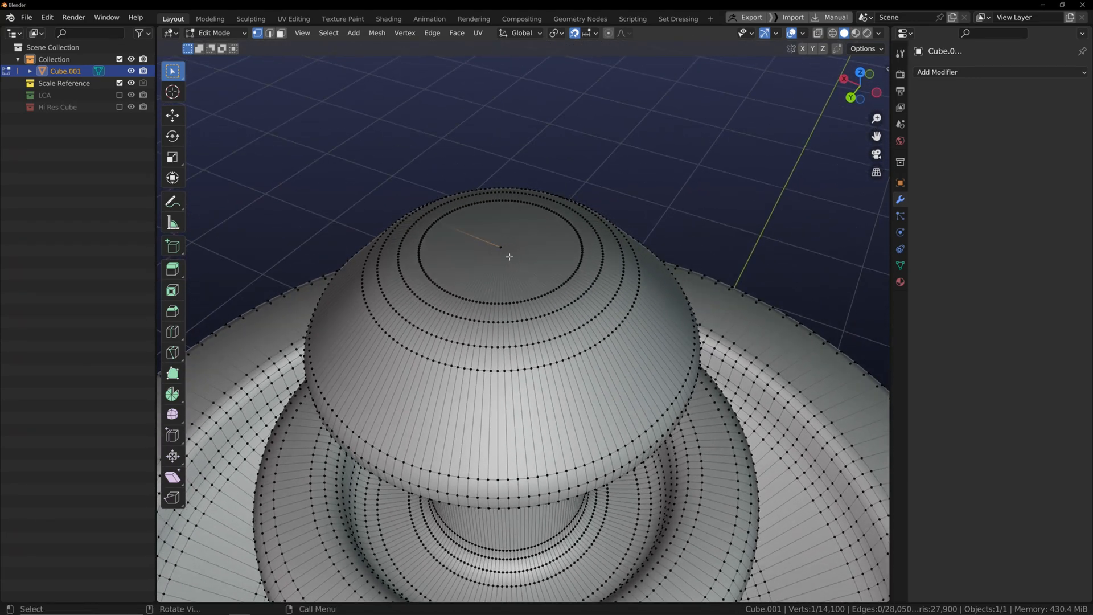
pyautogui.scroll(-3)
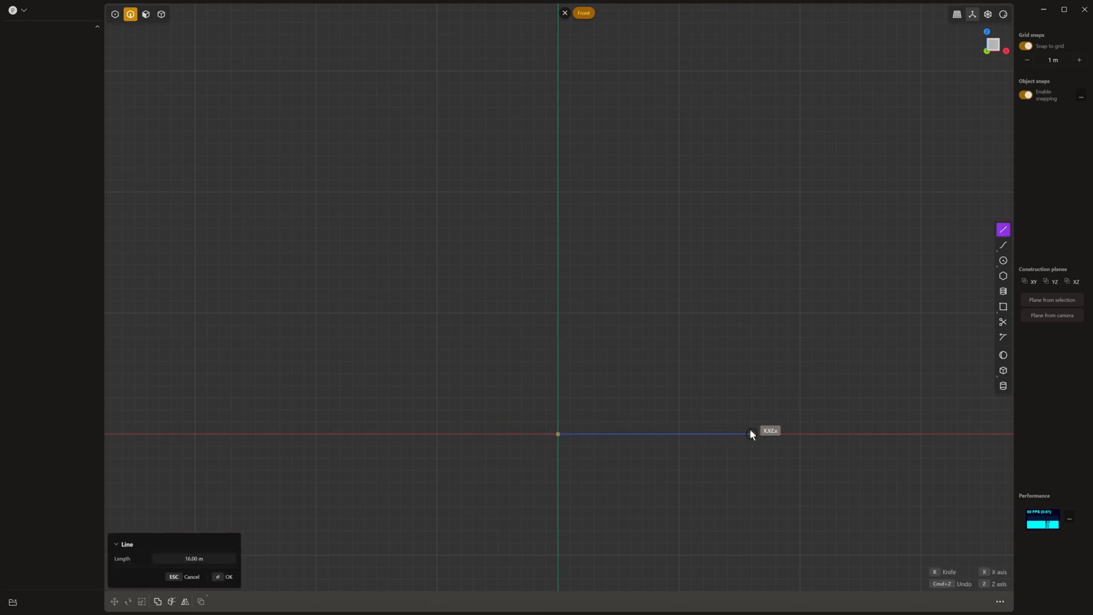
# Draw the base line and the next corner of the stepped fountain profile
pyautogui.click(751, 433)
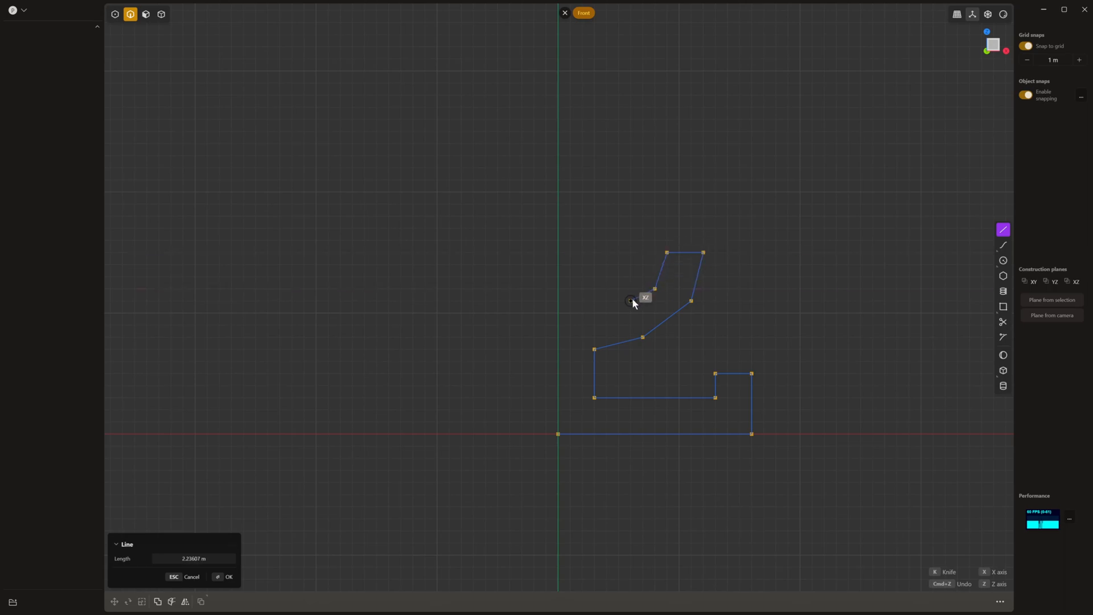
pyautogui.moveTo(639, 304)
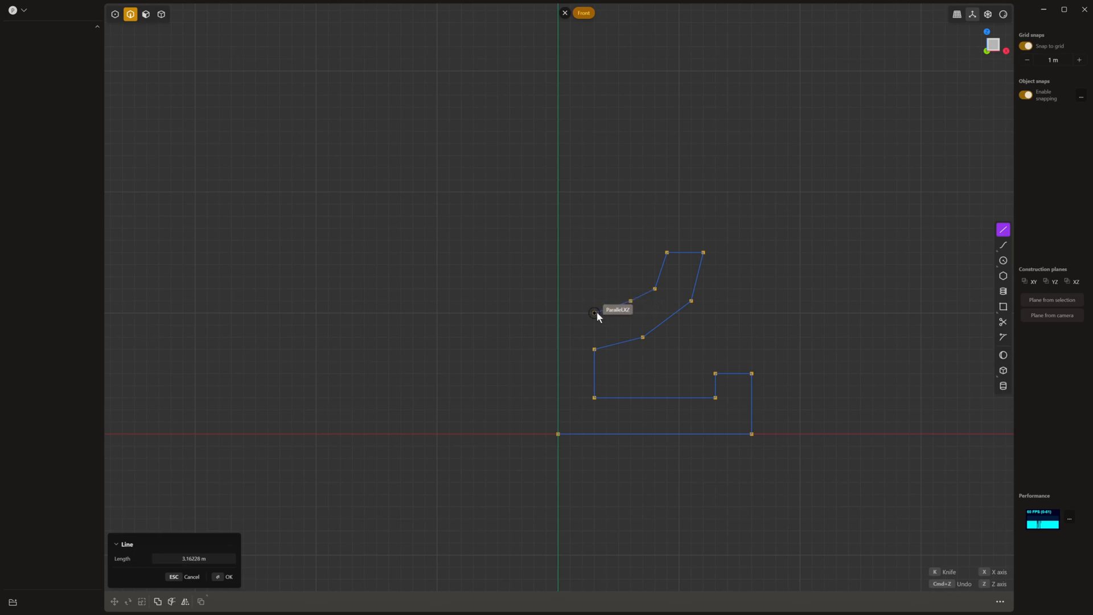
pyautogui.click(595, 312)
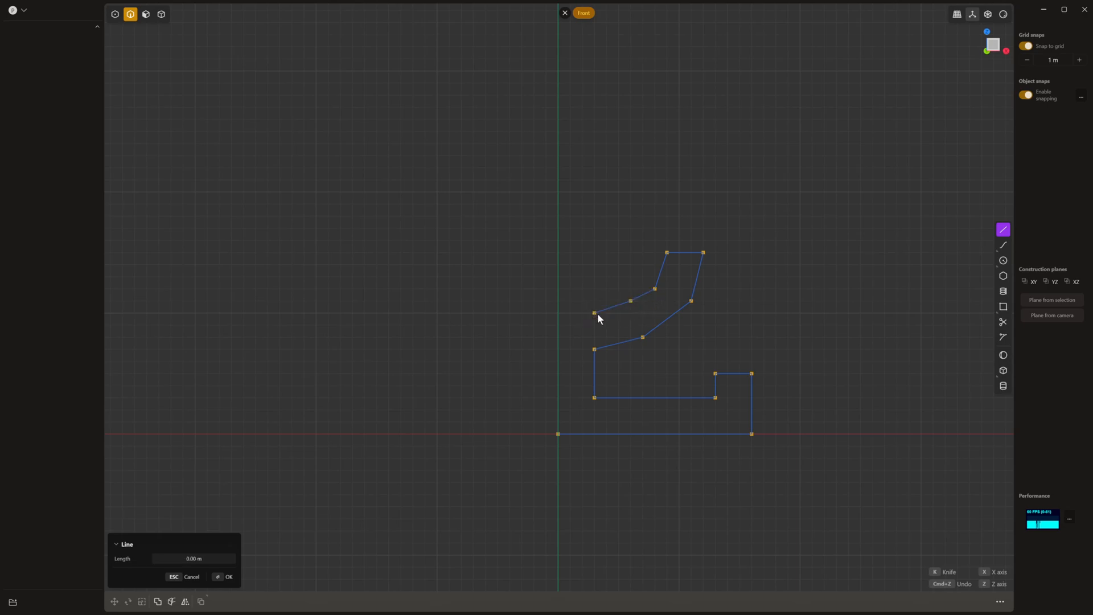
pyautogui.moveTo(593, 254)
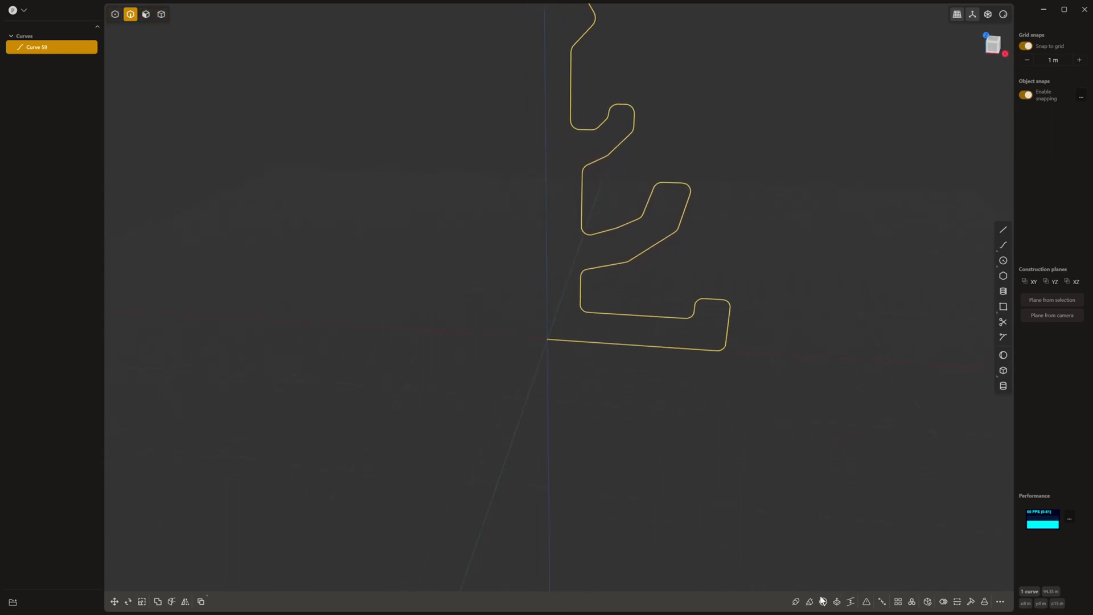
# Revolve the profile curve a full 360 degrees and change the solid's display mode
pyautogui.click(823, 601)
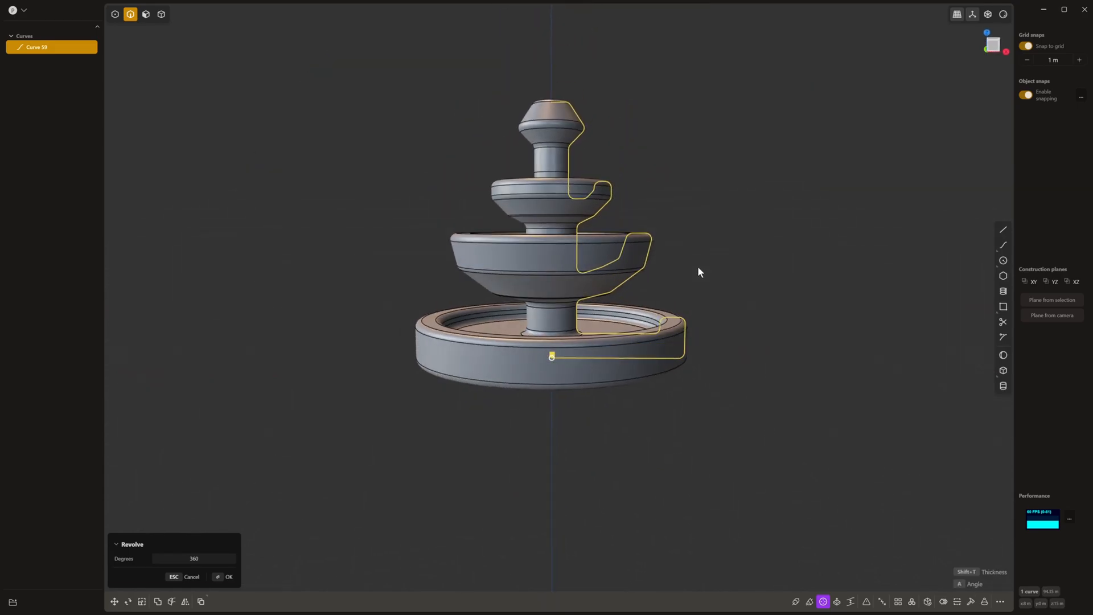
pyautogui.click(224, 577)
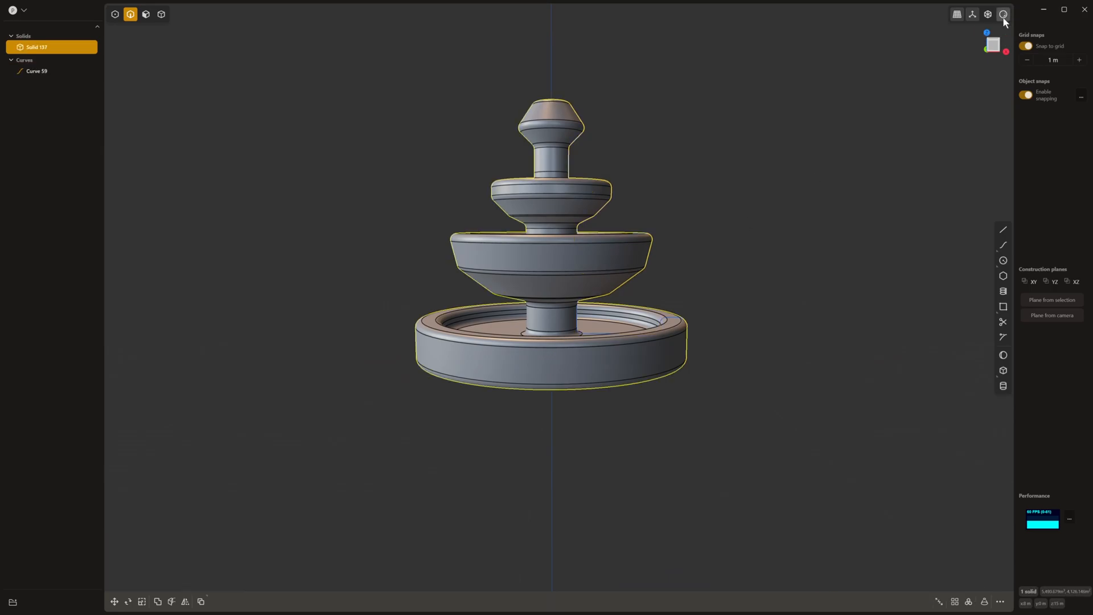
pyautogui.click(1002, 14)
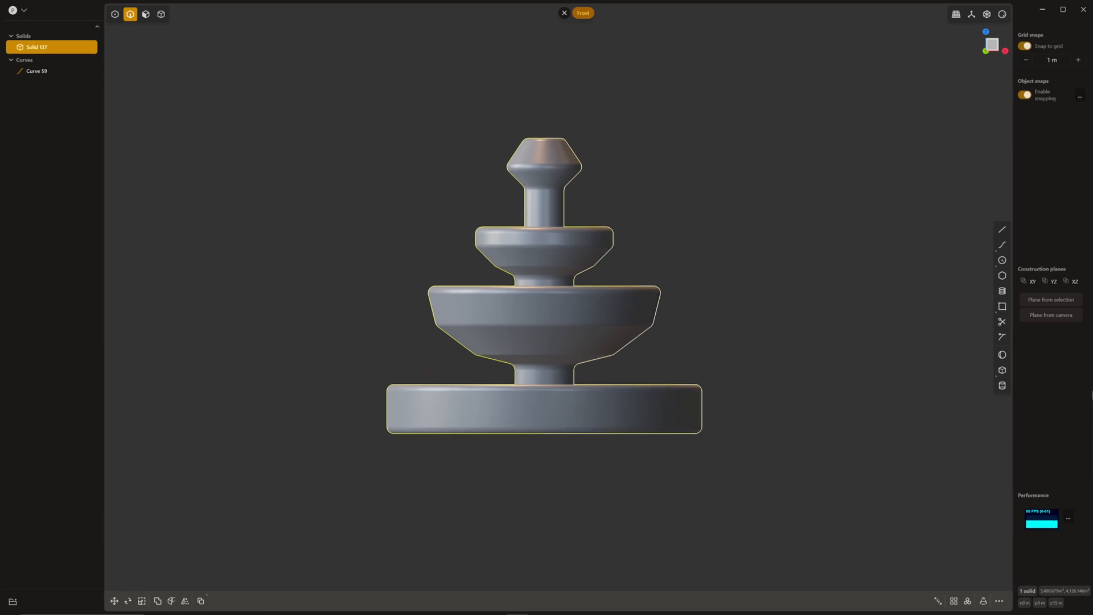
pyautogui.moveTo(773, 367)
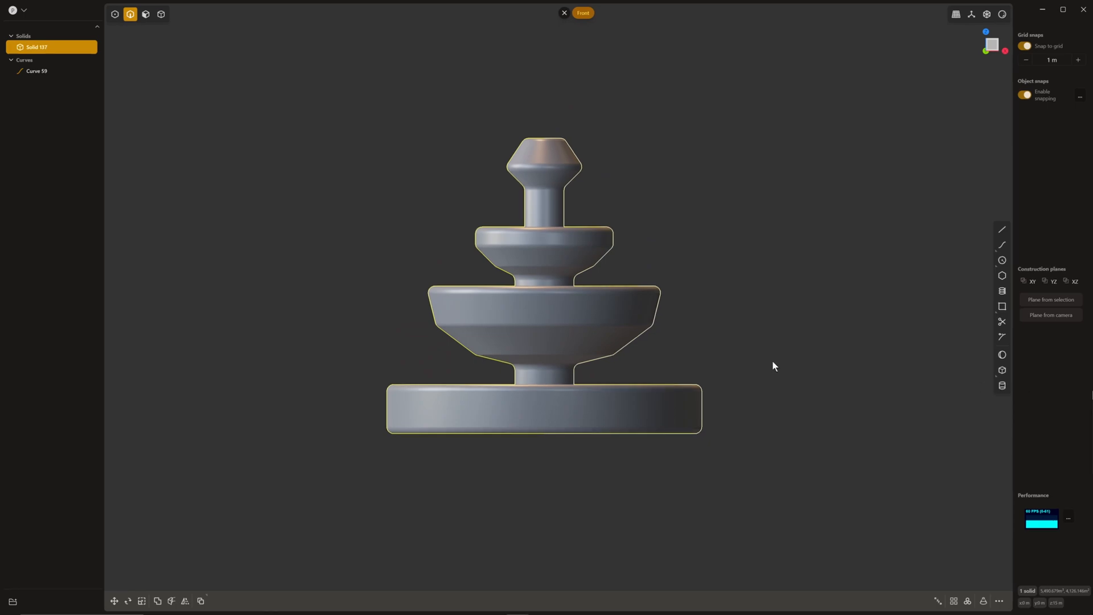
# Return to Blender and hide the viewport grid overlay
pyautogui.press('alt+tab')
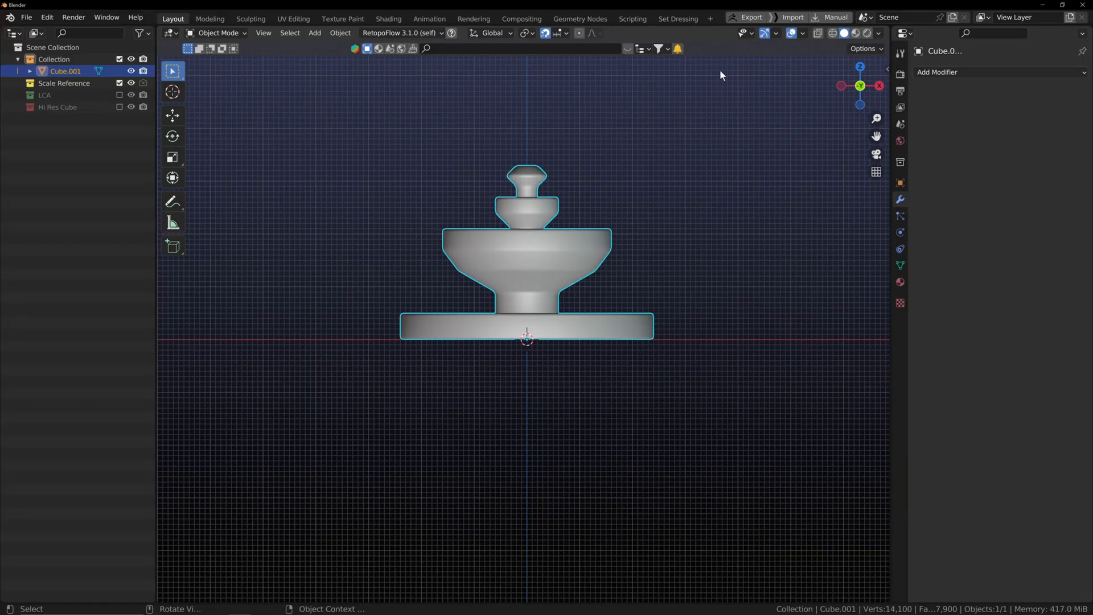
pyautogui.click(791, 33)
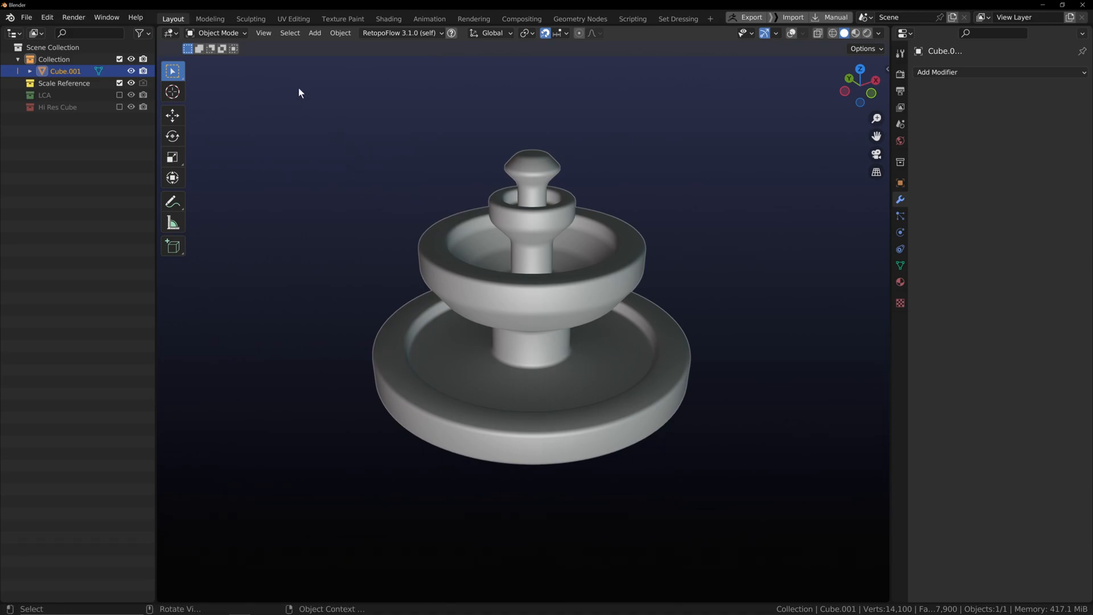
# In the Sculpting workspace, remesh the fountain at the current voxel size
pyautogui.click(250, 19)
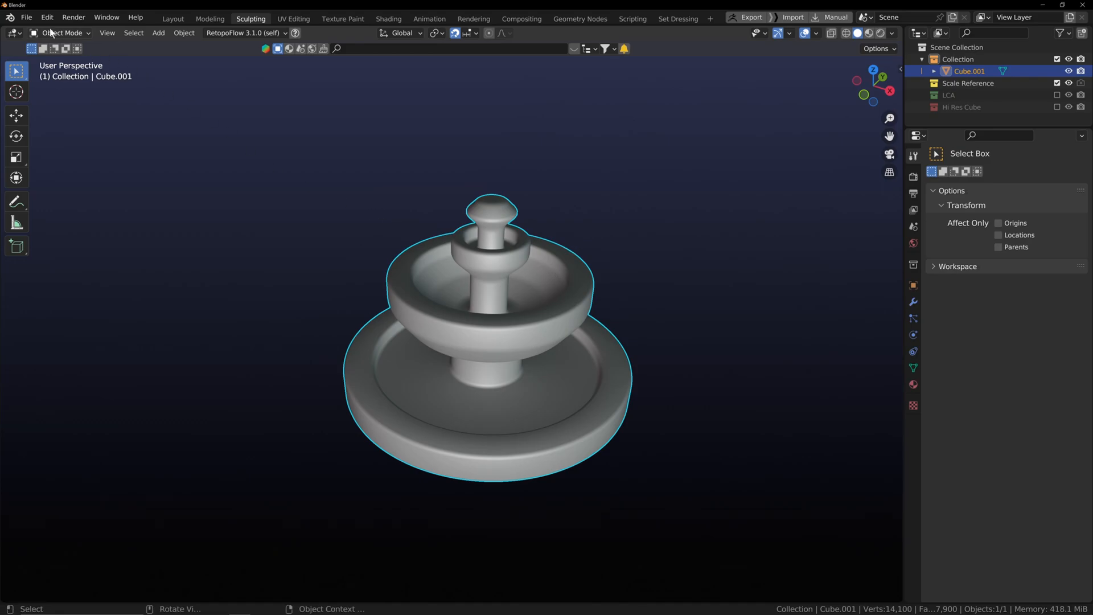
pyautogui.click(62, 33)
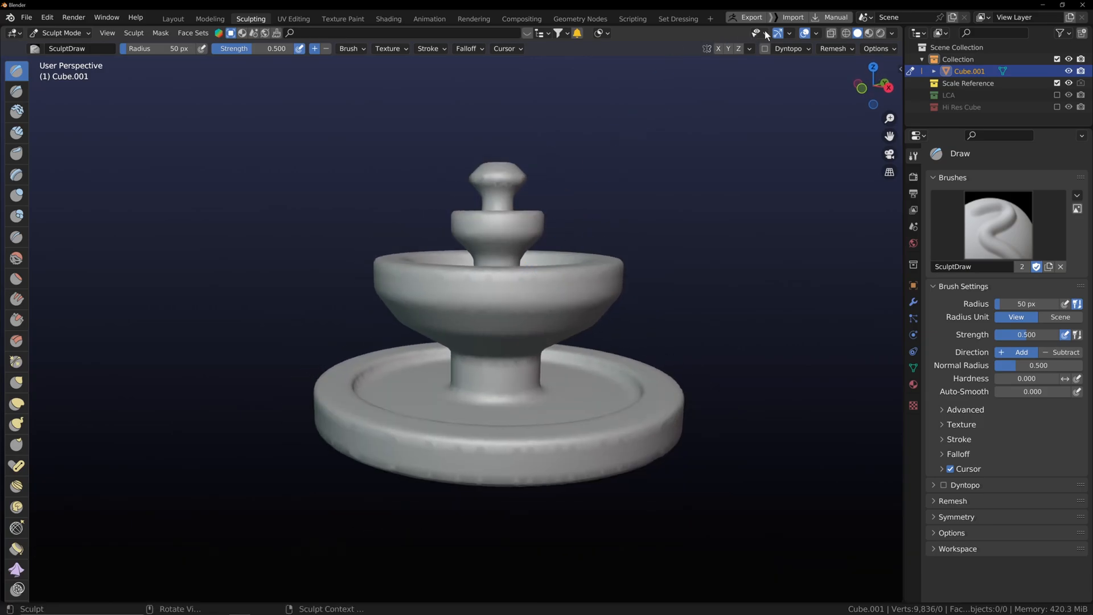
pyautogui.click(833, 47)
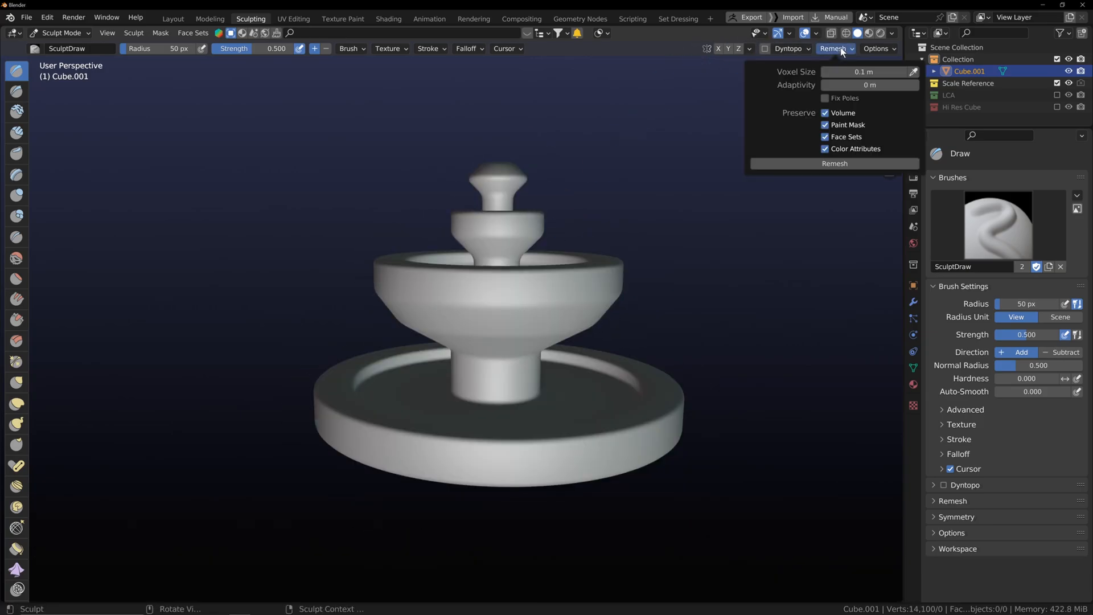
pyautogui.click(869, 71)
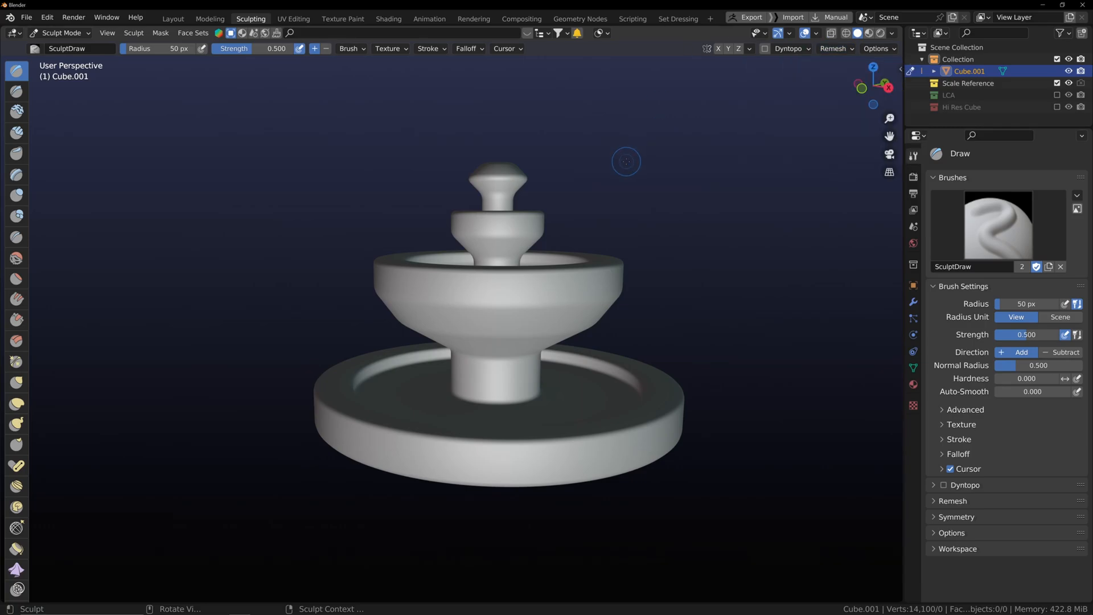
# Flatten sections of the upper basin's rim, then select the Crease brush
pyautogui.moveTo(625, 161); pyautogui.dragTo(584, 212)
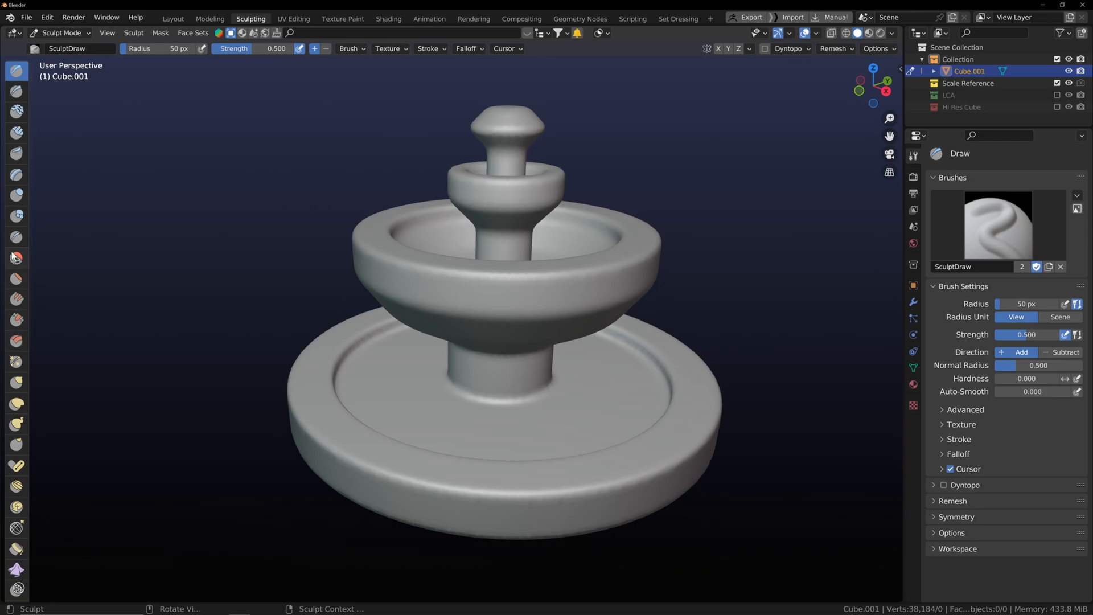
pyautogui.moveTo(16, 195)
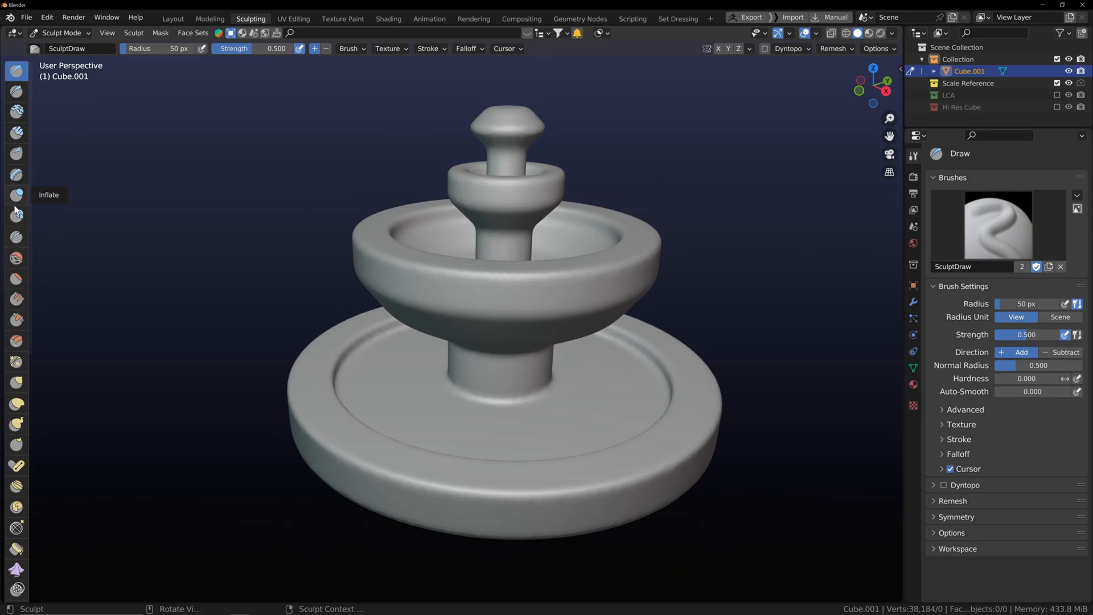
pyautogui.moveTo(16, 381)
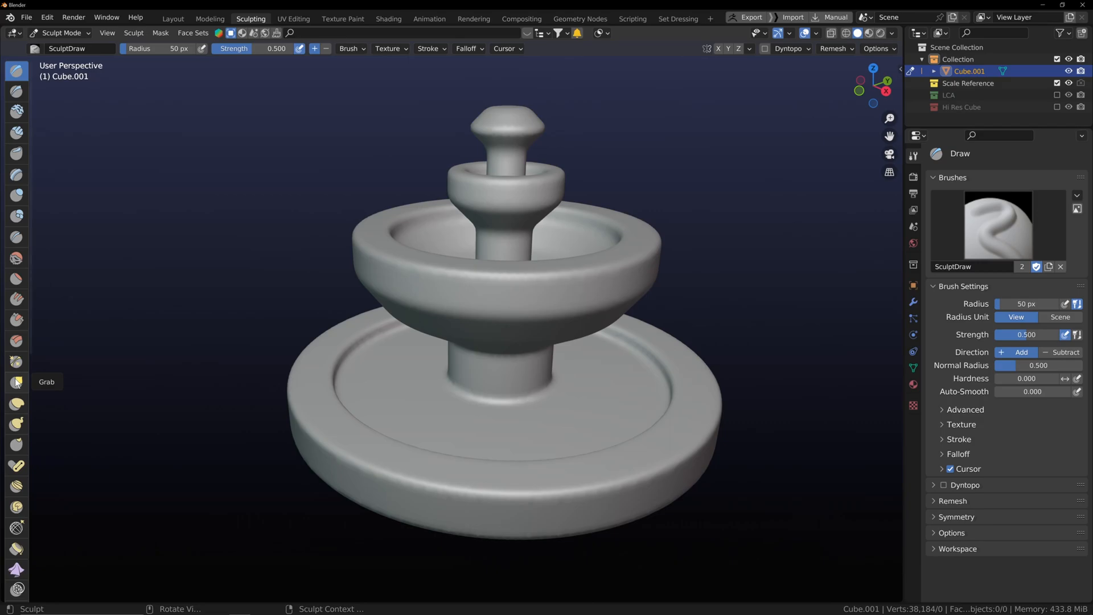
pyautogui.moveTo(17, 423)
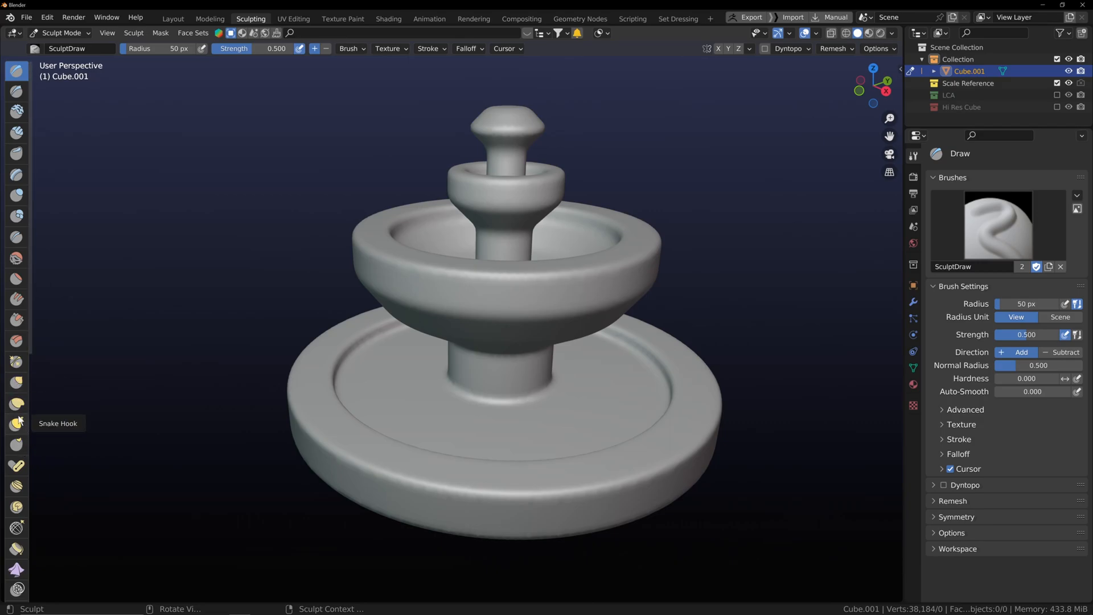
pyautogui.moveTo(16, 320)
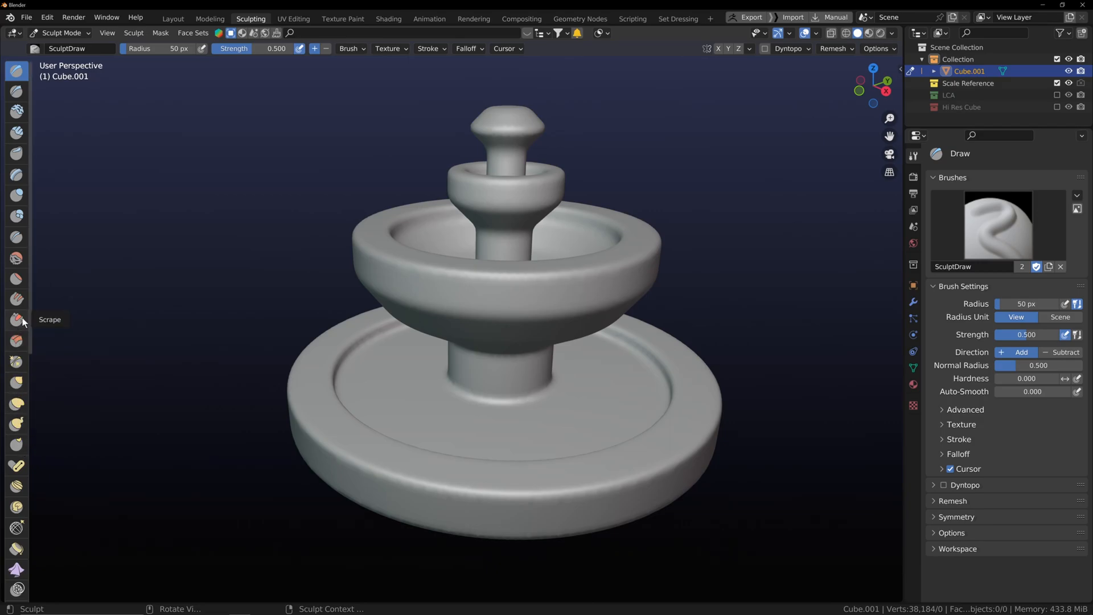
pyautogui.moveTo(18, 279)
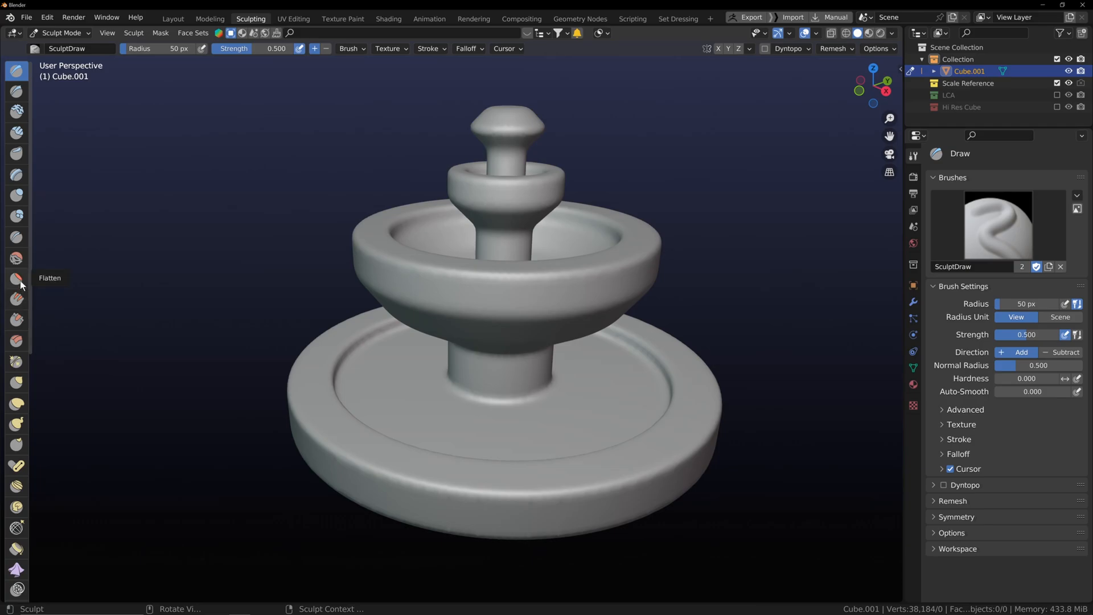
pyautogui.click(17, 279)
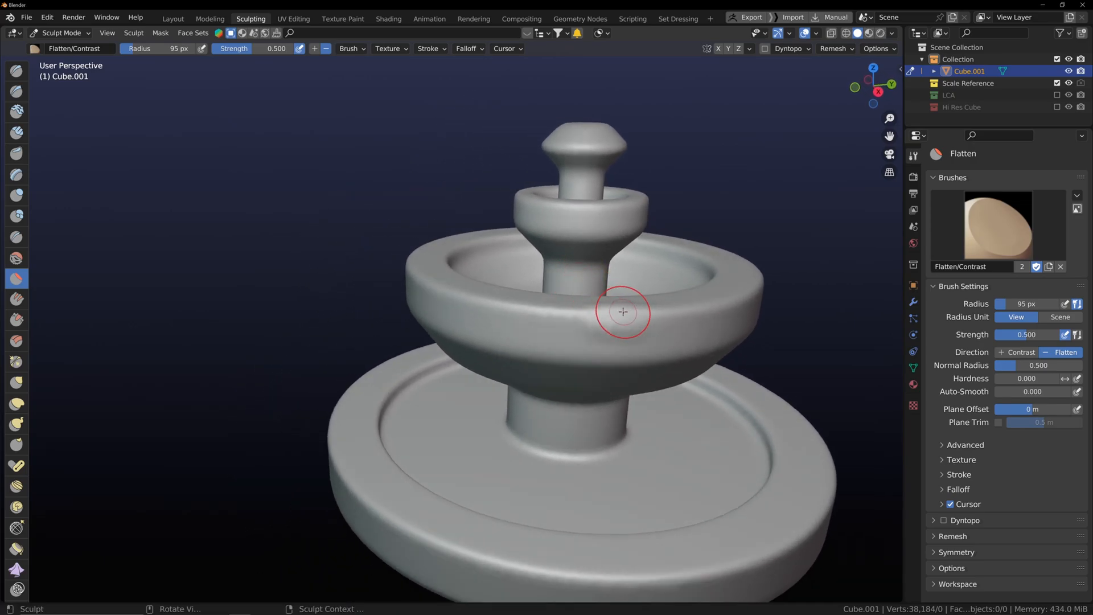
pyautogui.moveTo(622, 312); pyautogui.dragTo(579, 322)
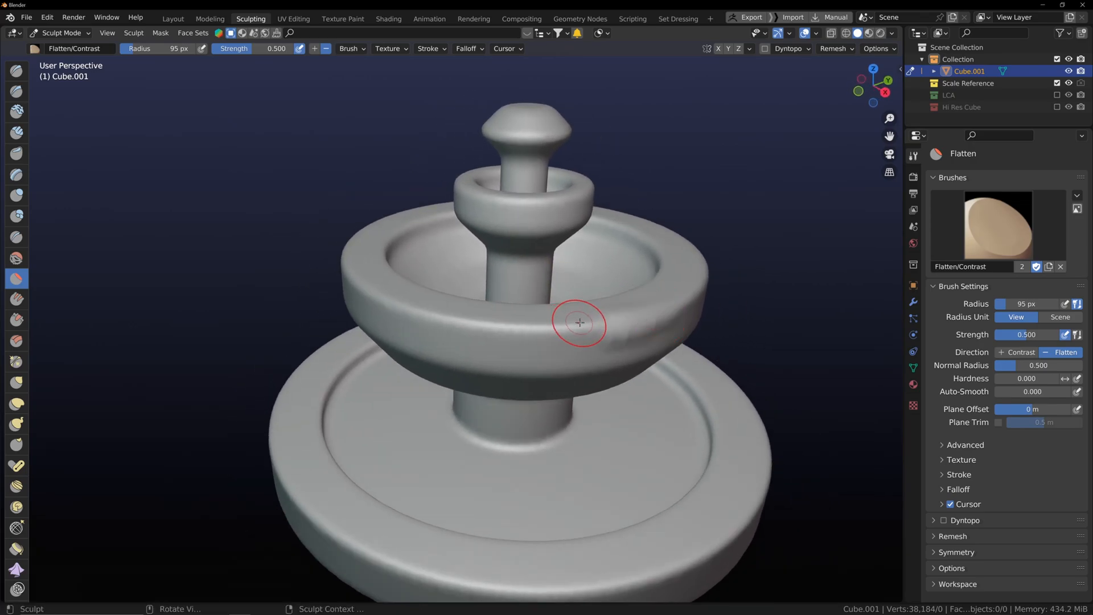
pyautogui.moveTo(579, 322); pyautogui.dragTo(373, 363)
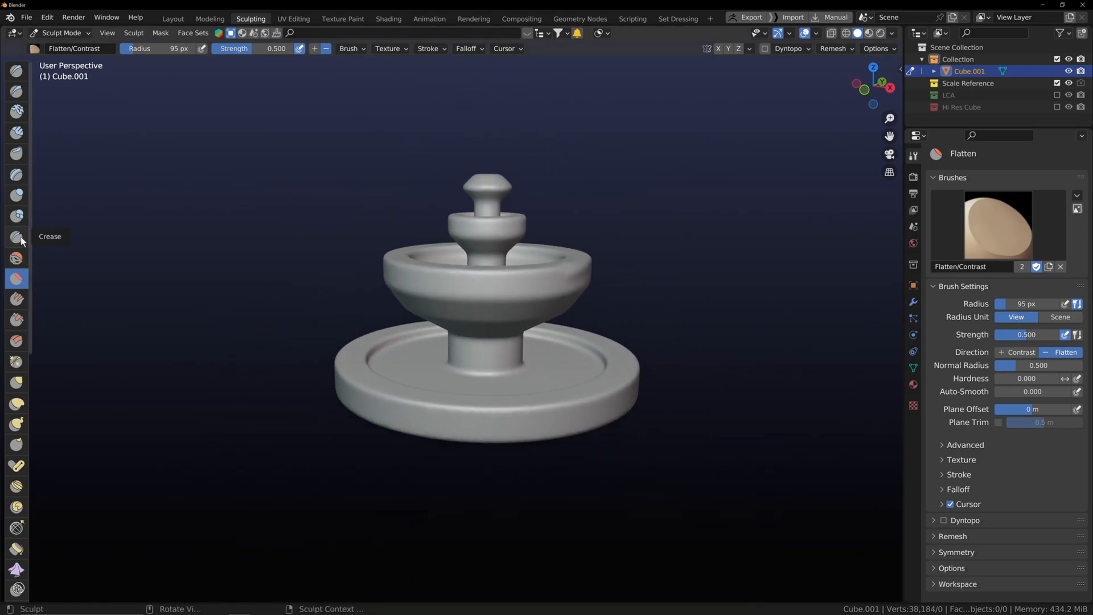
pyautogui.click(16, 237)
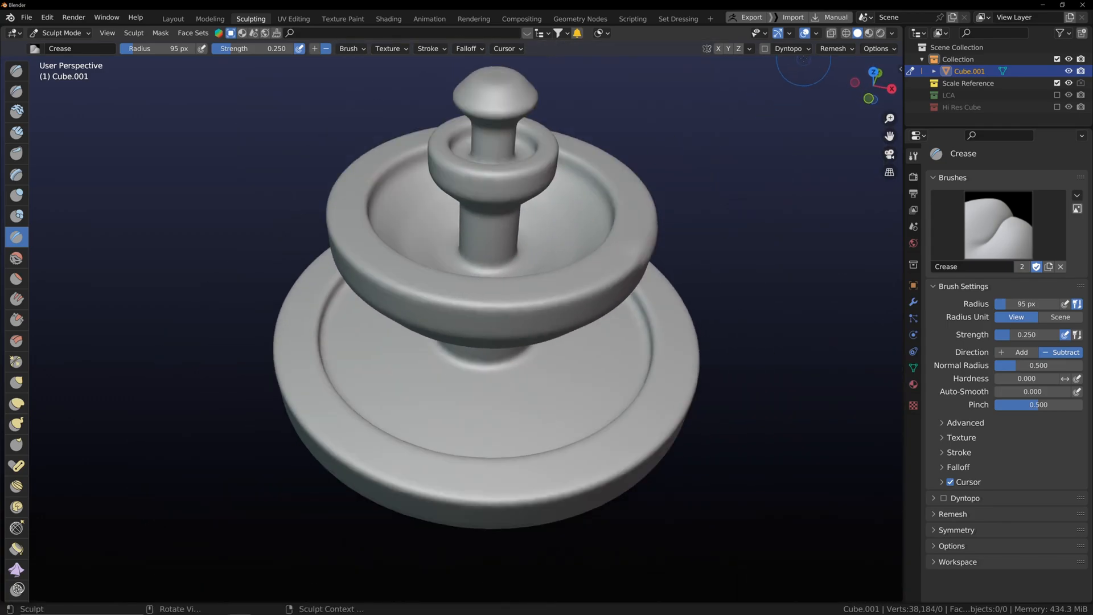
# Set the Remesh voxel size to 0.01 m and remesh the fountain
pyautogui.click(834, 48)
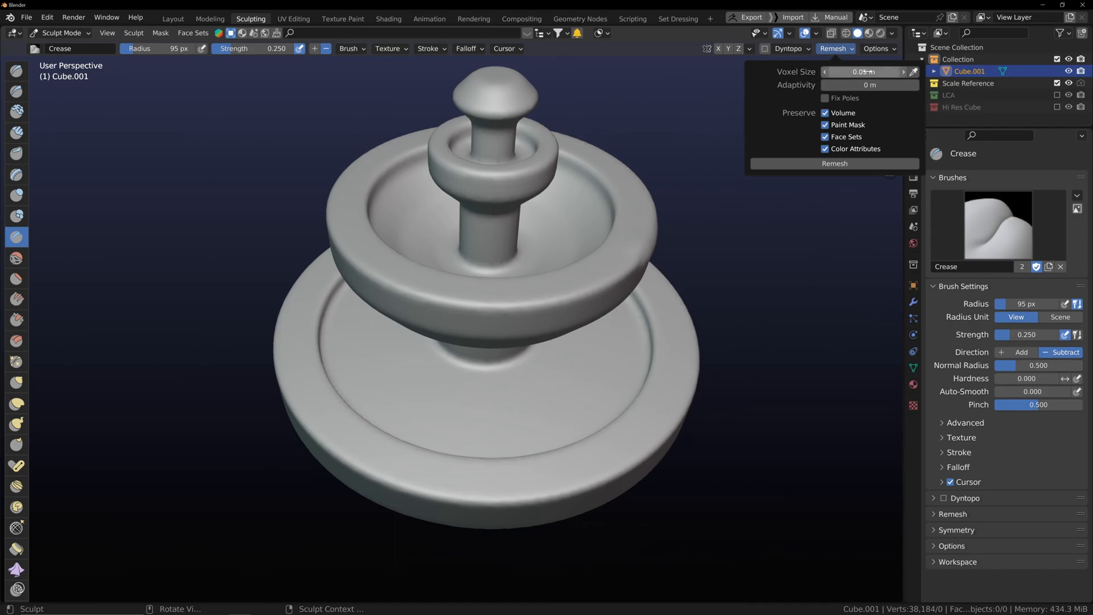
pyautogui.click(867, 71)
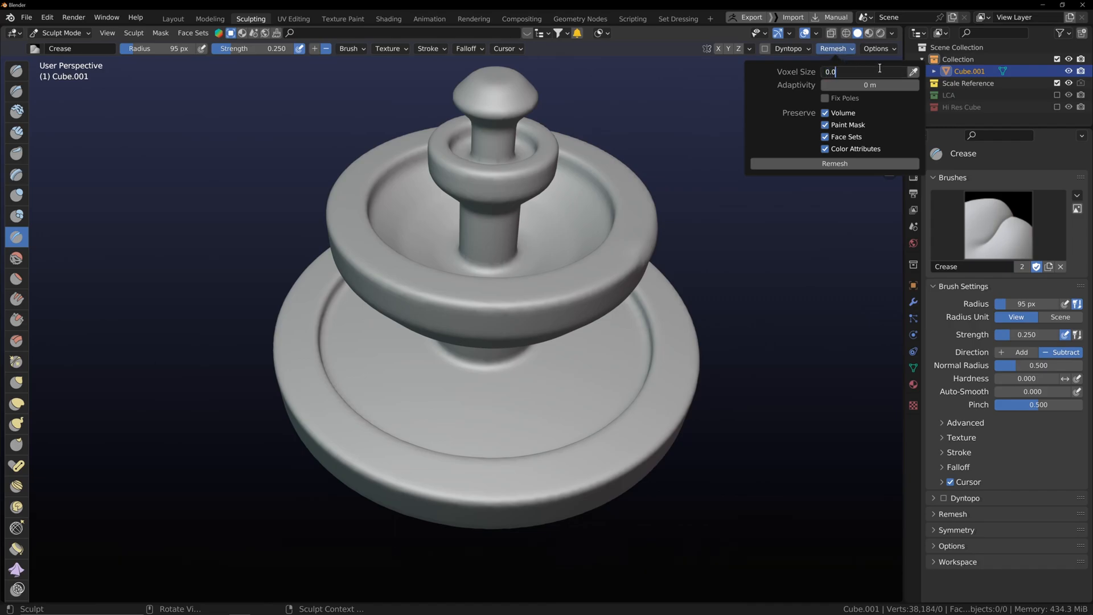
pyautogui.write('0.01 m')
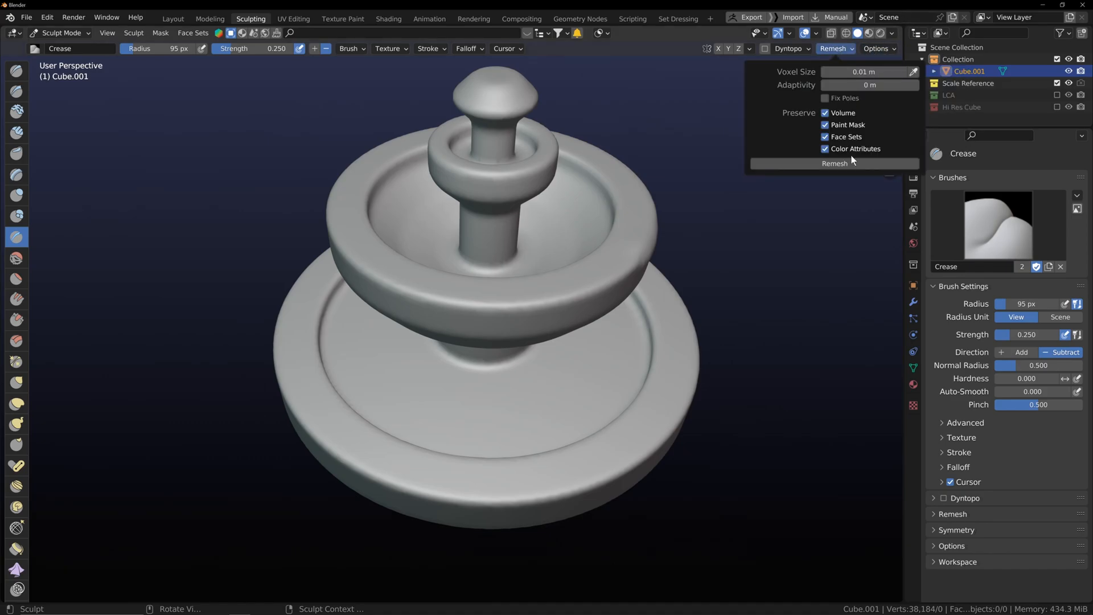
pyautogui.click(834, 163)
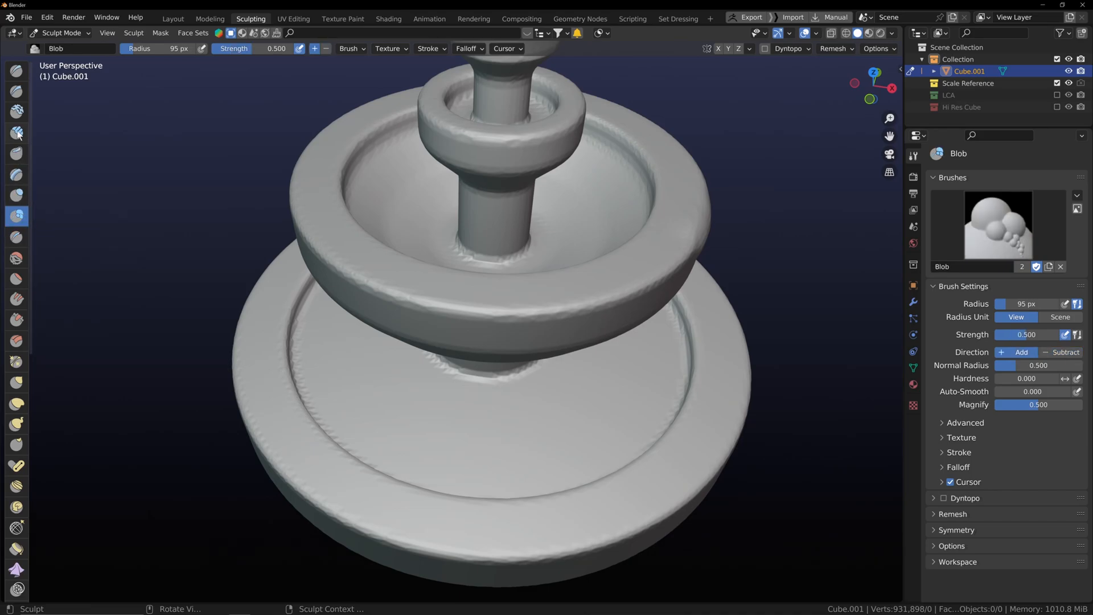
pyautogui.moveTo(17, 175)
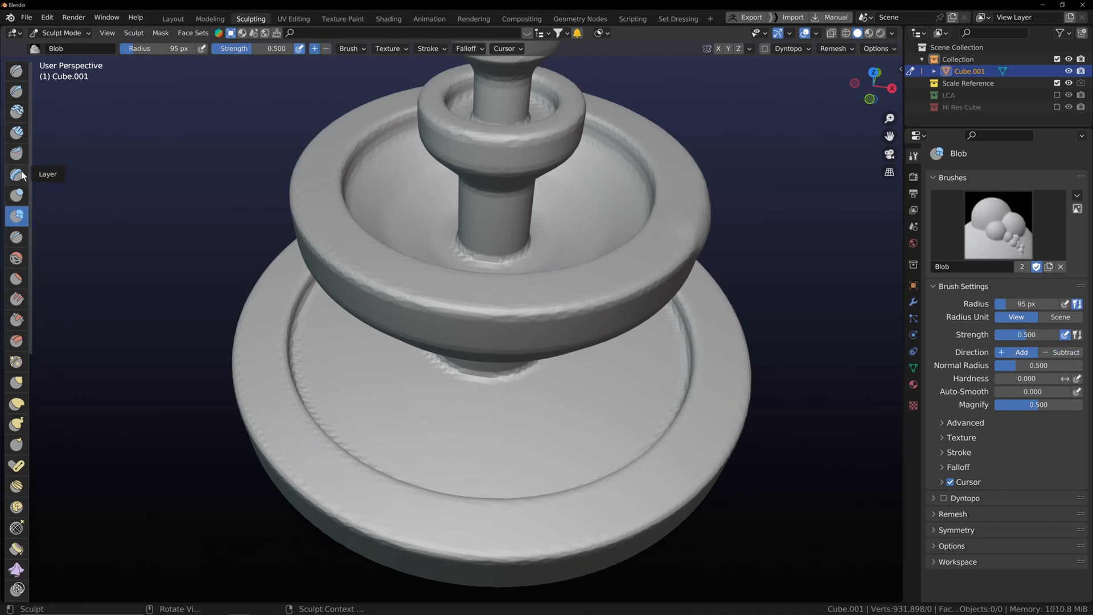
# Build clay strips on the upper basin and flatten a patch on its side
pyautogui.click(17, 153)
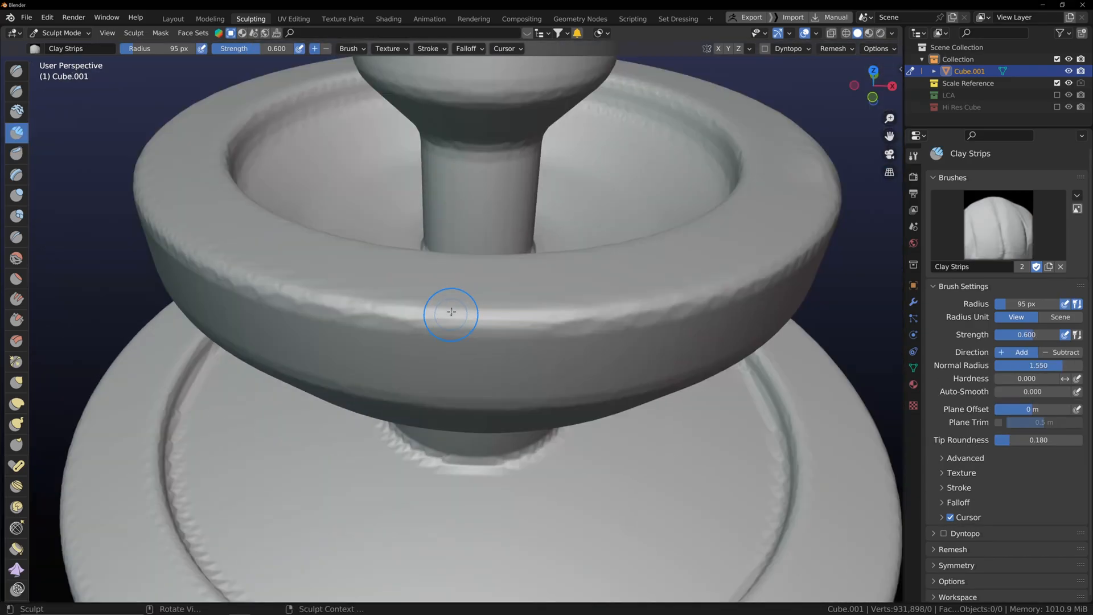
pyautogui.scroll(-3)
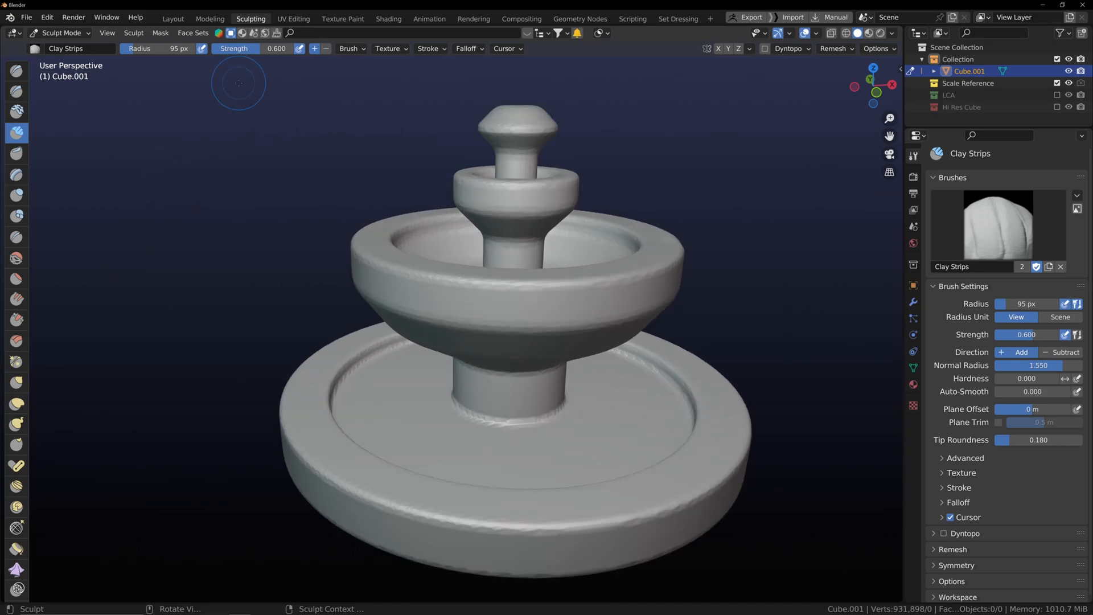
pyautogui.moveTo(348, 460)
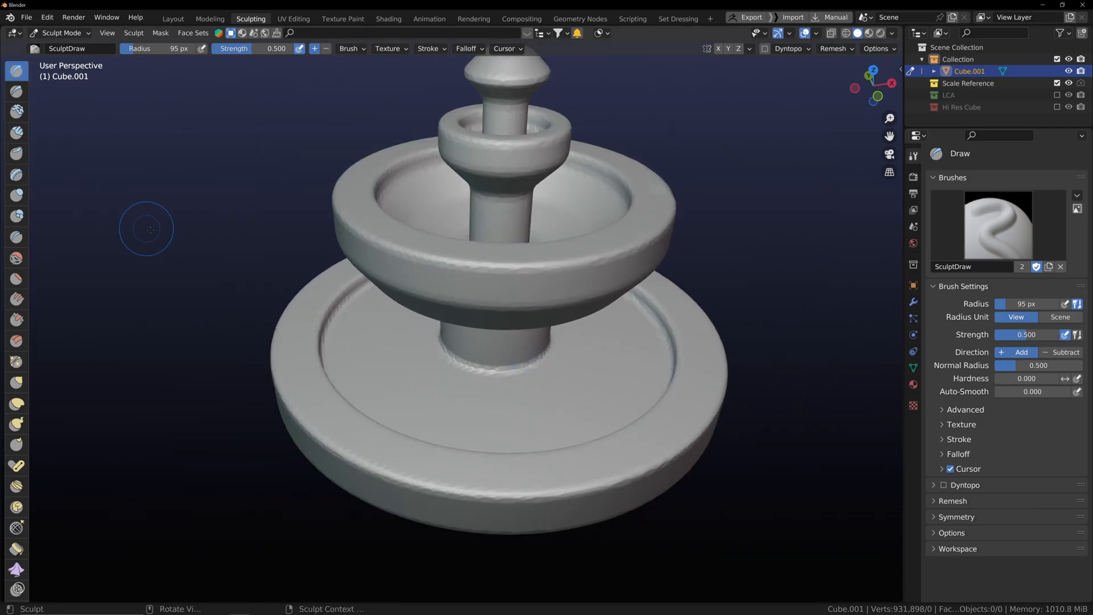
pyautogui.moveTo(17, 174)
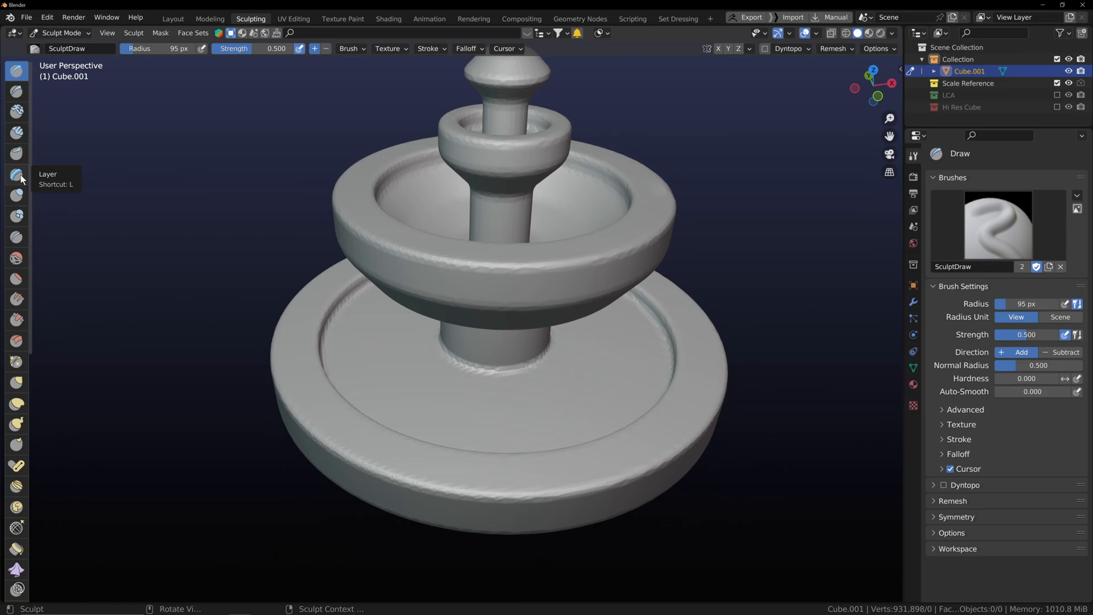
pyautogui.click(17, 195)
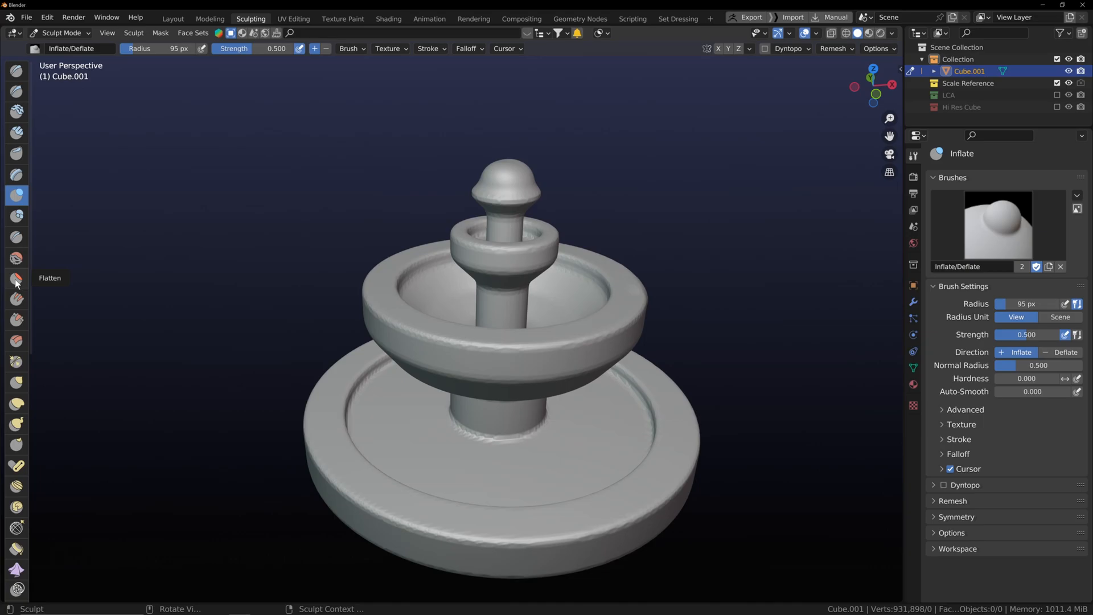
pyautogui.click(17, 279)
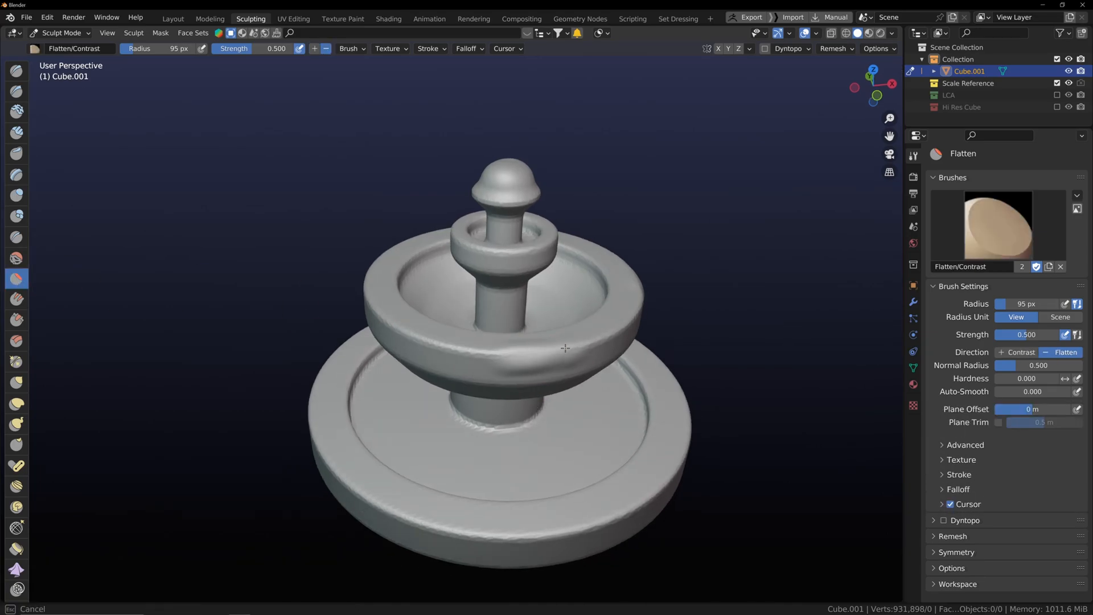
pyautogui.moveTo(564, 349); pyautogui.dragTo(593, 395)
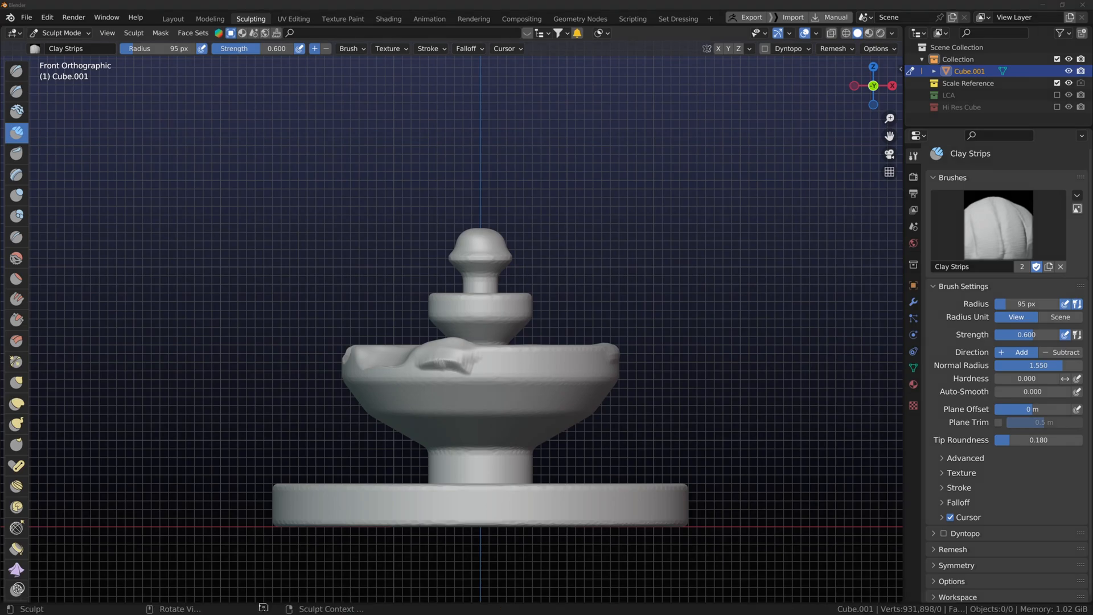
pyautogui.moveTo(242, 417)
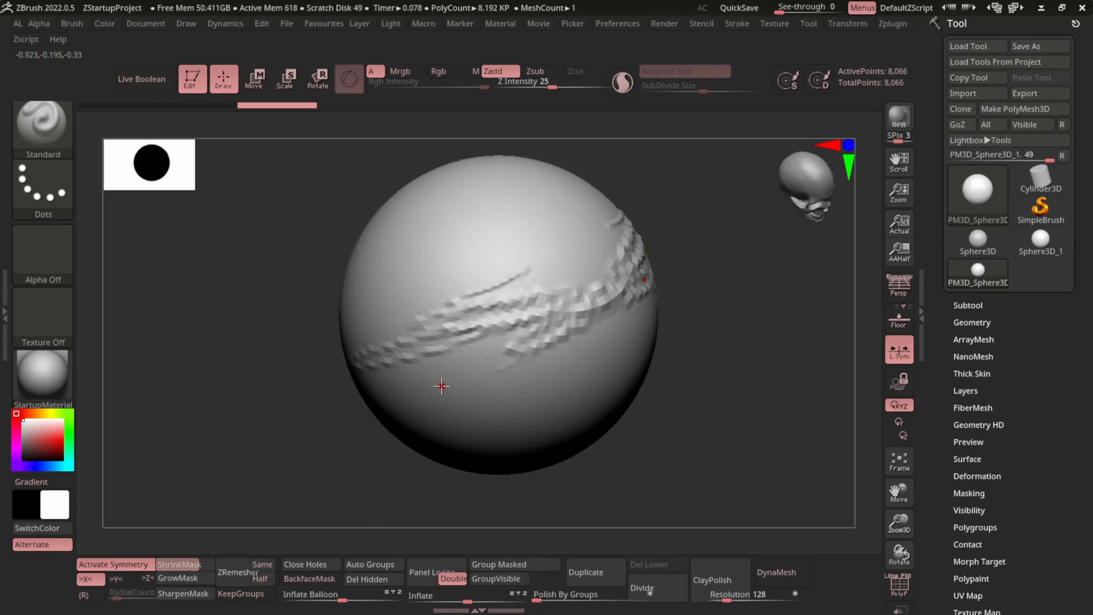
# Orbit the low-poly sphere to inspect its sculpted band
pyautogui.moveTo(441, 387); pyautogui.dragTo(377, 317)
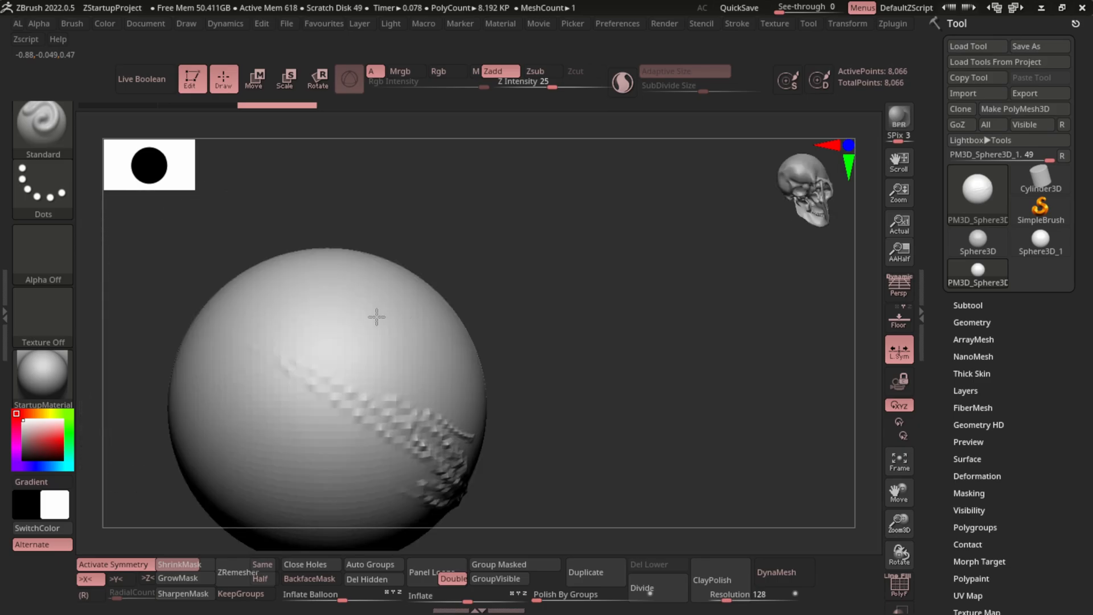
pyautogui.moveTo(376, 317); pyautogui.dragTo(643, 285)
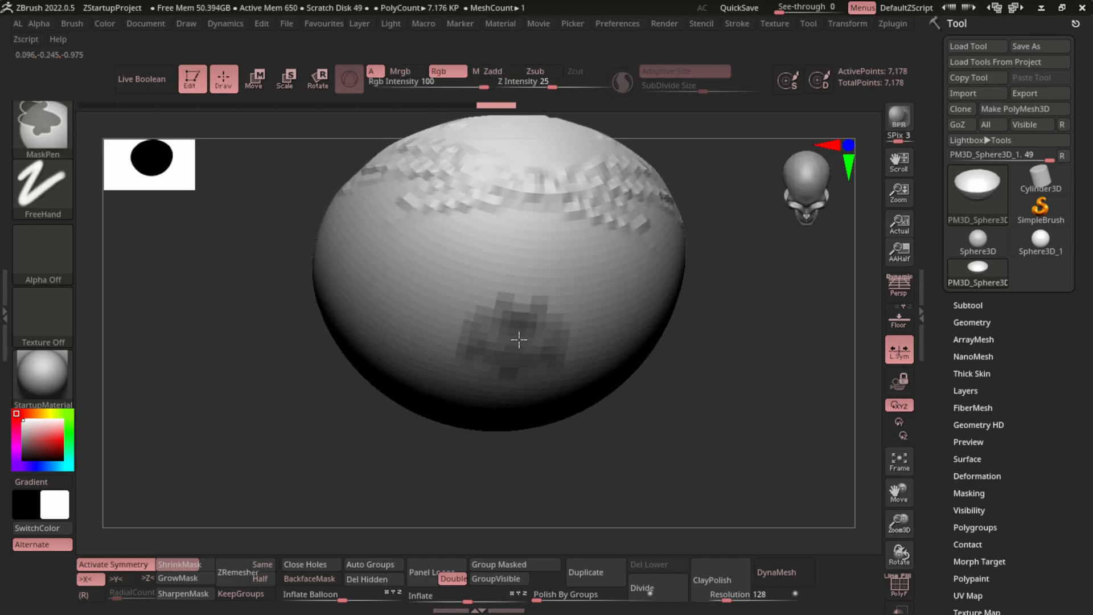
# Subdivide the sphere to about 459K points, sculpt the bowl and place the cylinder stem
pyautogui.click(641, 587)
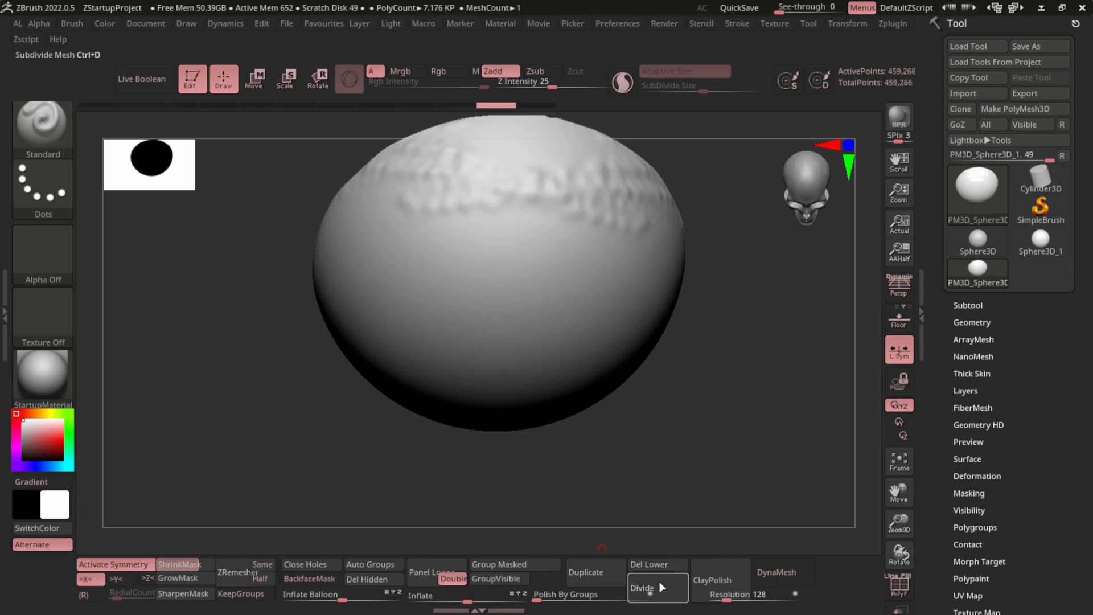
pyautogui.click(640, 587)
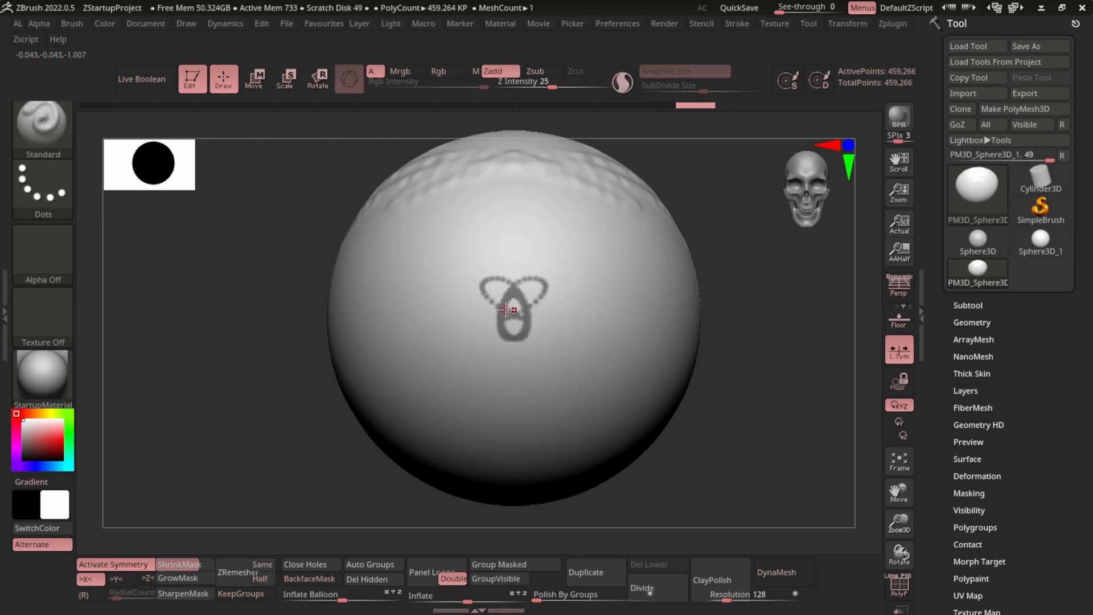
pyautogui.moveTo(507, 310); pyautogui.dragTo(545, 319)
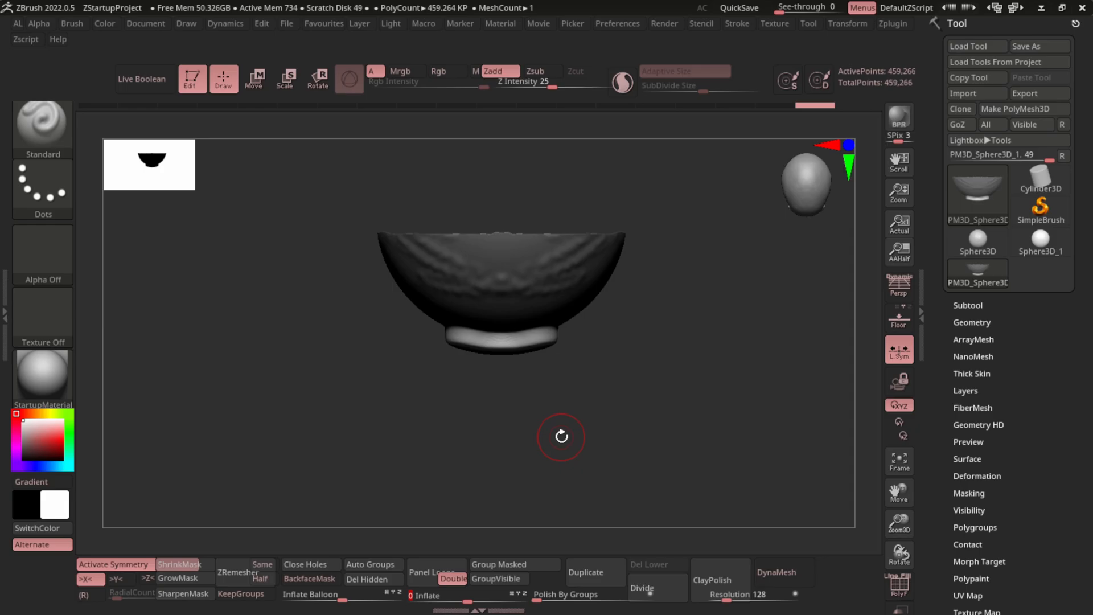
pyautogui.click(255, 78)
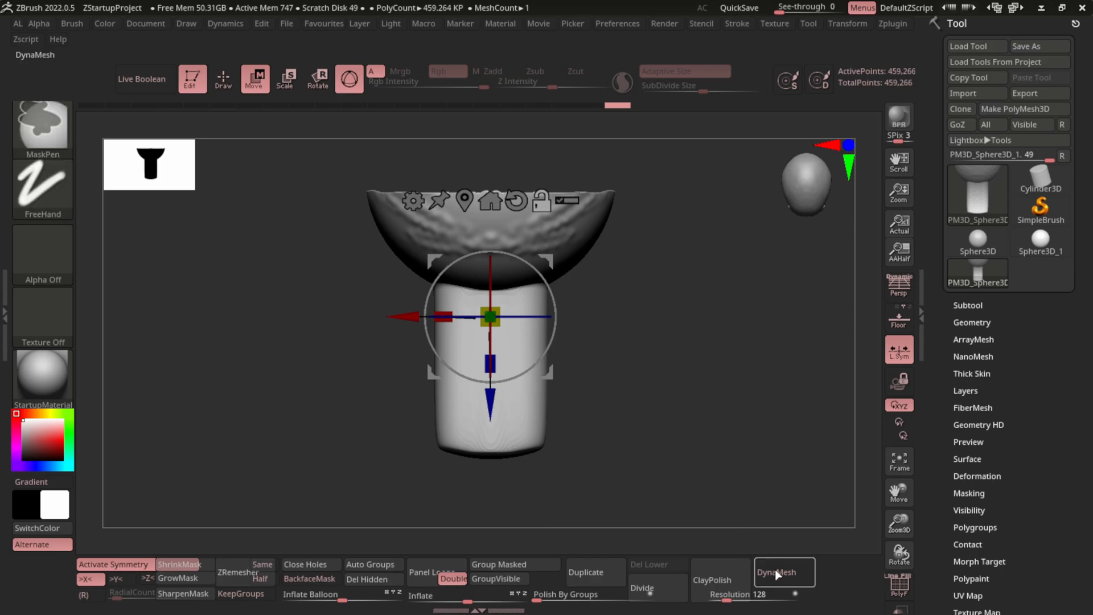
# DynaMesh the bowl and stem together at resolution 592
pyautogui.click(783, 571)
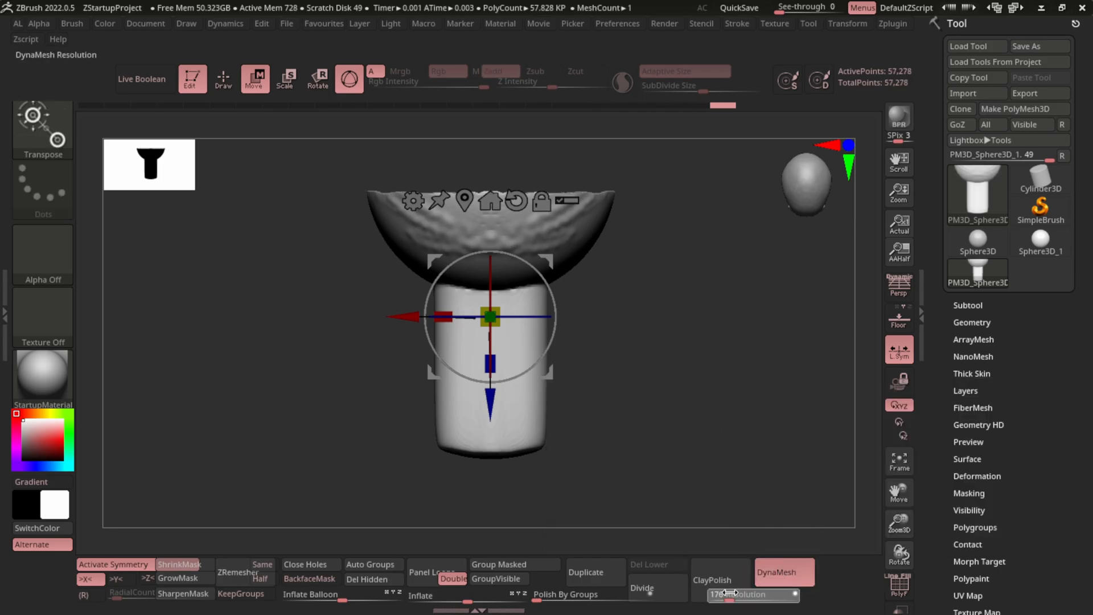
pyautogui.moveTo(714, 593); pyautogui.dragTo(753, 593)
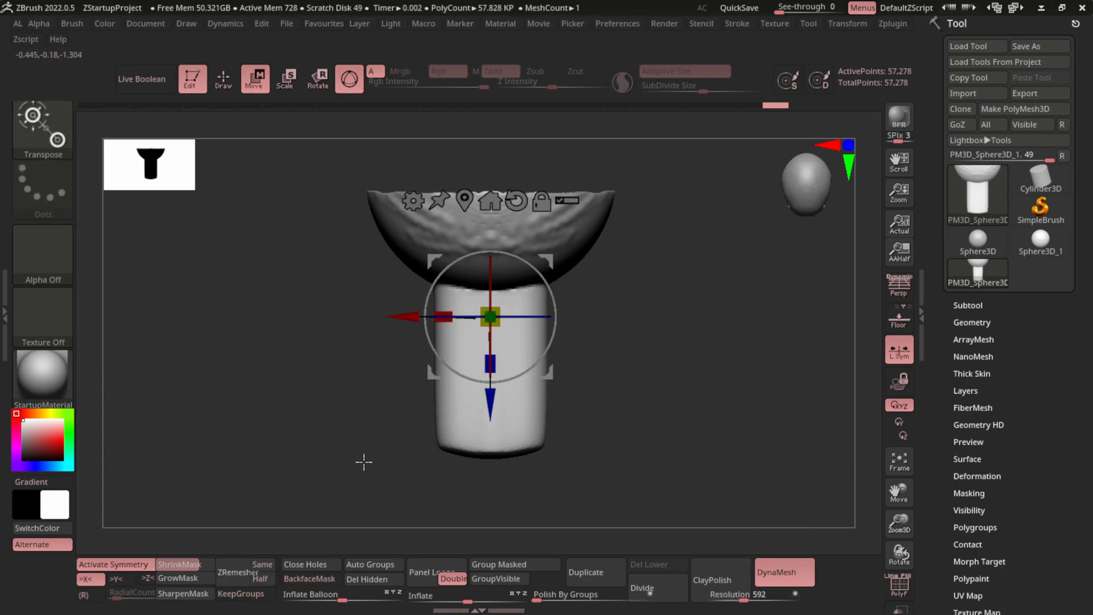
pyautogui.click(223, 79)
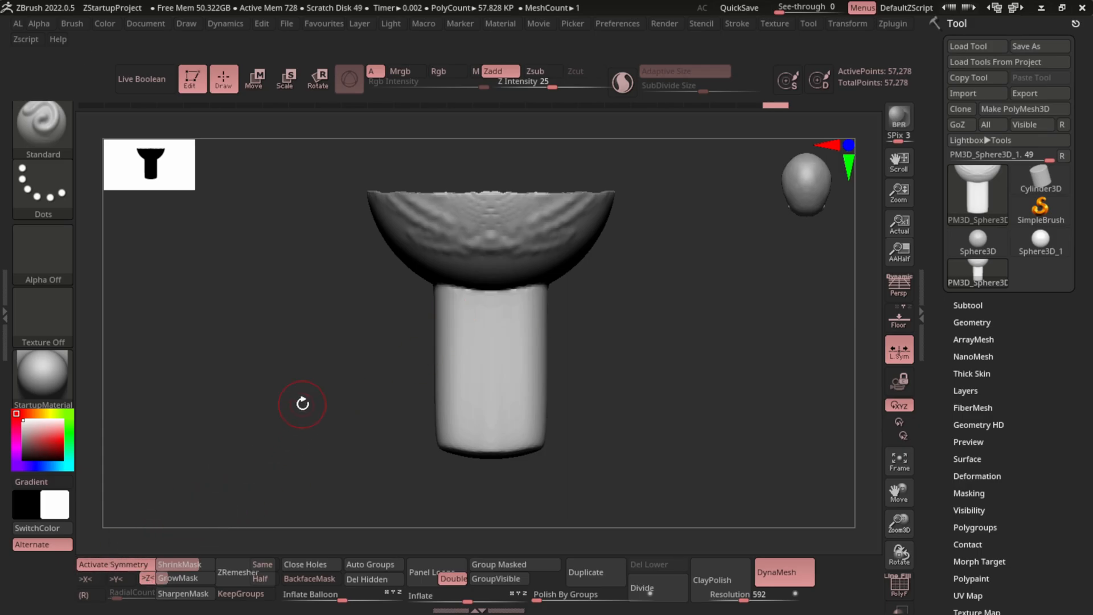
pyautogui.moveTo(302, 405); pyautogui.dragTo(444, 431)
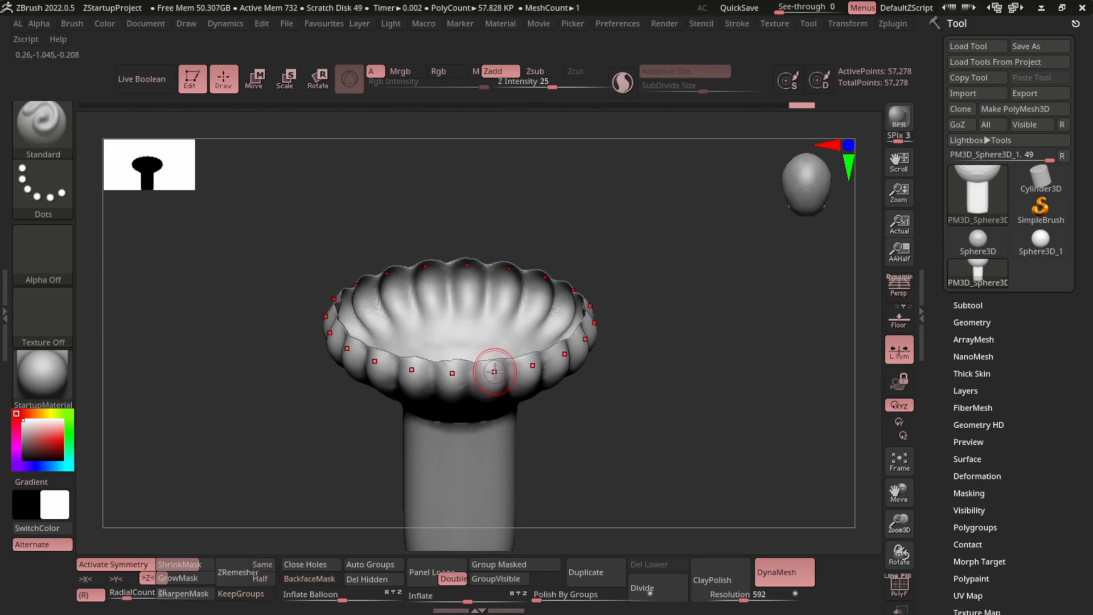
# Sculpt scalloped lobes around the rim and twisting grooves down the stem
pyautogui.moveTo(494, 369); pyautogui.dragTo(537, 304)
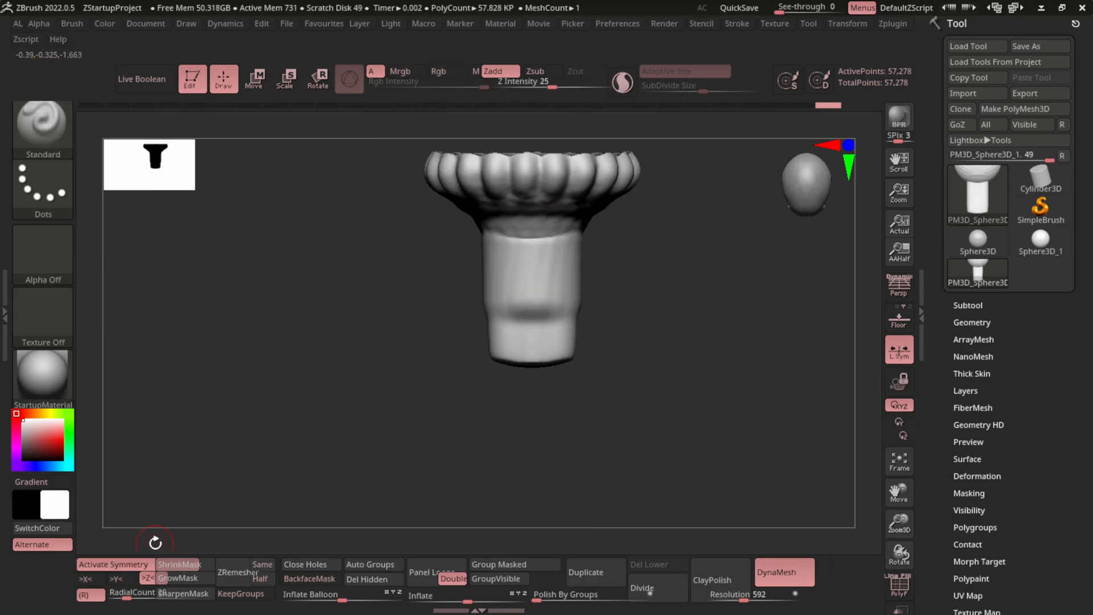
pyautogui.click(537, 250)
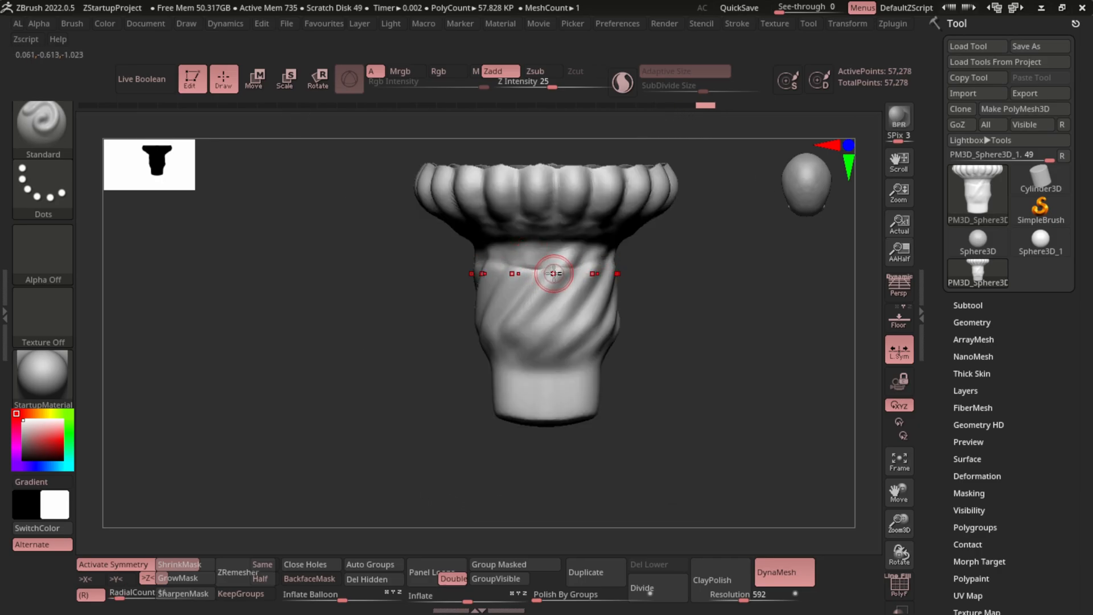
pyautogui.moveTo(554, 273); pyautogui.dragTo(533, 363)
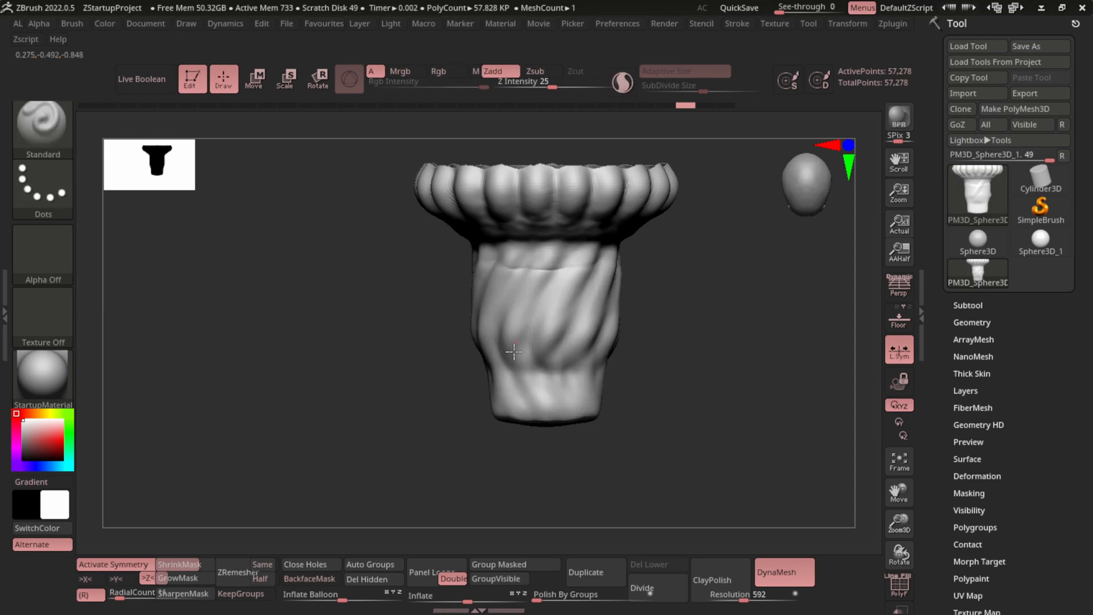
pyautogui.moveTo(1082, 8)
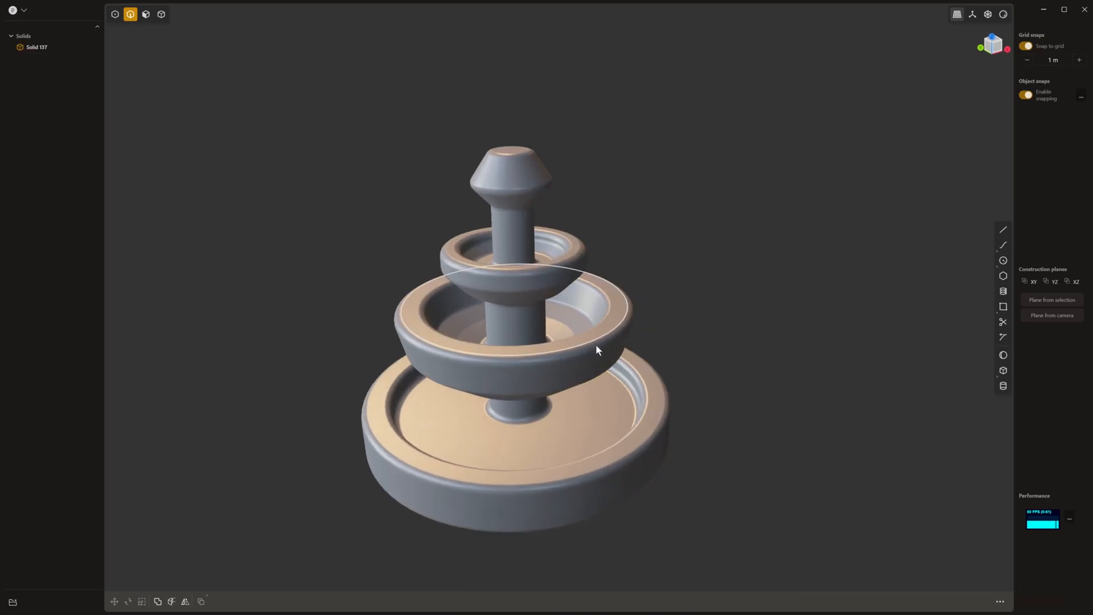
# Orbit toward the fountain and snap Plasticity's viewport to the Front orthographic view
pyautogui.moveTo(596, 350); pyautogui.dragTo(616, 326)
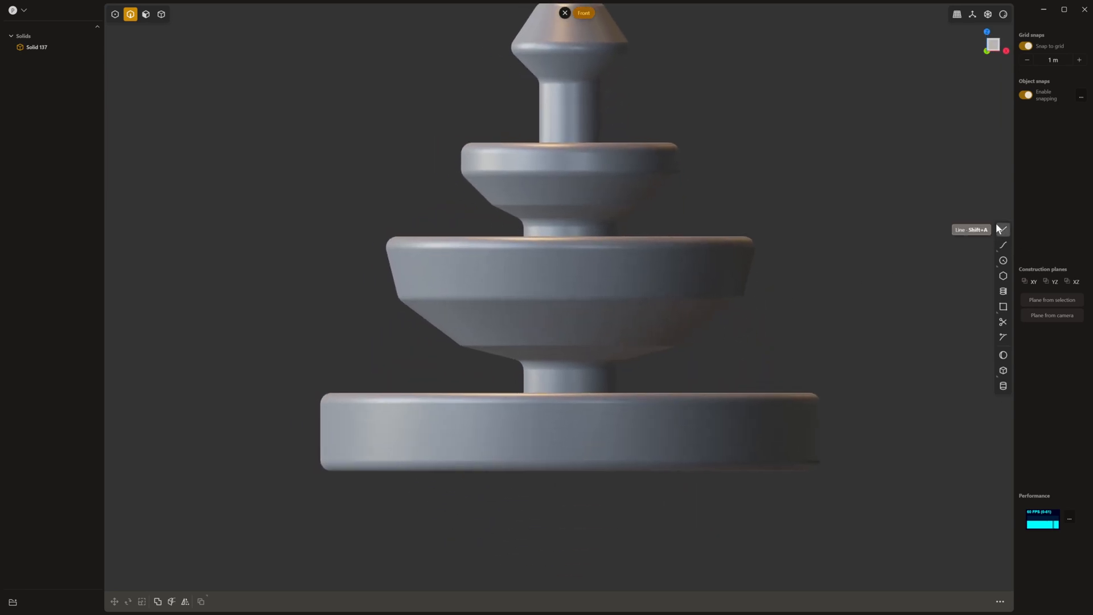
pyautogui.click(1002, 245)
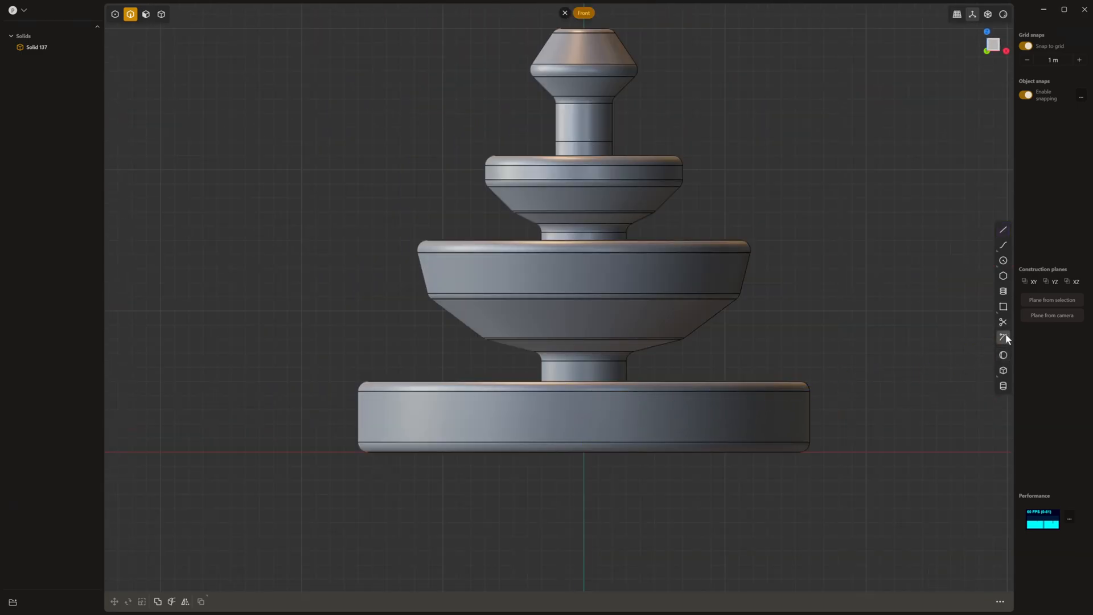
# Draw a small rectangle curve on the base tier's front wall in Front view
pyautogui.click(1002, 306)
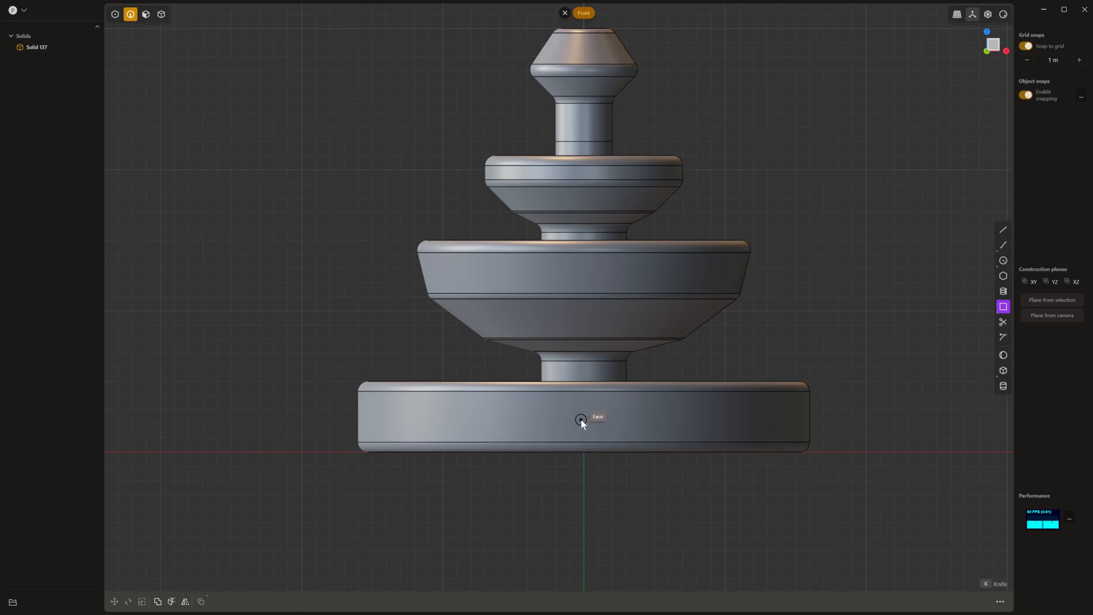
pyautogui.moveTo(584, 444)
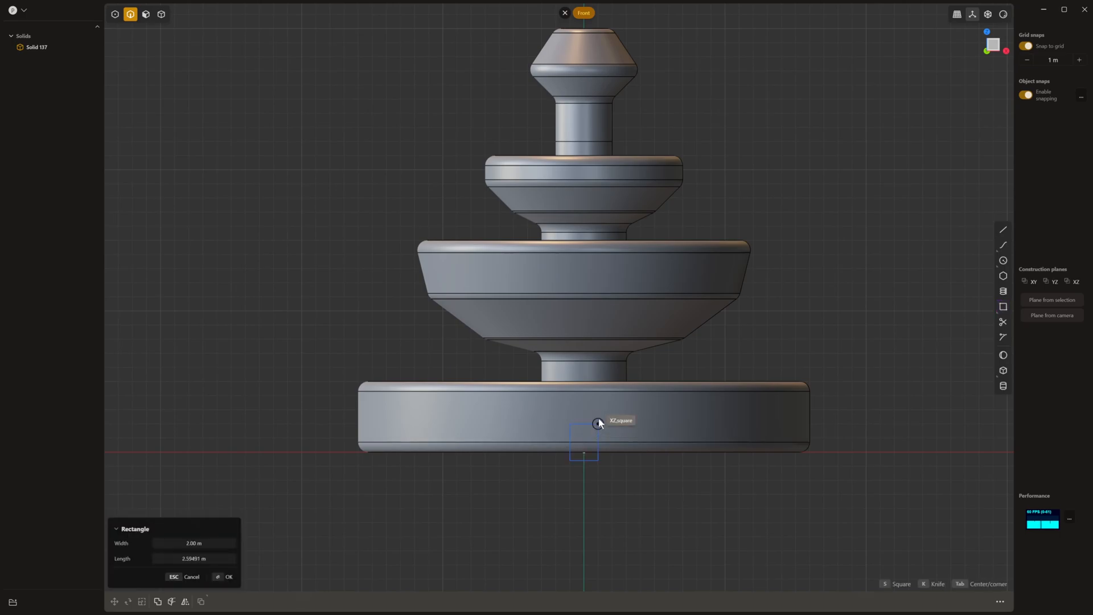
pyautogui.click(228, 577)
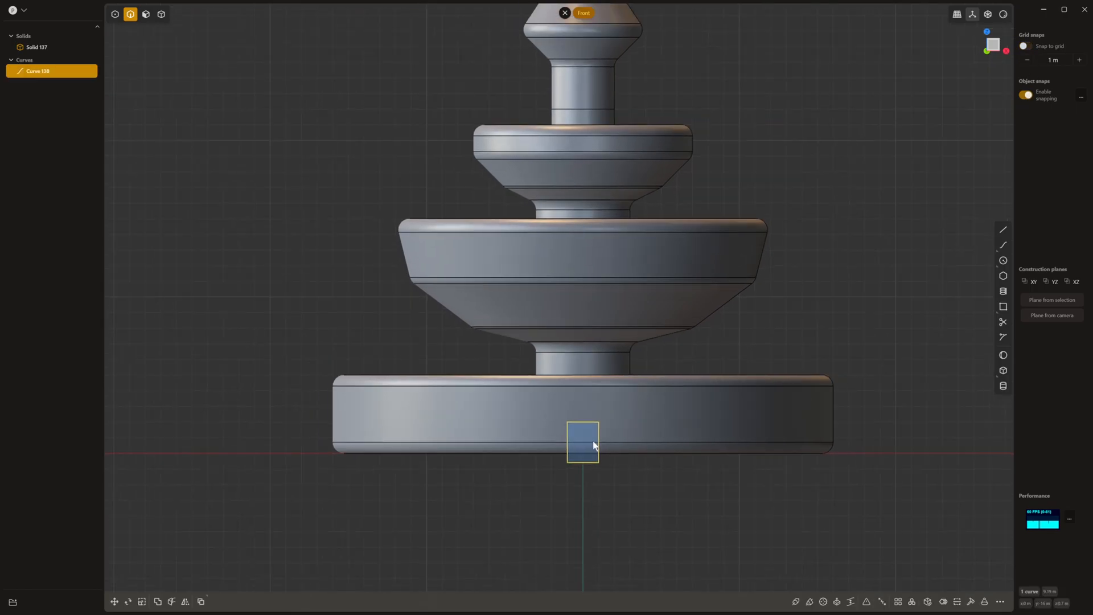
pyautogui.click(114, 601)
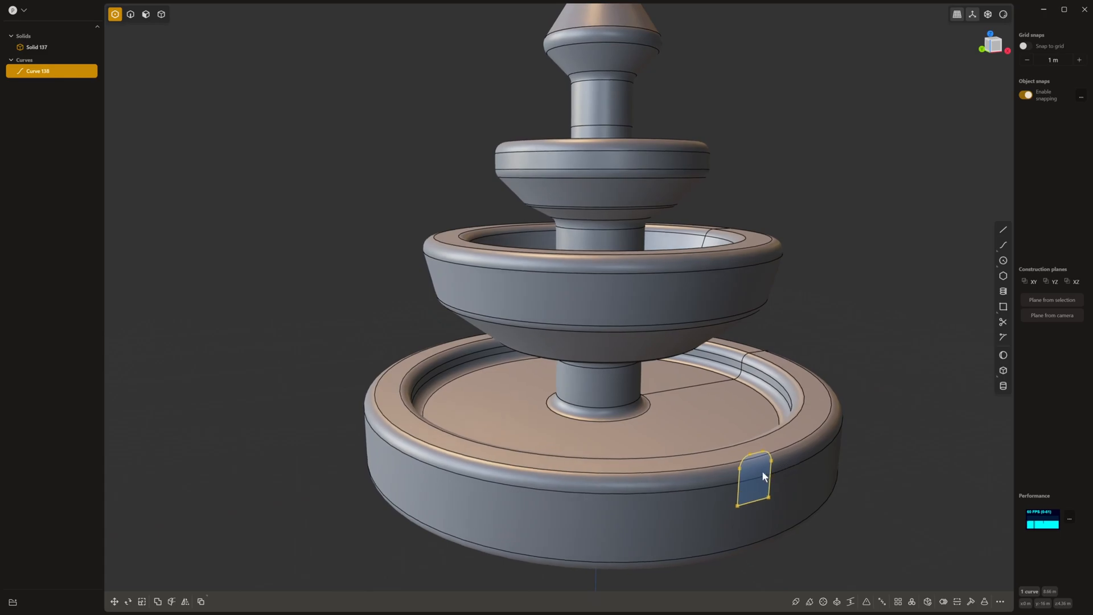
# Extrude the rectangle into a new solid block and pull its top inward over the rim
pyautogui.click(145, 14)
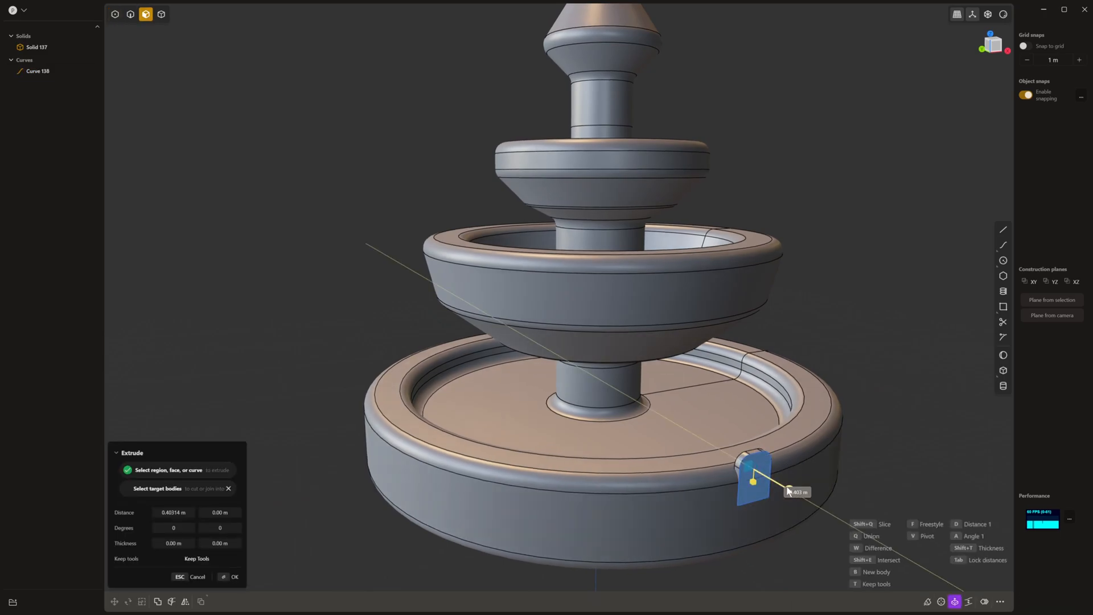
pyautogui.click(231, 577)
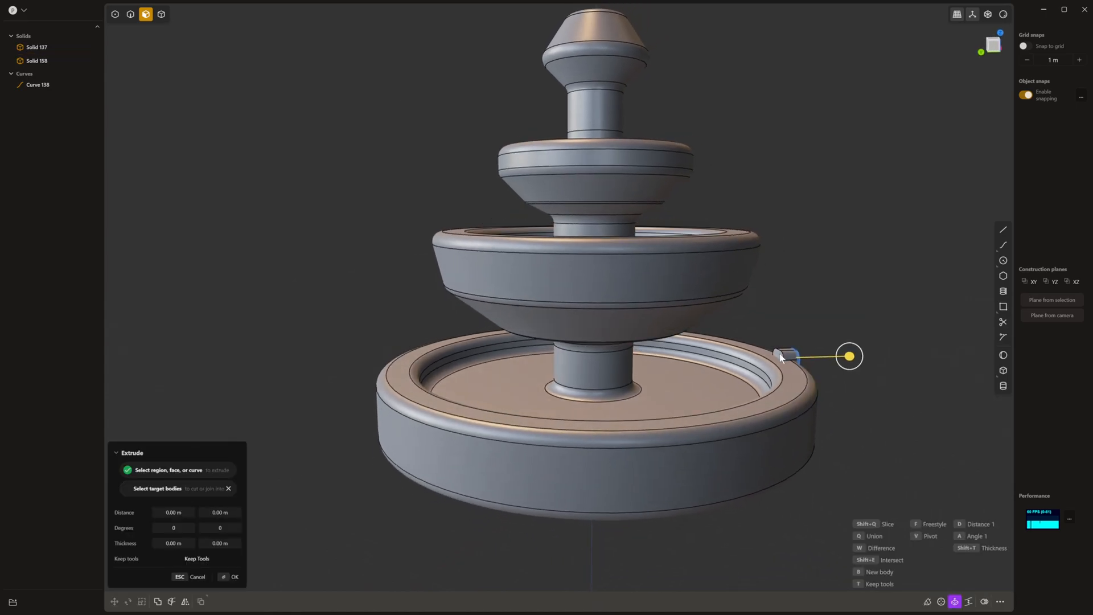
pyautogui.moveTo(848, 356); pyautogui.dragTo(710, 356)
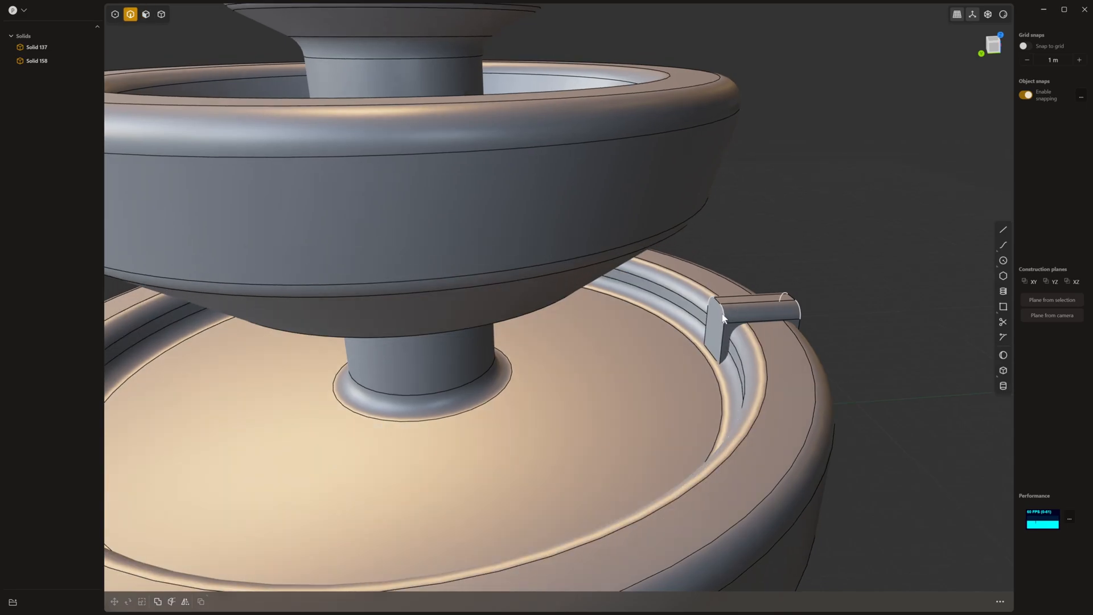
# Fillet the rim block's top edge, orbit to check it, and begin the radial array
pyautogui.click(723, 313)
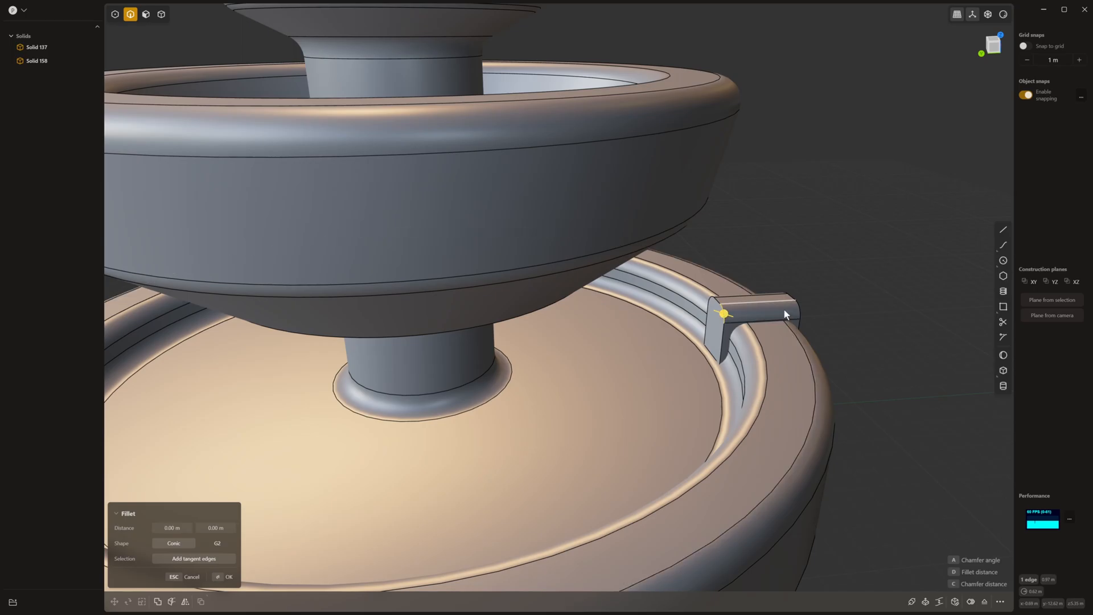
pyautogui.moveTo(723, 313); pyautogui.dragTo(801, 303)
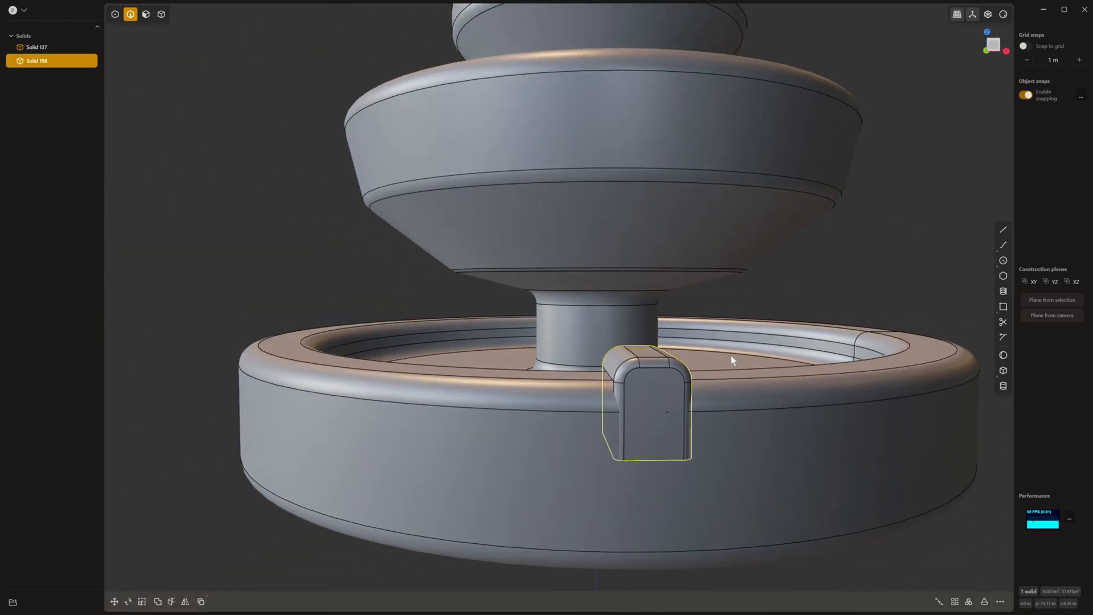
pyautogui.moveTo(732, 360); pyautogui.dragTo(634, 366)
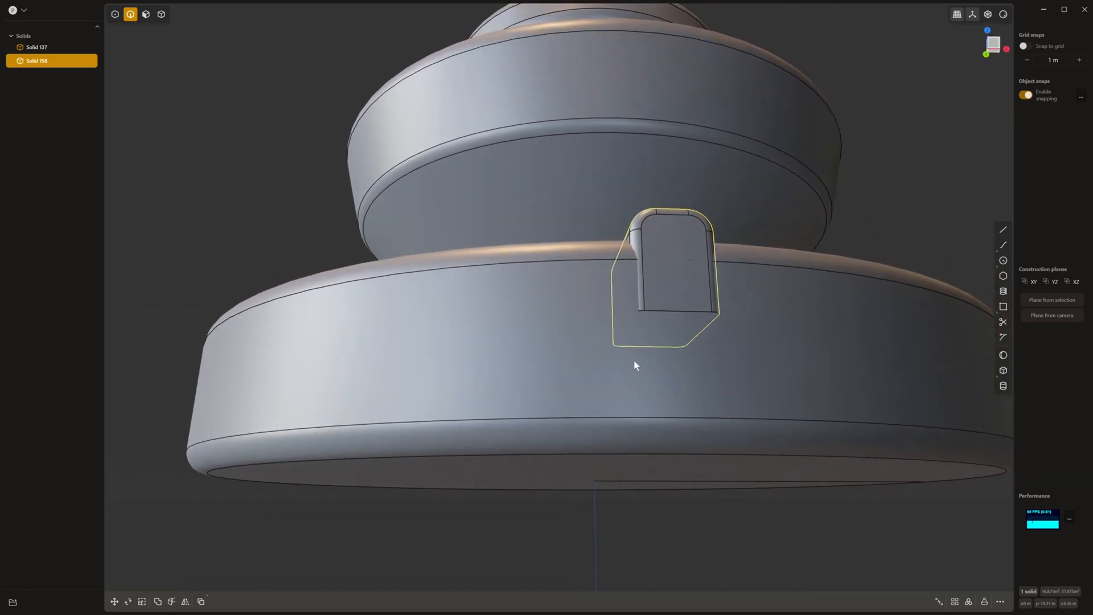
pyautogui.moveTo(634, 366); pyautogui.dragTo(718, 354)
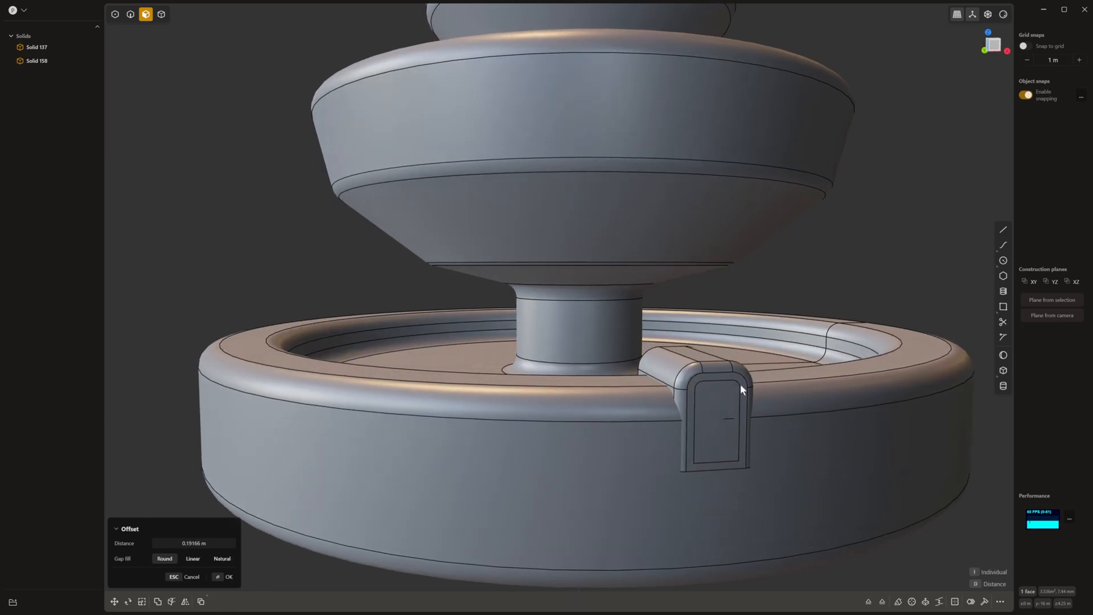
pyautogui.moveTo(742, 390); pyautogui.dragTo(707, 416)
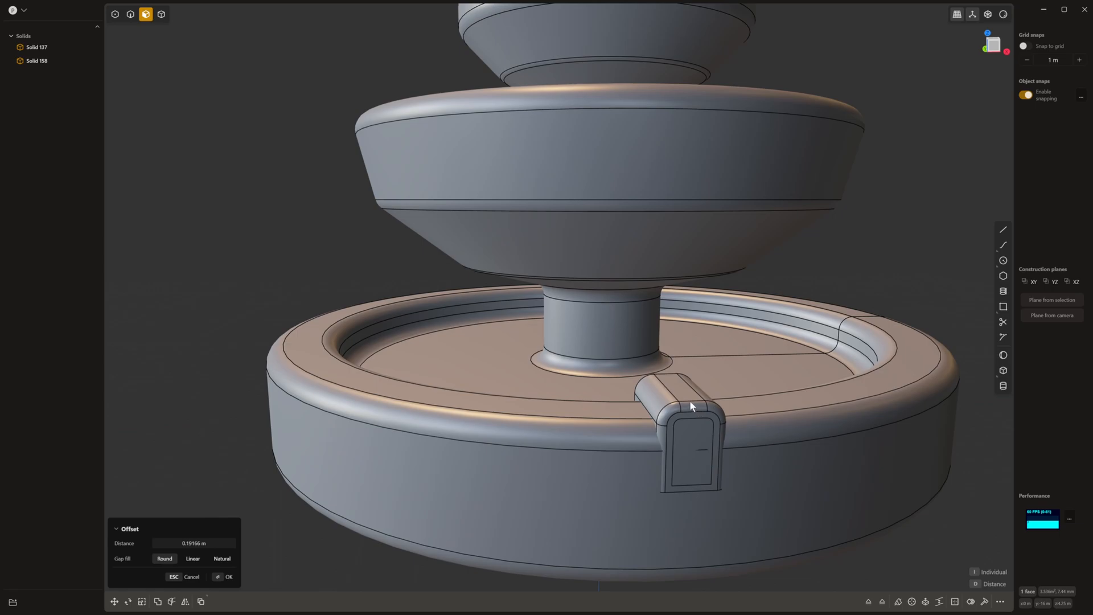
pyautogui.click(161, 14)
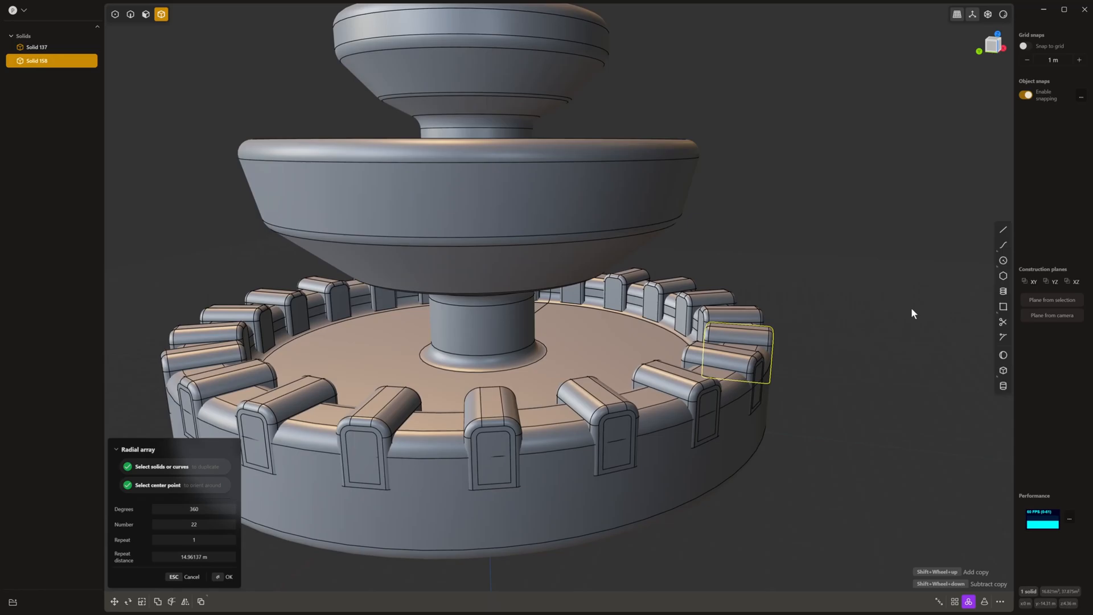
# Confirm the 22-block radial array and boolean the blocks into the fountain base
pyautogui.click(225, 577)
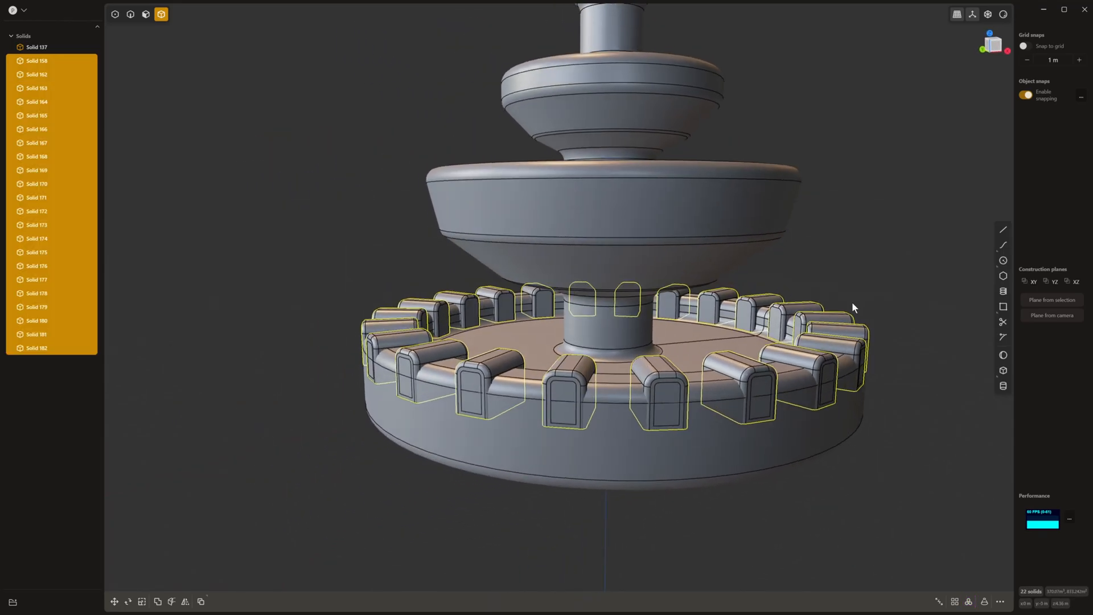
pyautogui.click(157, 601)
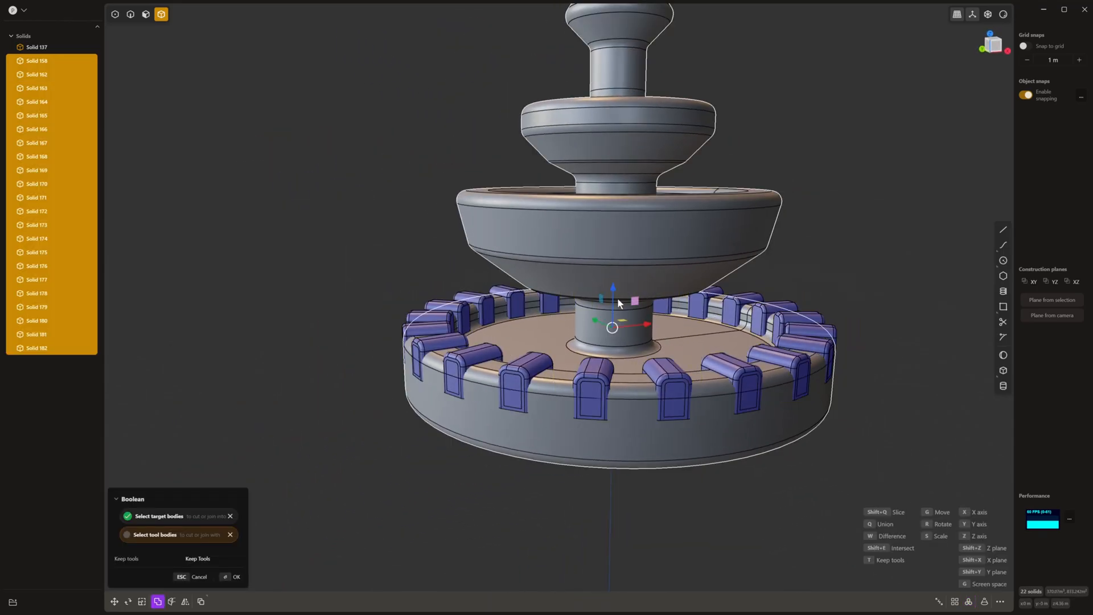
pyautogui.click(236, 576)
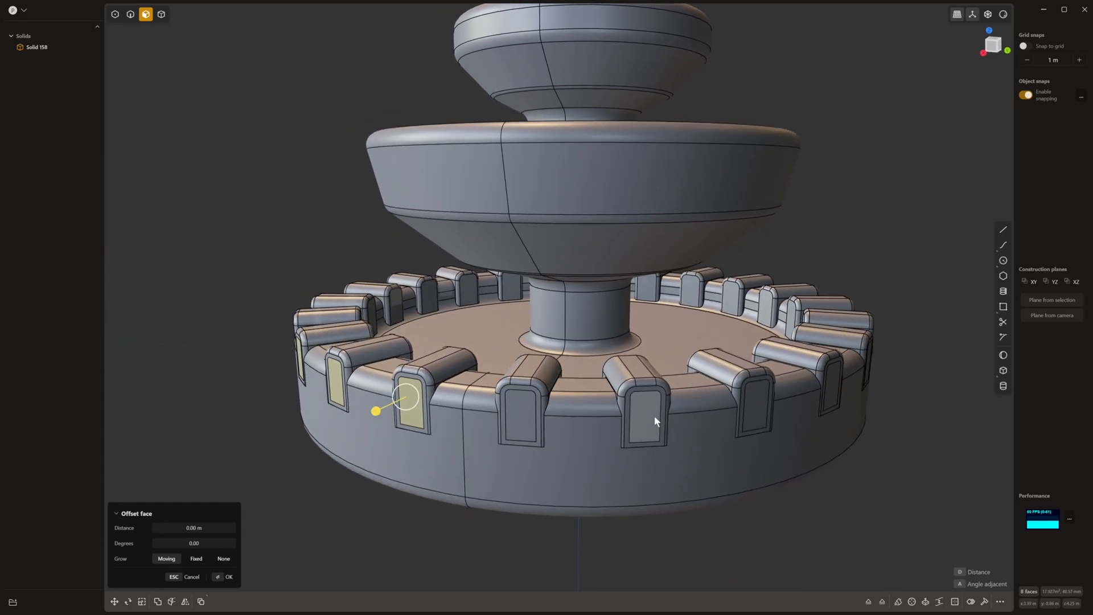
# Select all 22 block front faces and offset them about -0.94 m inward
pyautogui.moveTo(655, 421); pyautogui.dragTo(732, 386)
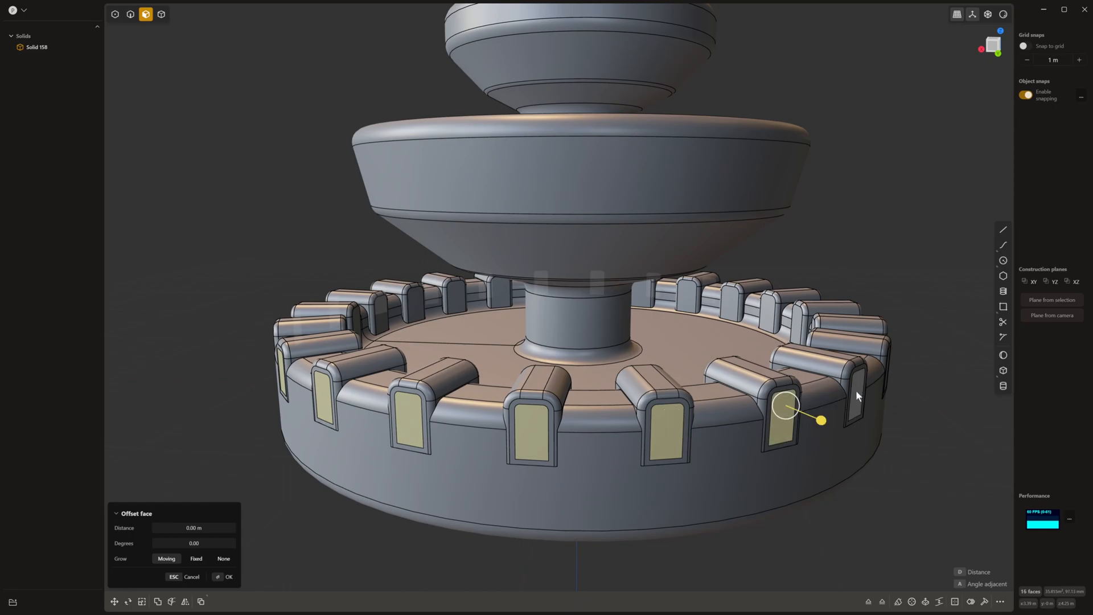
pyautogui.moveTo(857, 395); pyautogui.dragTo(816, 410)
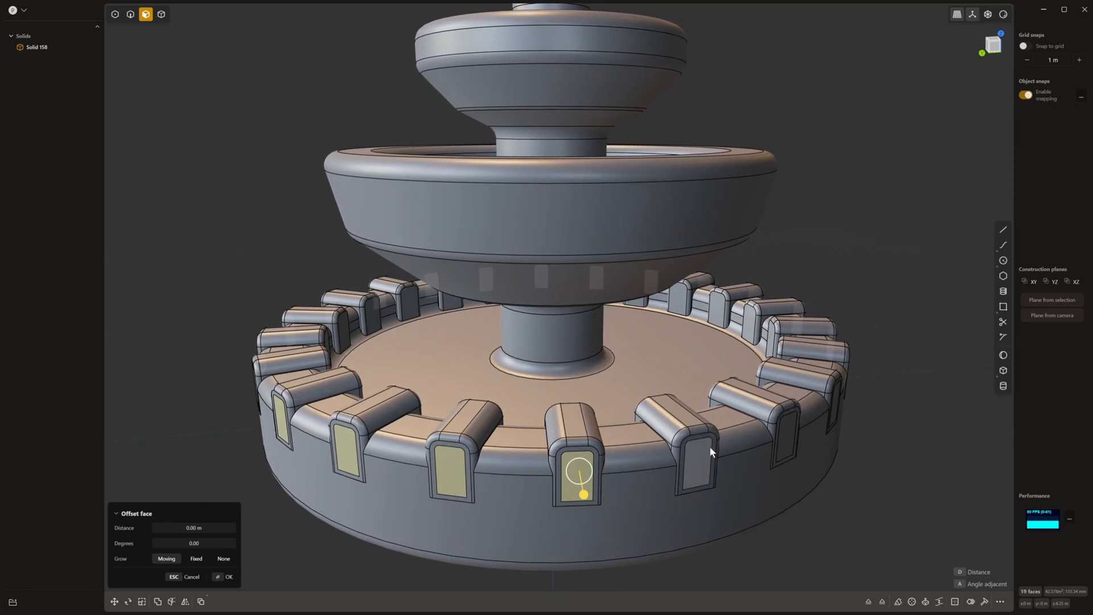
pyautogui.moveTo(711, 451); pyautogui.dragTo(721, 450)
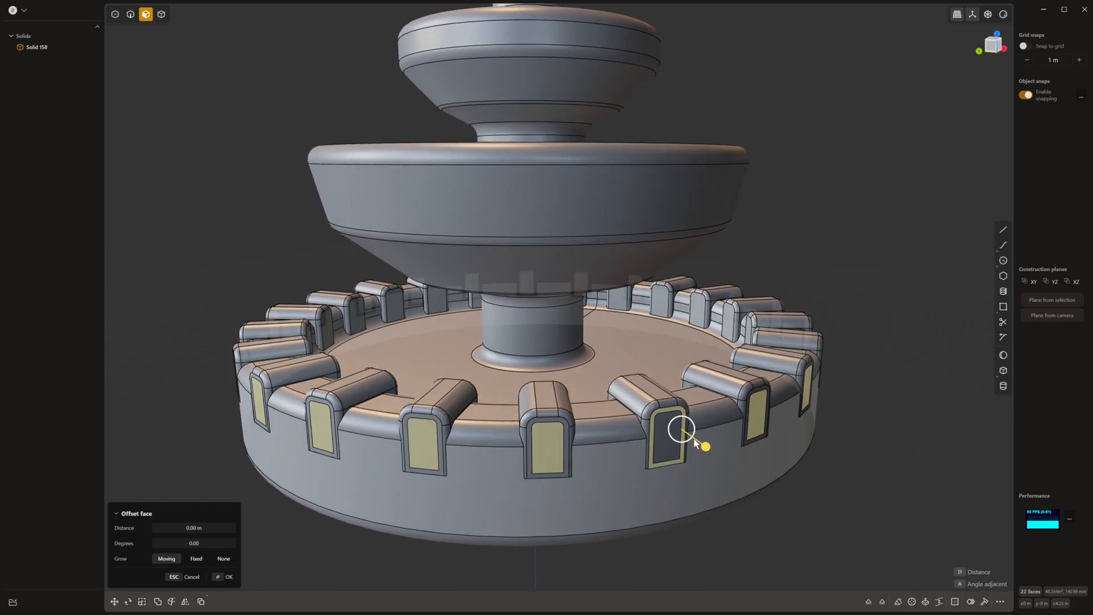
pyautogui.moveTo(702, 446); pyautogui.dragTo(692, 451)
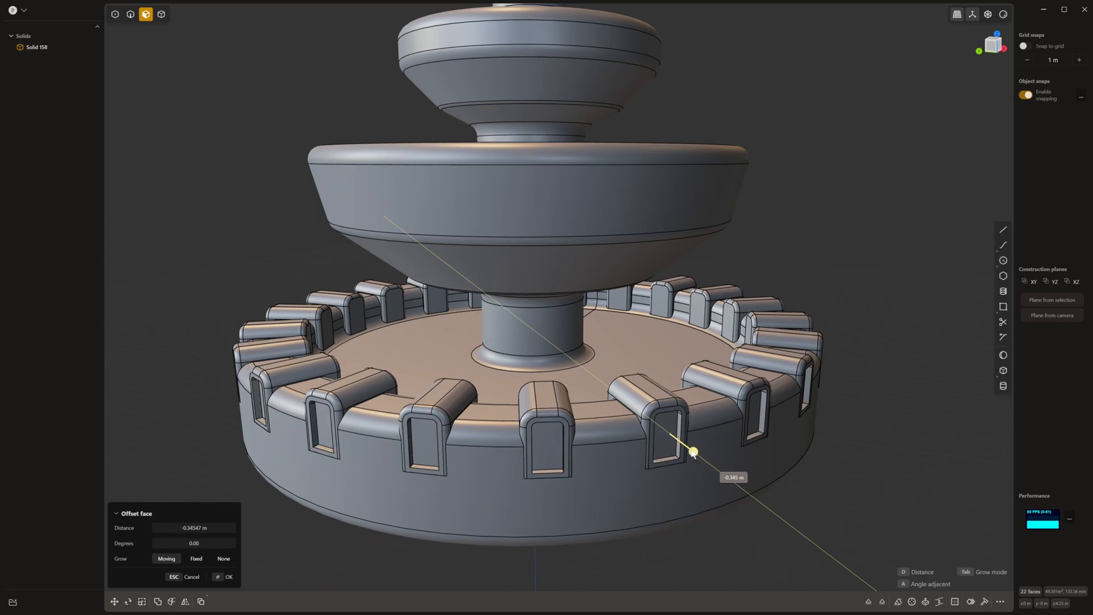
pyautogui.moveTo(692, 451); pyautogui.dragTo(832, 385)
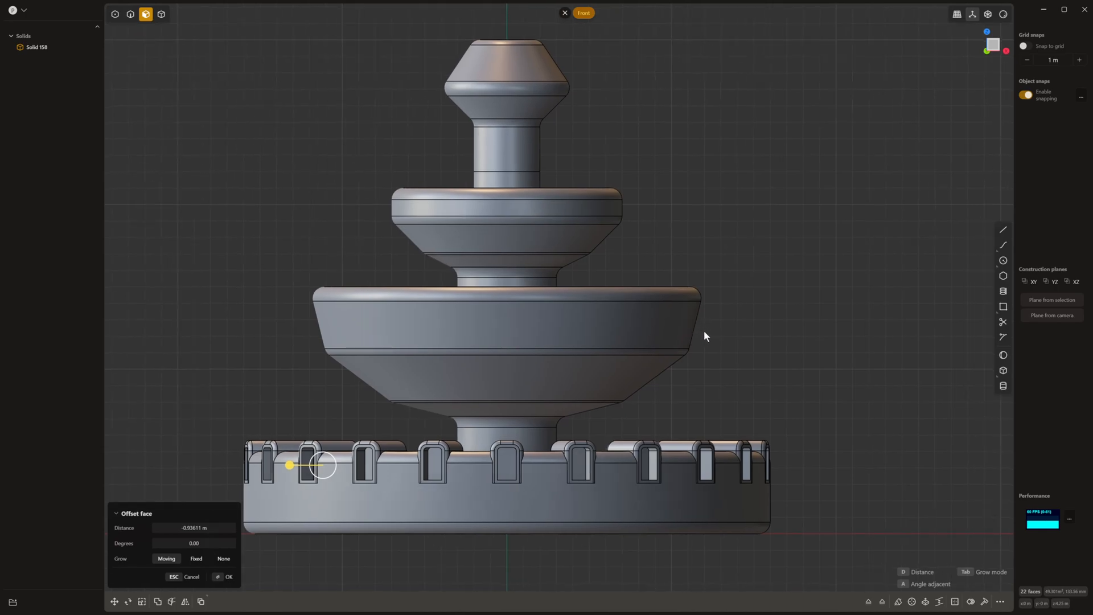
pyautogui.moveTo(704, 336); pyautogui.dragTo(808, 316)
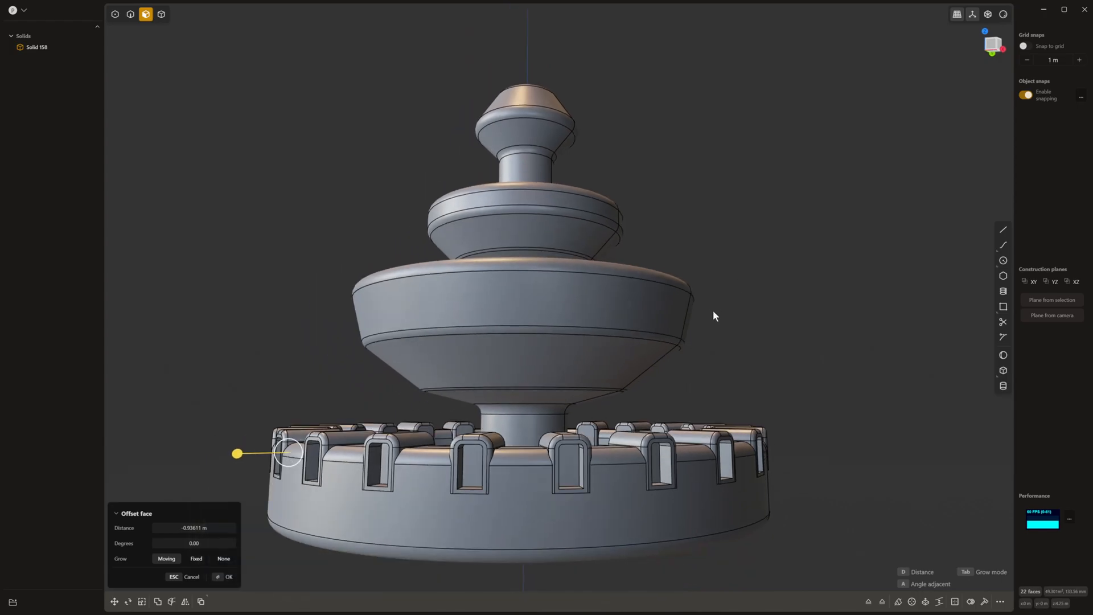
pyautogui.moveTo(714, 316); pyautogui.dragTo(703, 446)
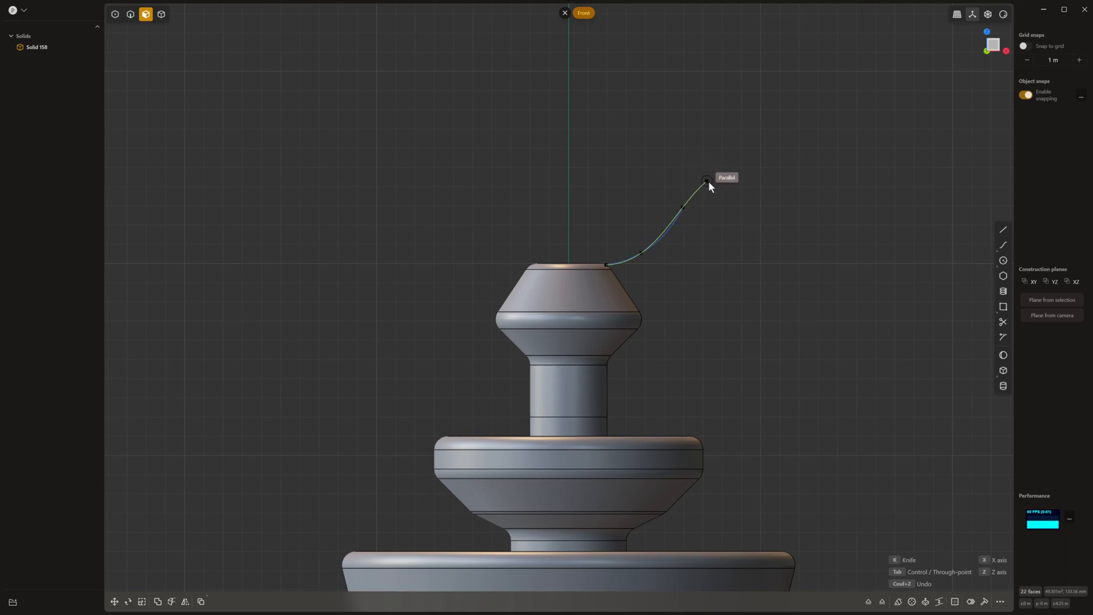
# Draw a wavy curve up from the fountain's top cap and sweep it into a pipe spout
pyautogui.moveTo(706, 180); pyautogui.dragTo(730, 232)
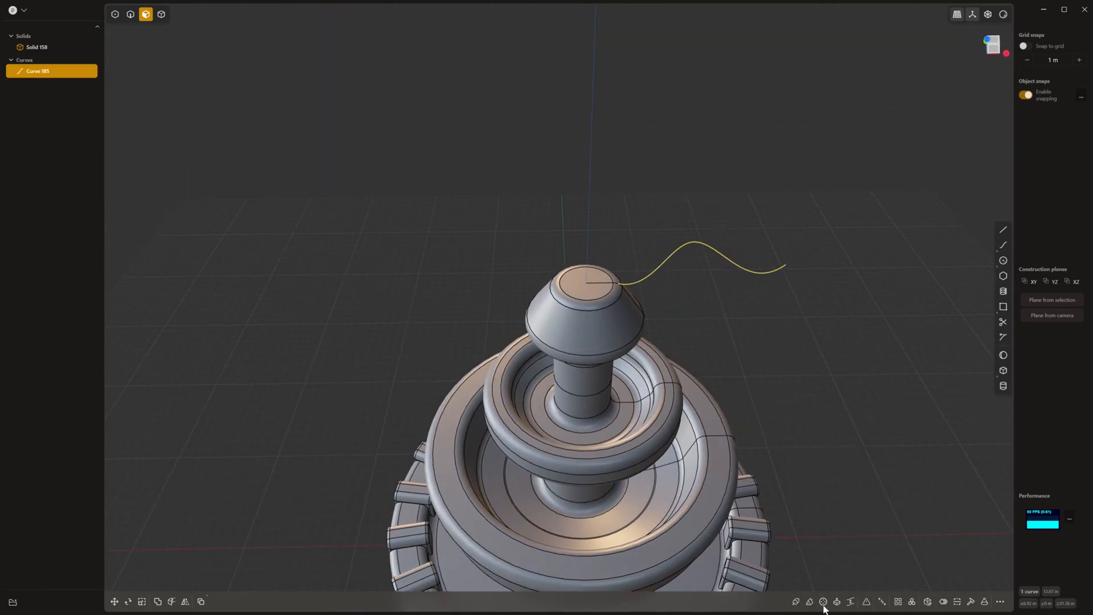
pyautogui.moveTo(795, 601)
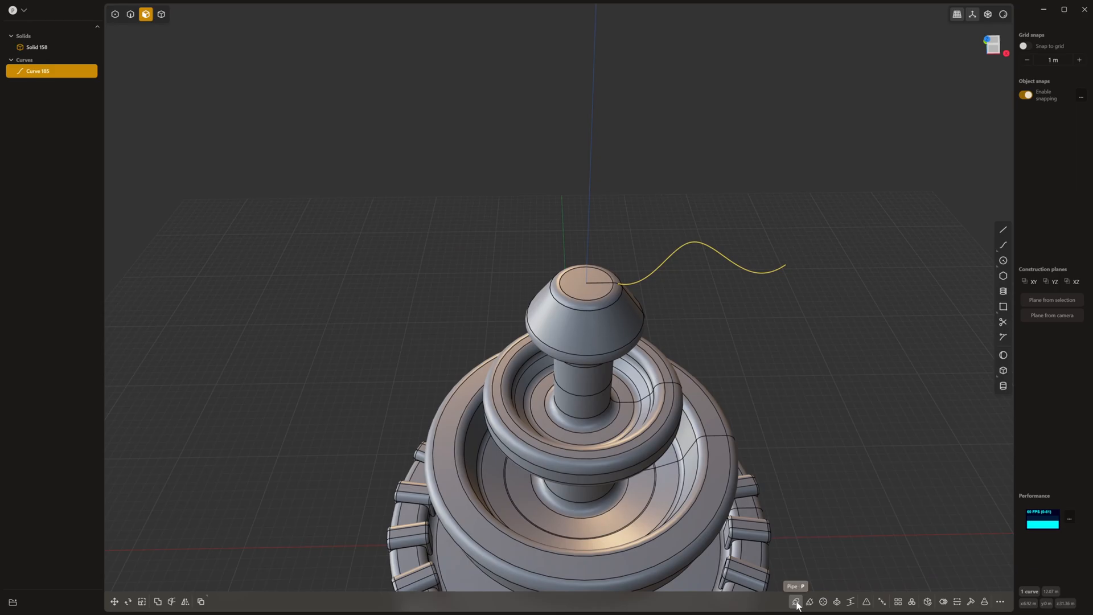
pyautogui.click(795, 601)
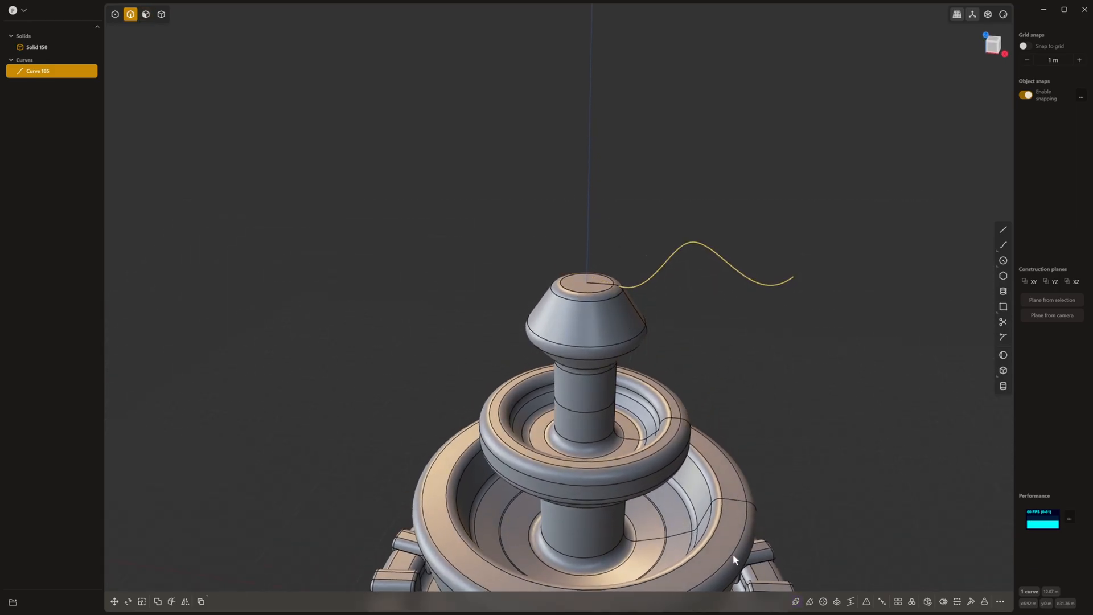
pyautogui.click(794, 601)
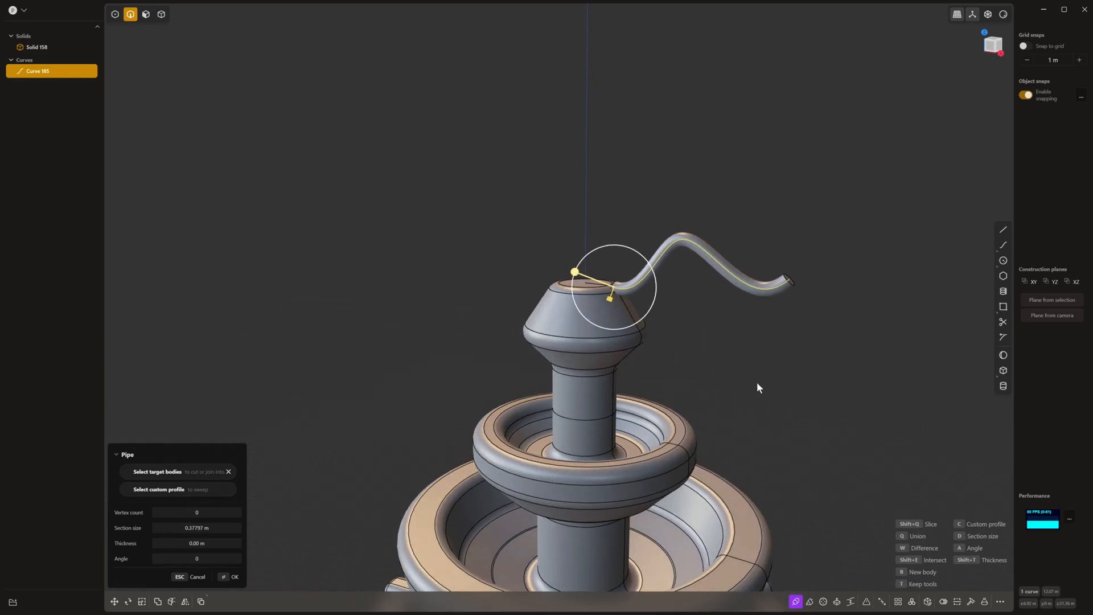
pyautogui.click(231, 576)
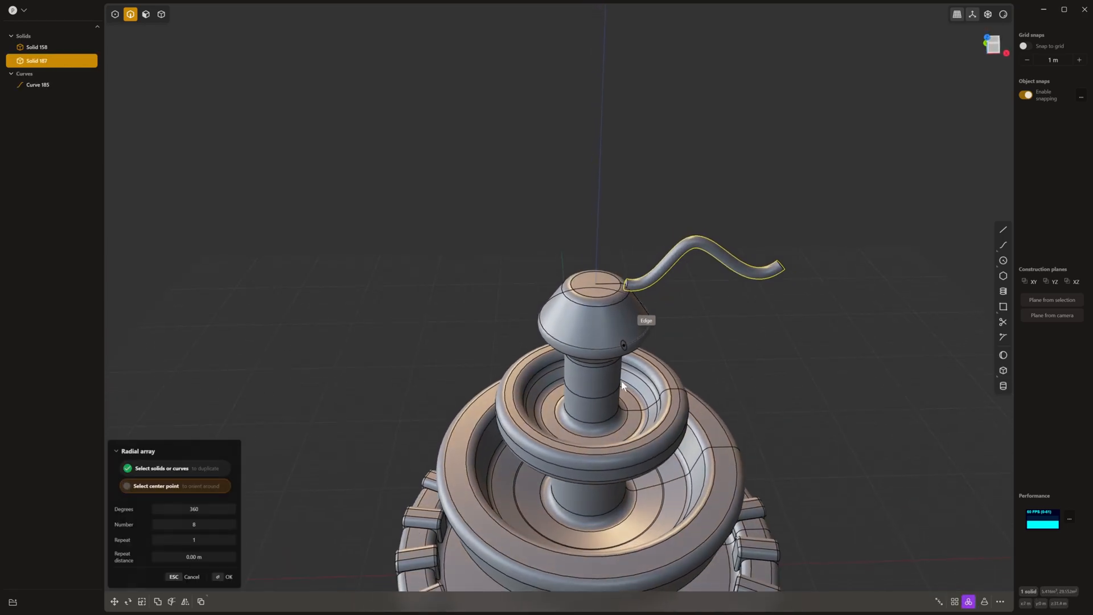
# Radial-array the spout pipe into 4 copies around the top cap centre
pyautogui.click(596, 293)
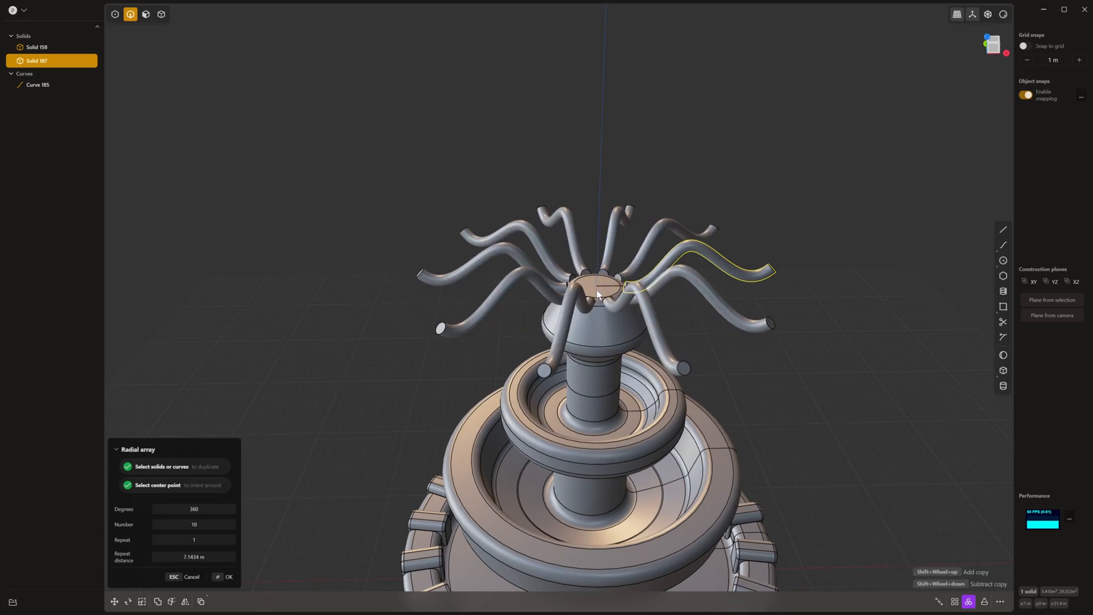
pyautogui.write('4')
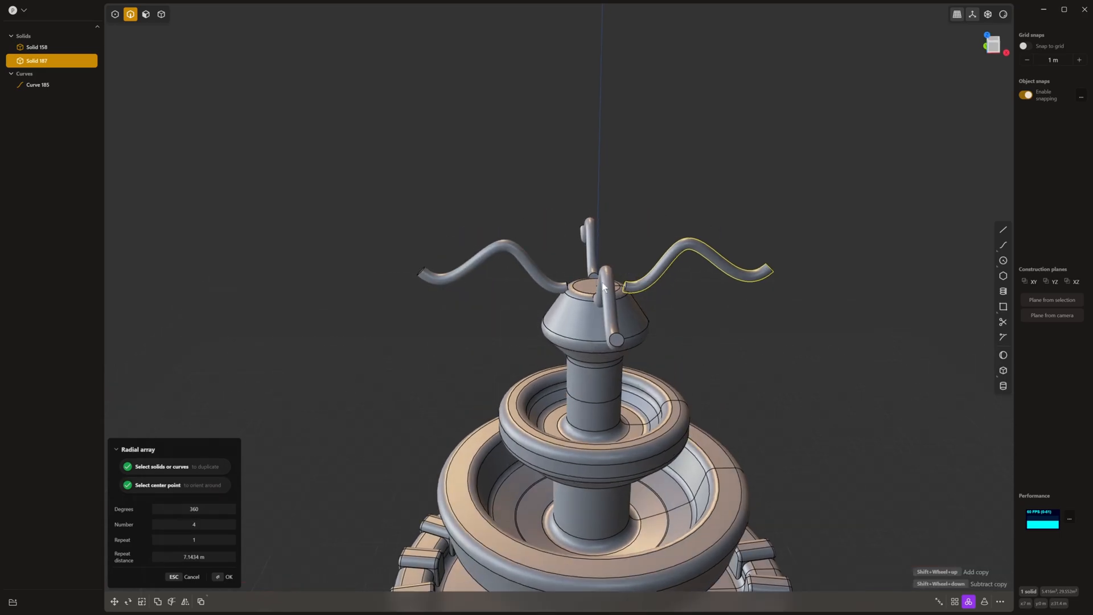
pyautogui.click(228, 577)
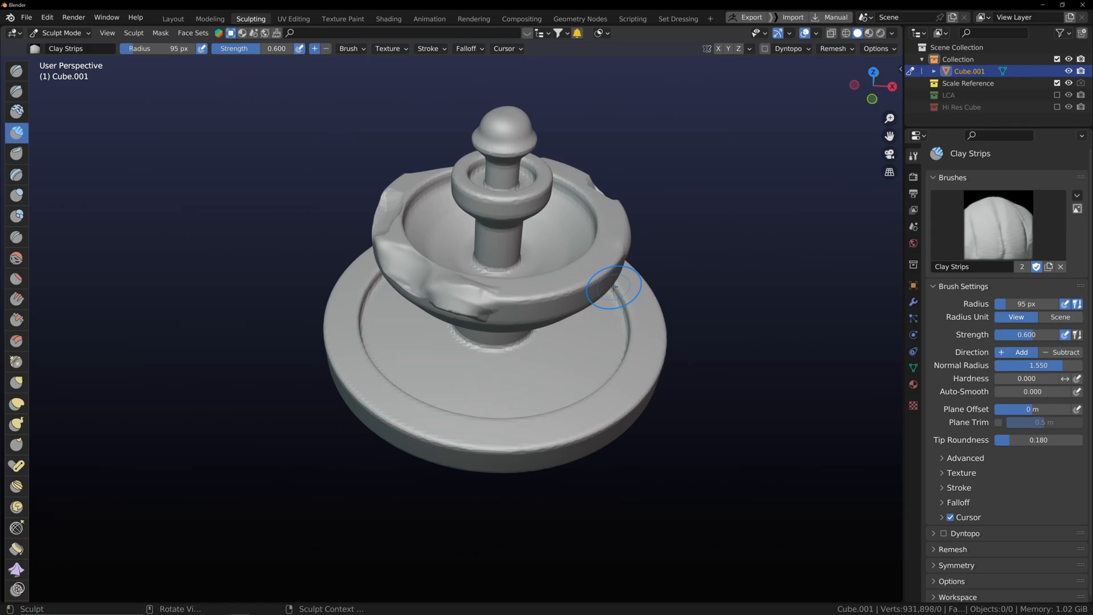
# Pass through the Geometry Nodes, Rendering, Animation and Texture Paint workspaces, ending in UV Editing
pyautogui.click(579, 19)
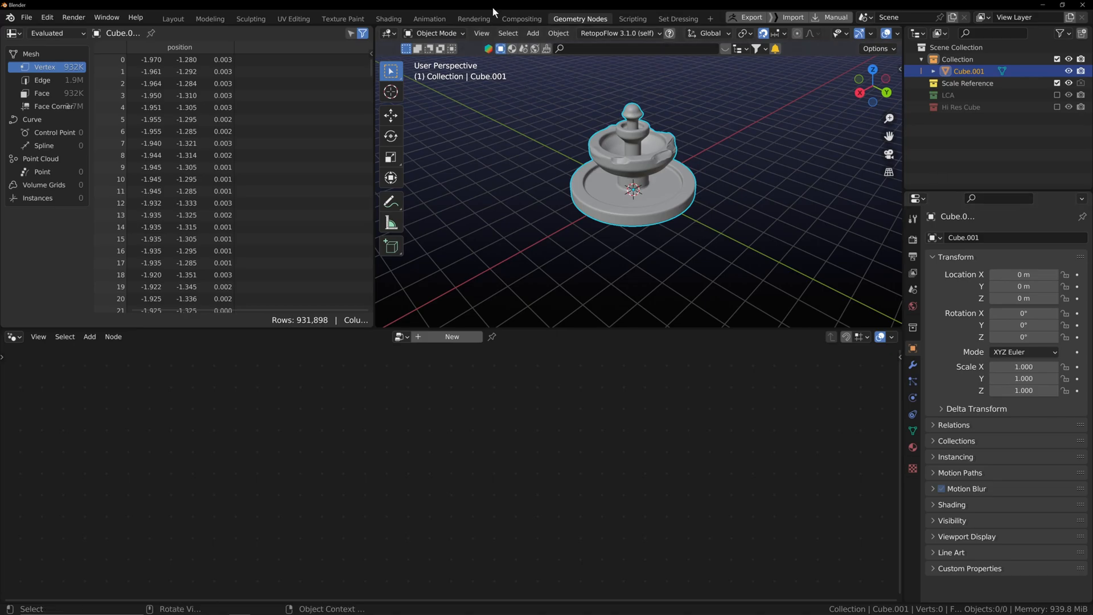
pyautogui.click(473, 18)
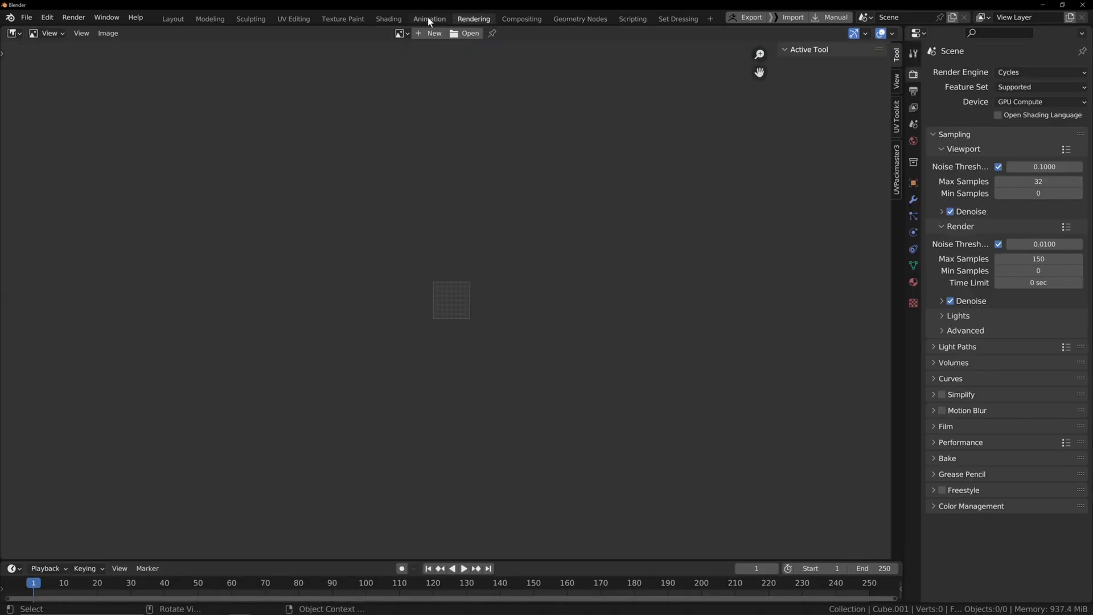
pyautogui.click(428, 18)
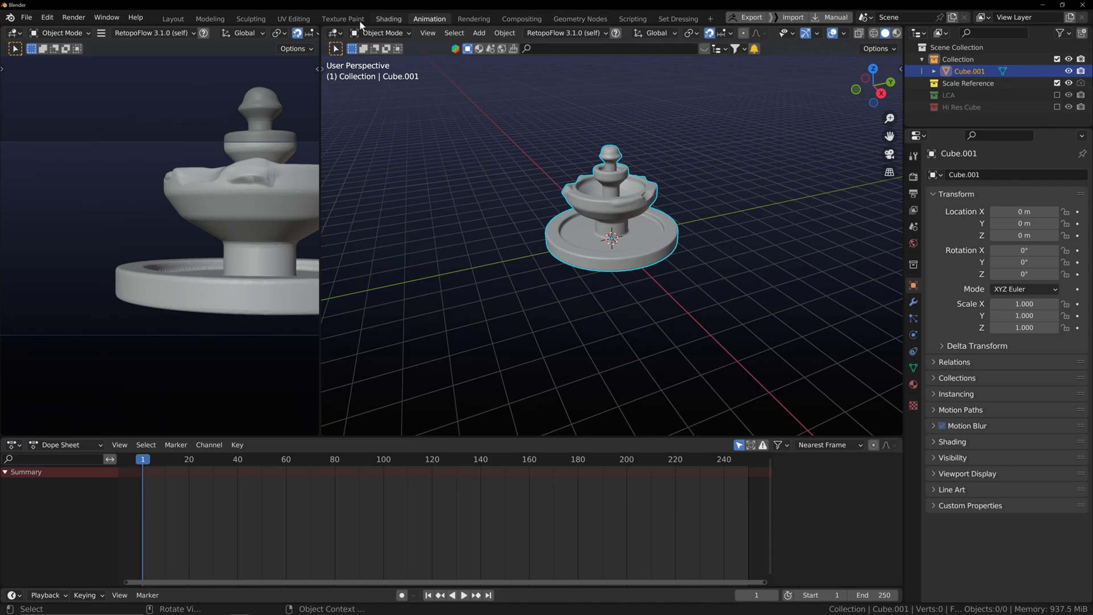
pyautogui.click(342, 18)
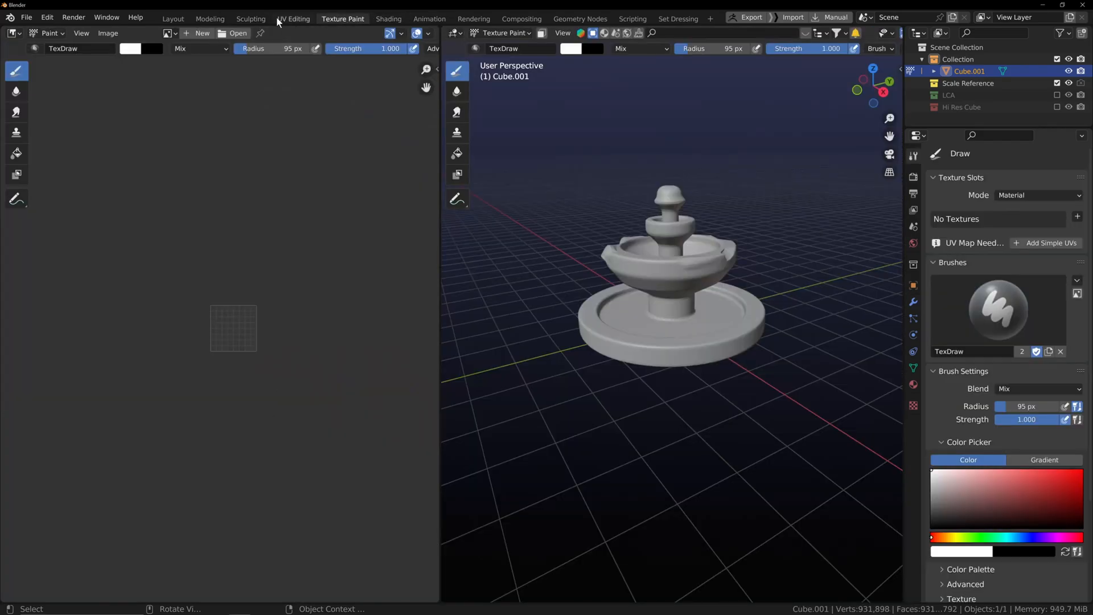
pyautogui.click(292, 18)
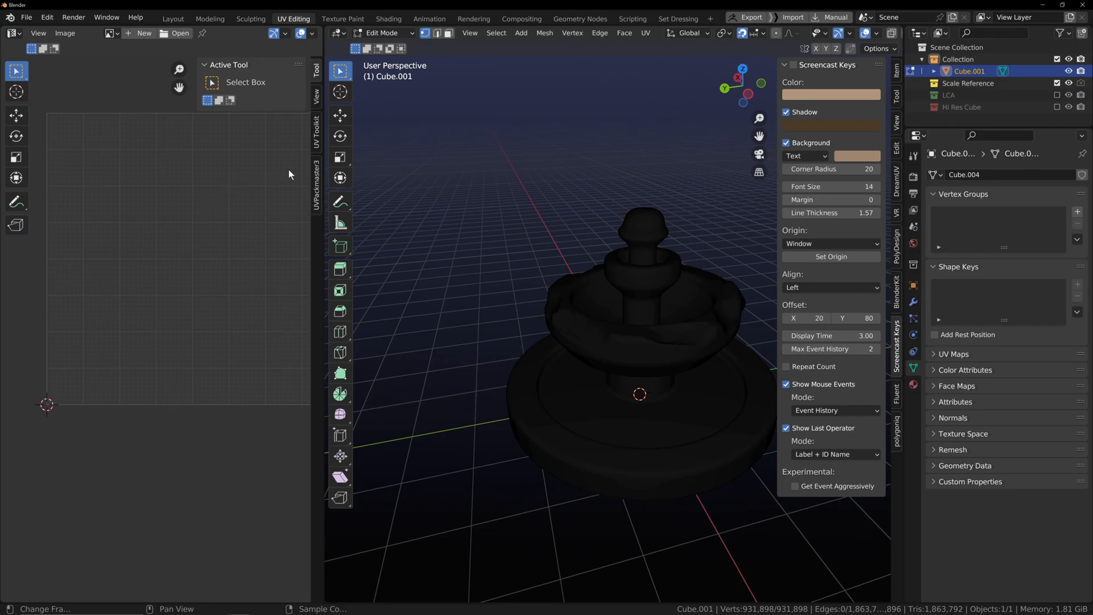
# Show the UVPackmaster3 packing options in the UV Editor sidebar
pyautogui.click(316, 182)
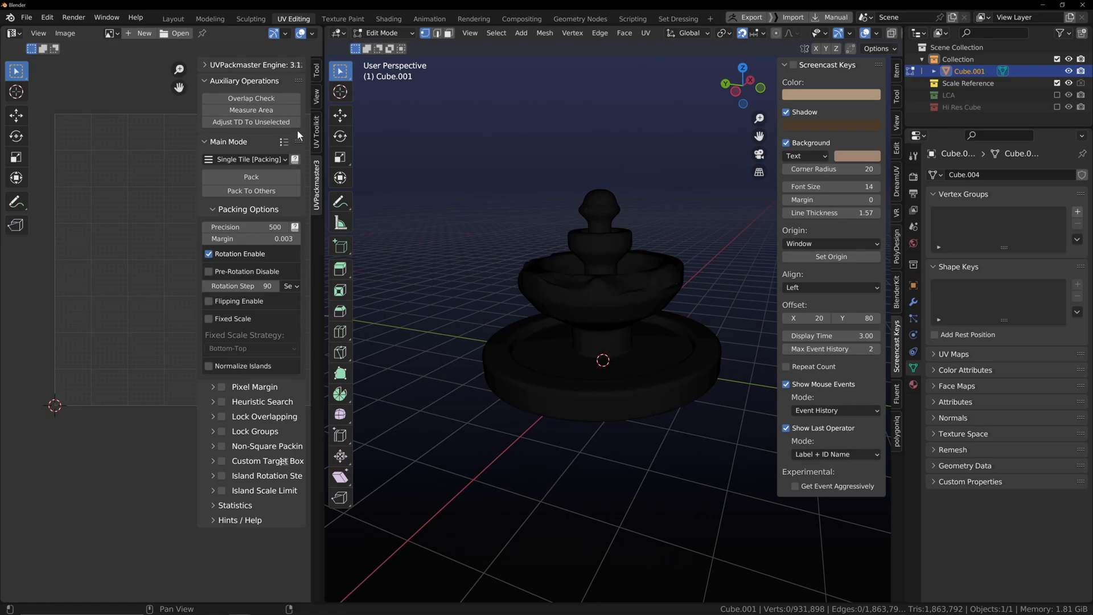
pyautogui.moveTo(313, 130)
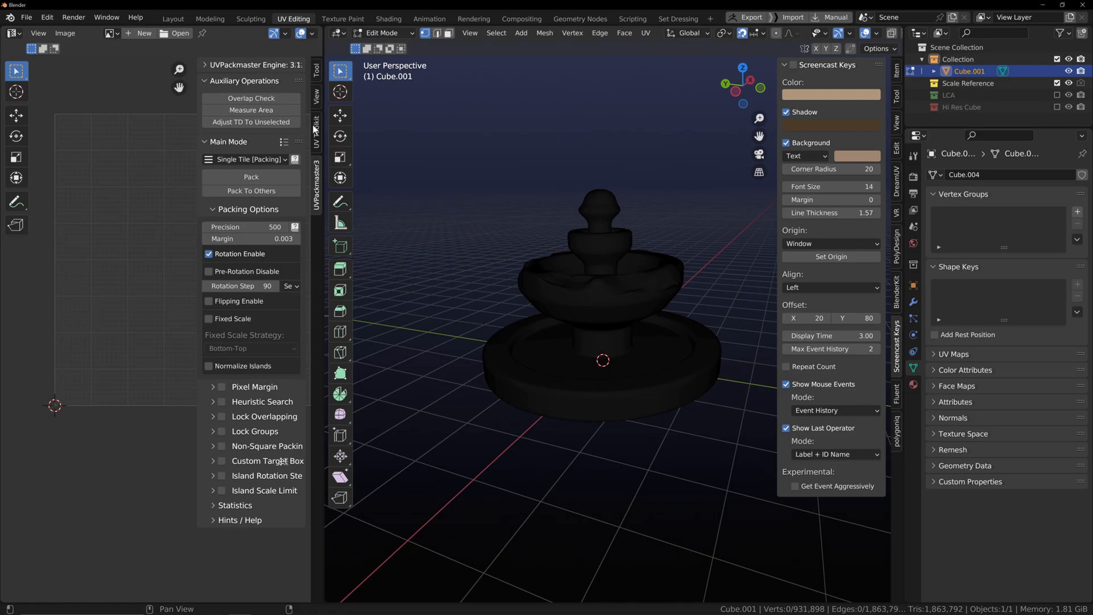